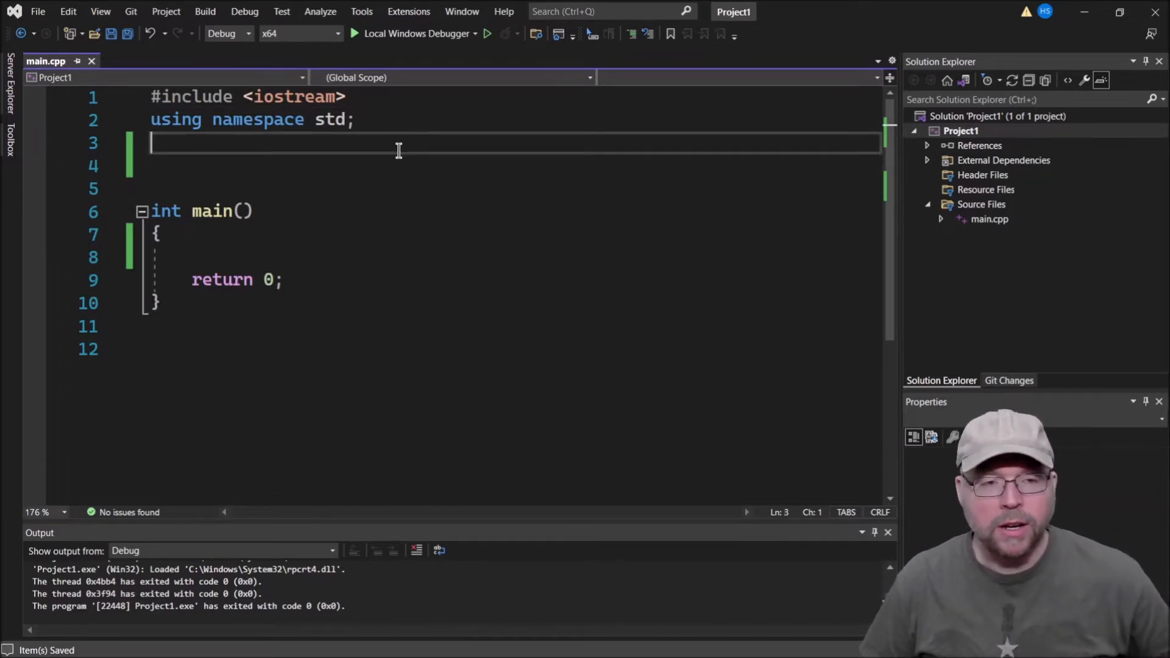
# Write cout << "Hello, world!" << endl; inside main.
pyautogui.click(156, 211)
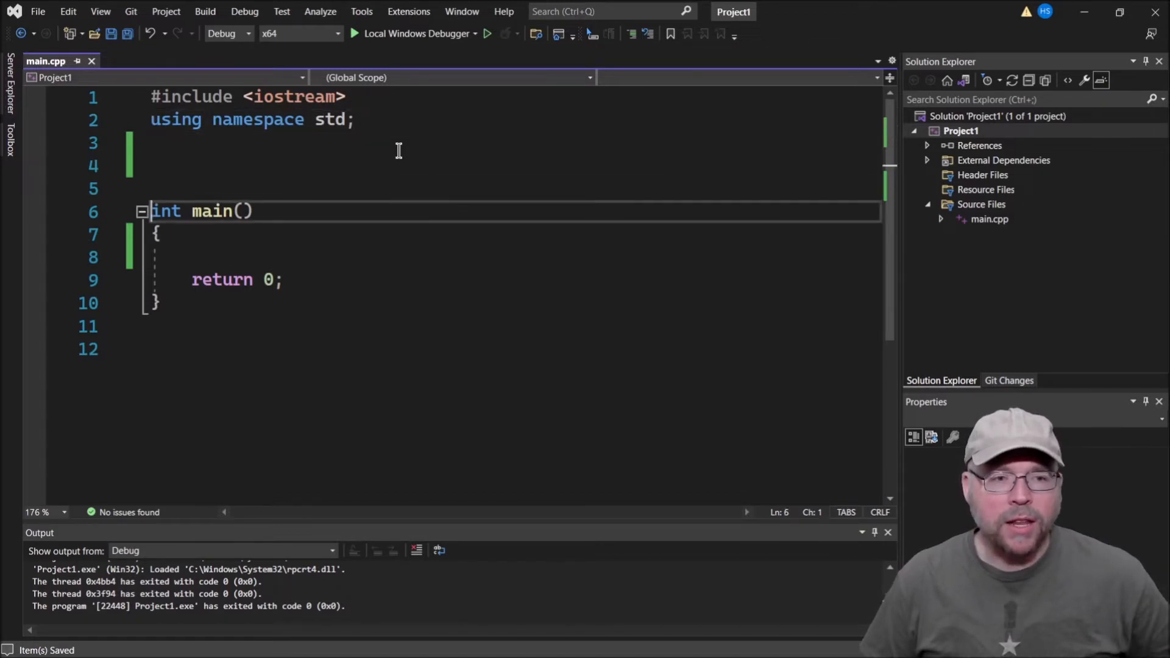
pyautogui.write('cout')
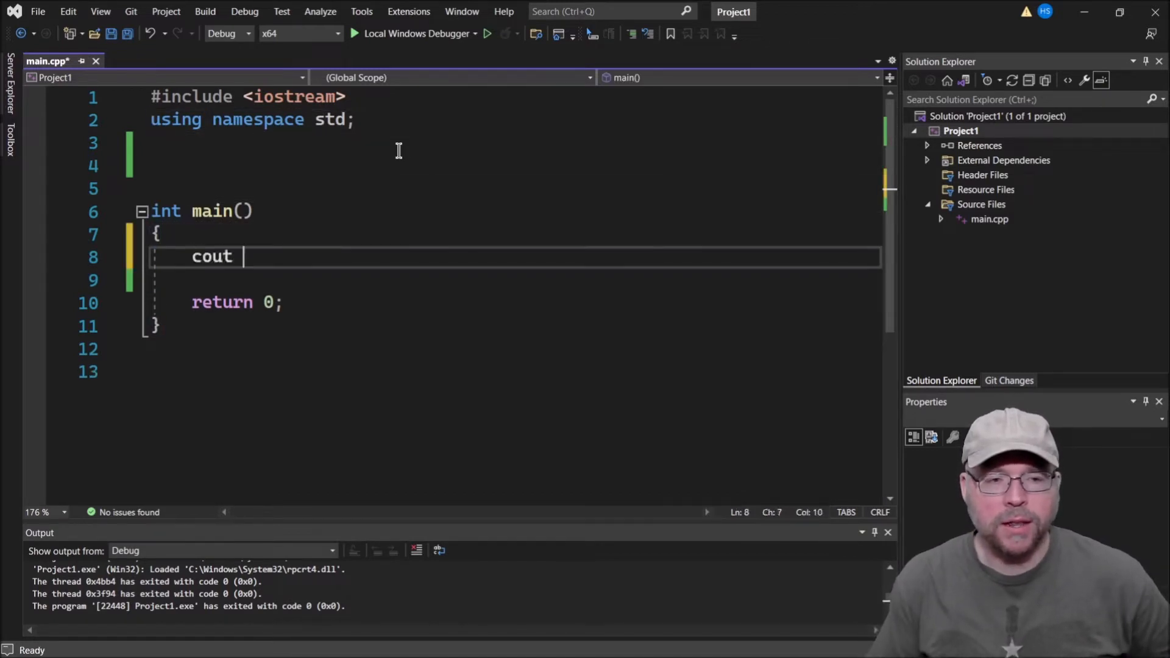
pyautogui.write('<< "Hello"')
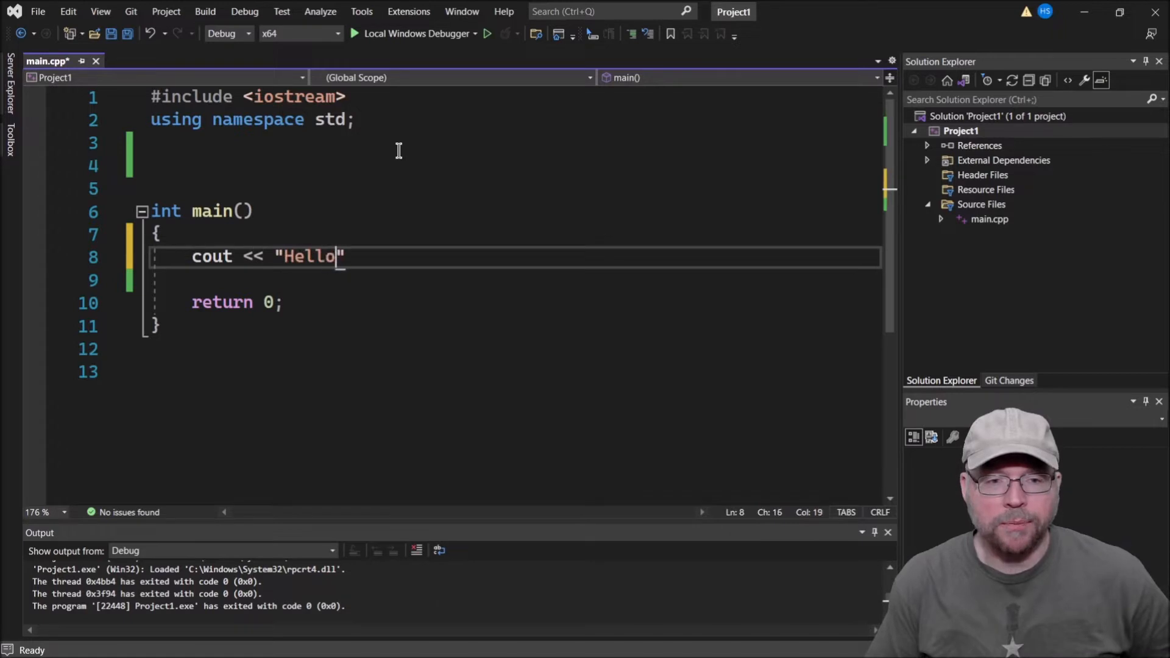
pyautogui.write(', world!')
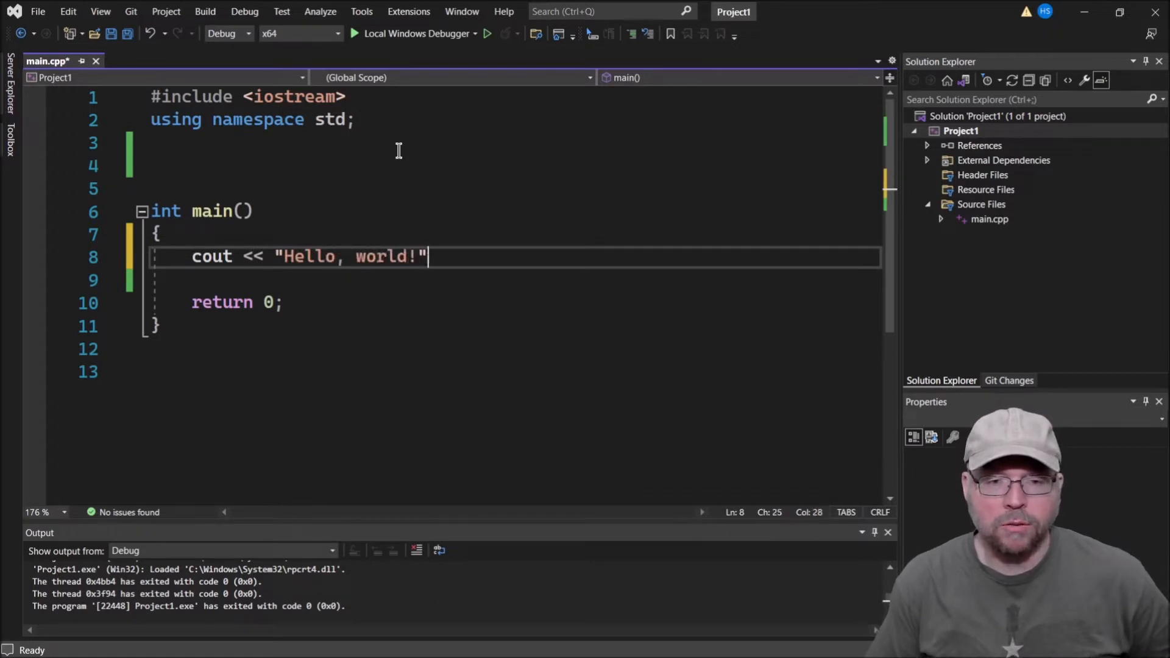
pyautogui.write('<< endl;')
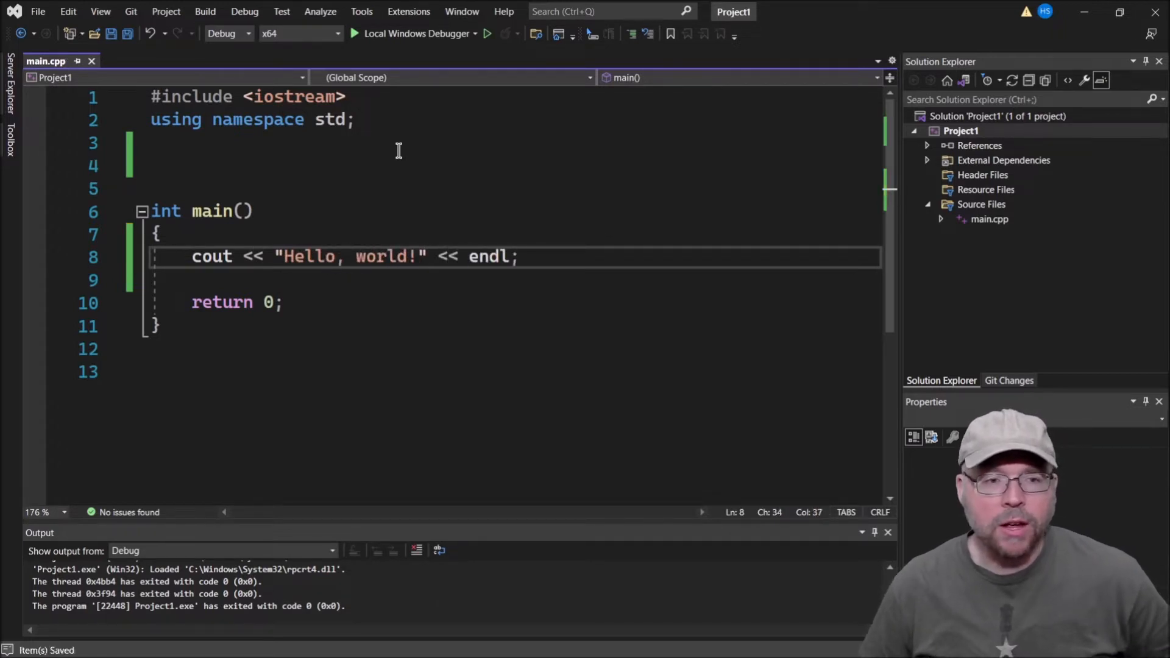
# Highlight cout and std in the using directive to point them out.
pyautogui.doubleClick(212, 256)
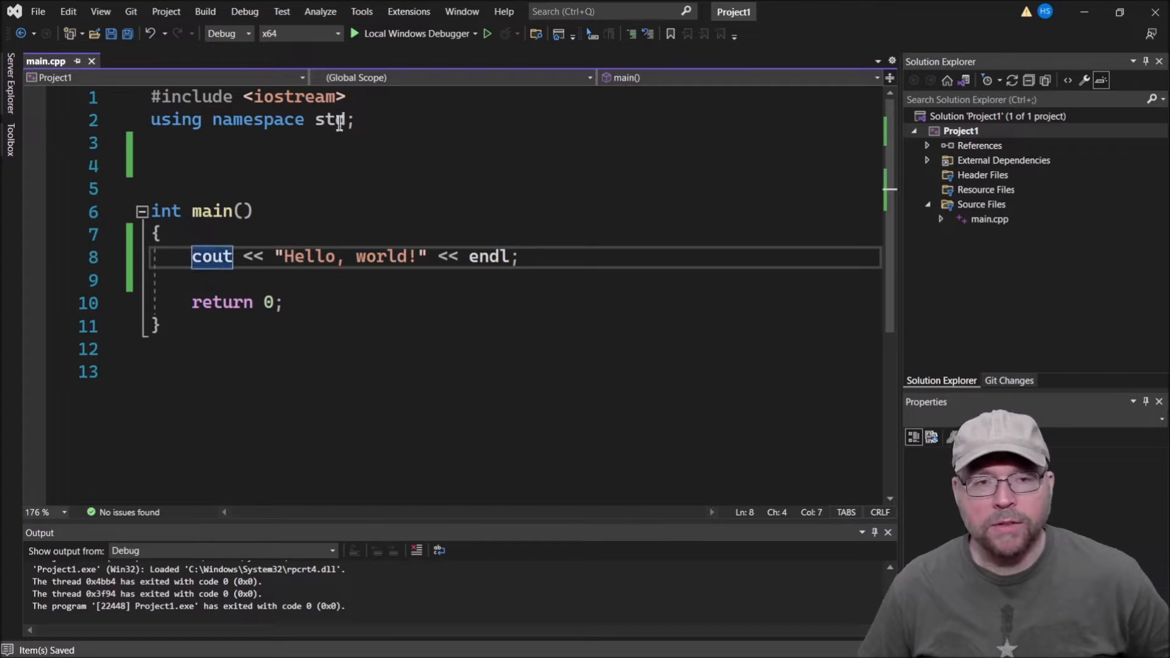
pyautogui.doubleClick(329, 119)
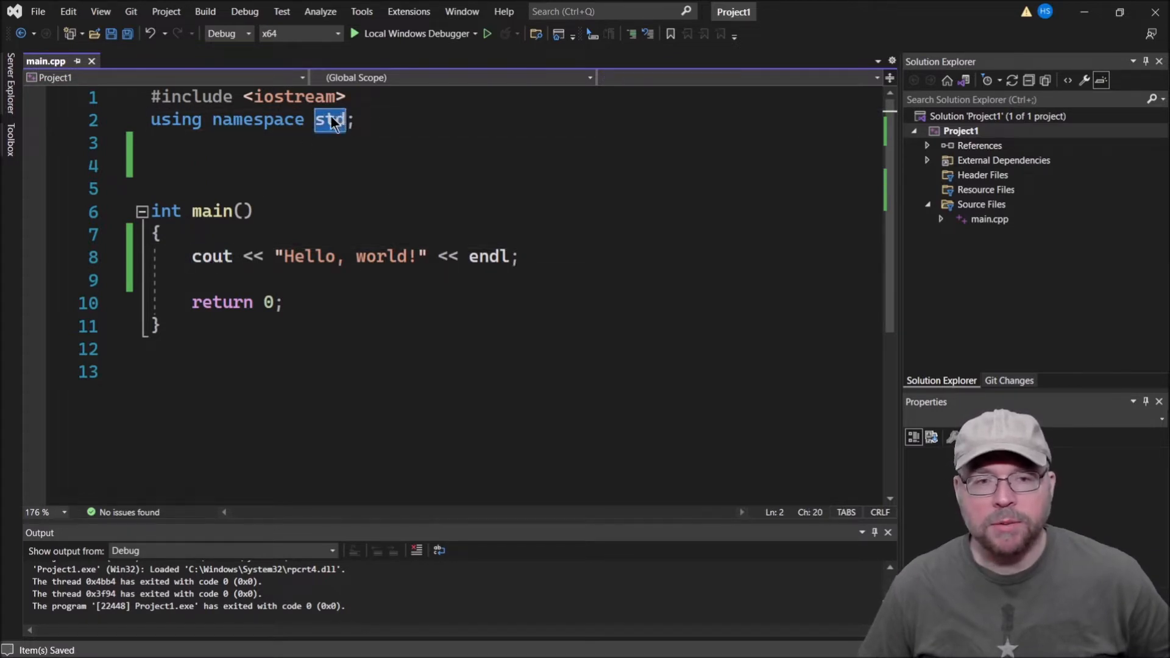
pyautogui.moveTo(219, 278)
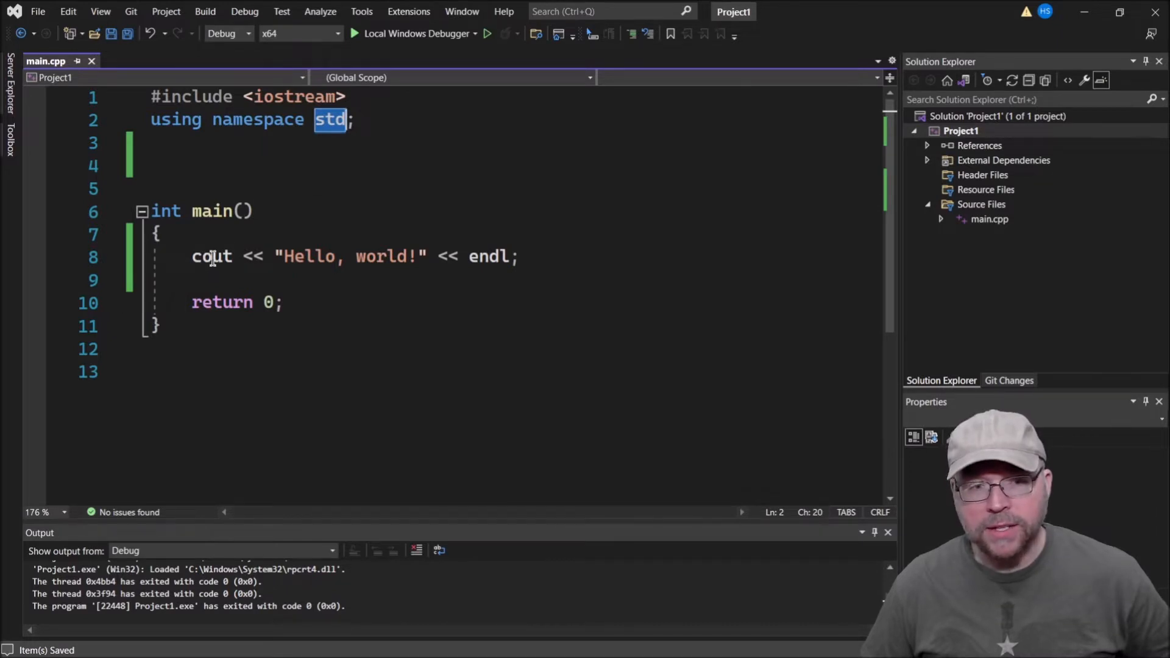
pyautogui.moveTo(550, 200)
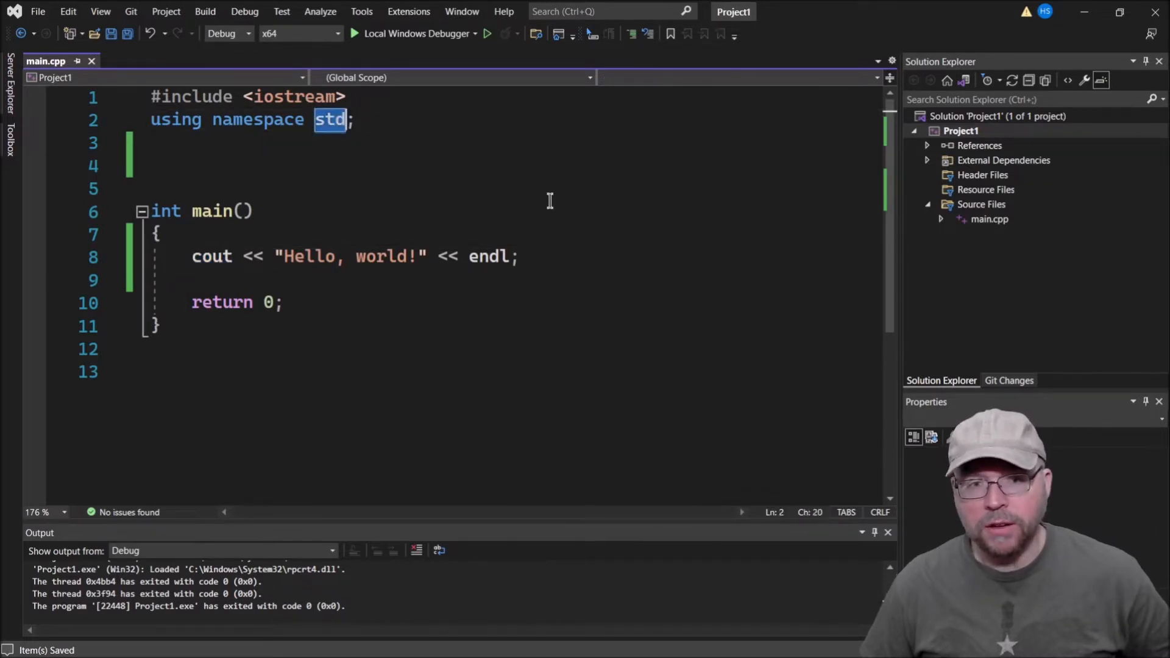
pyautogui.doubleClick(212, 256)
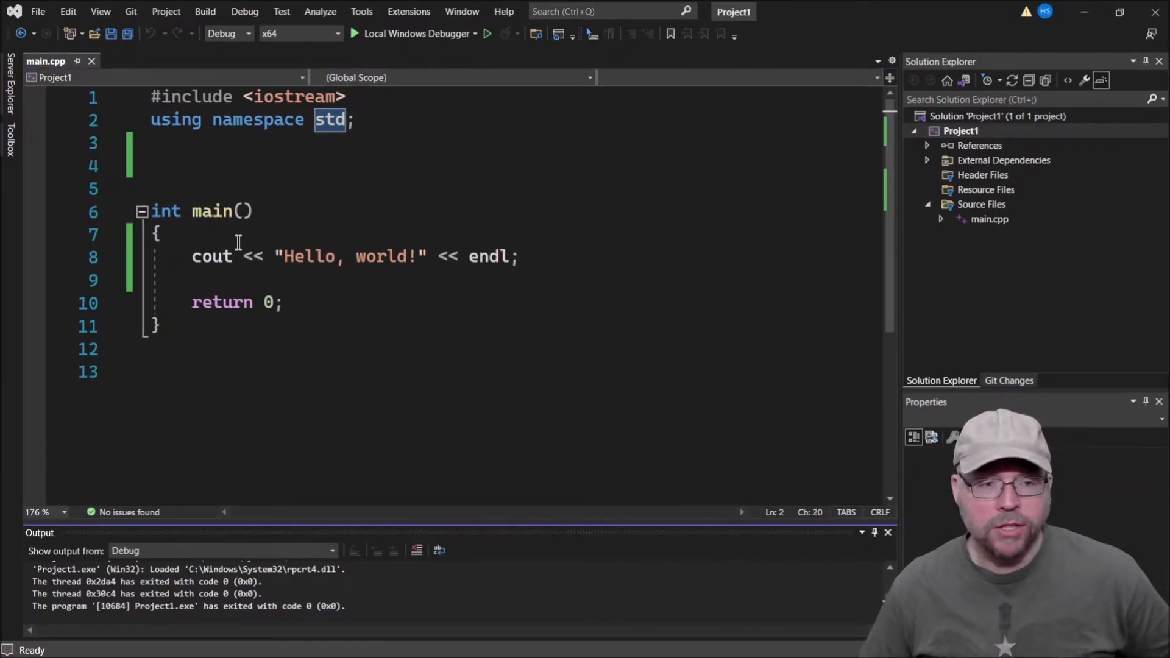
# Remove using namespace std, then inspect the undefined cout, endl and the iostream include.
pyautogui.doubleClick(212, 256)
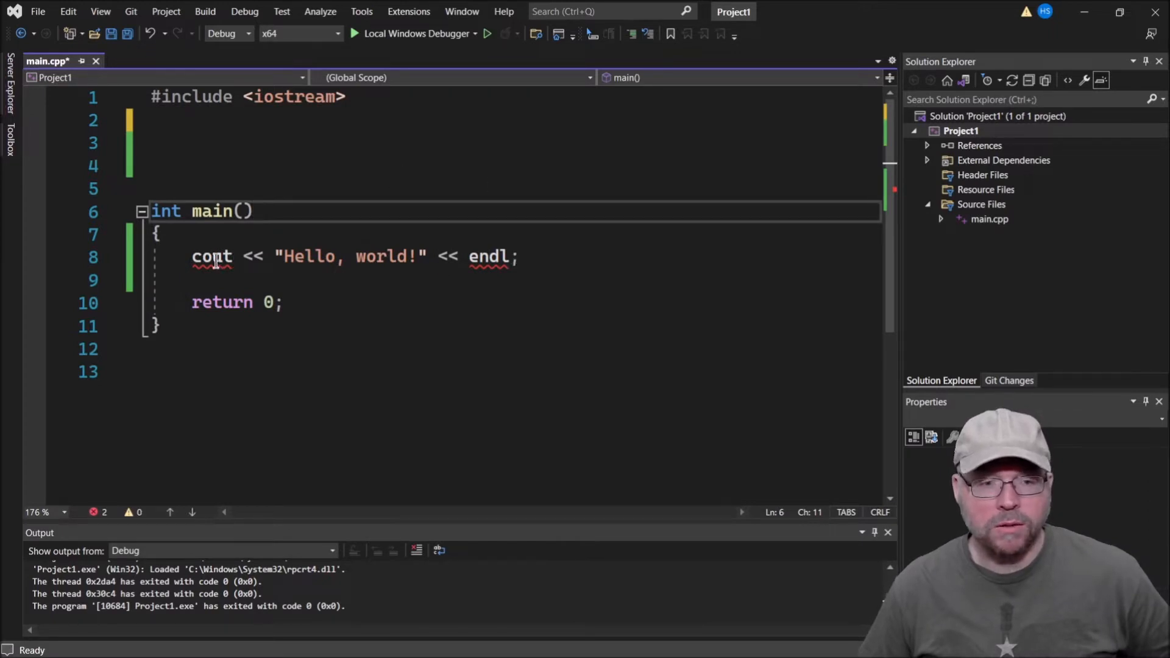
pyautogui.doubleClick(488, 256)
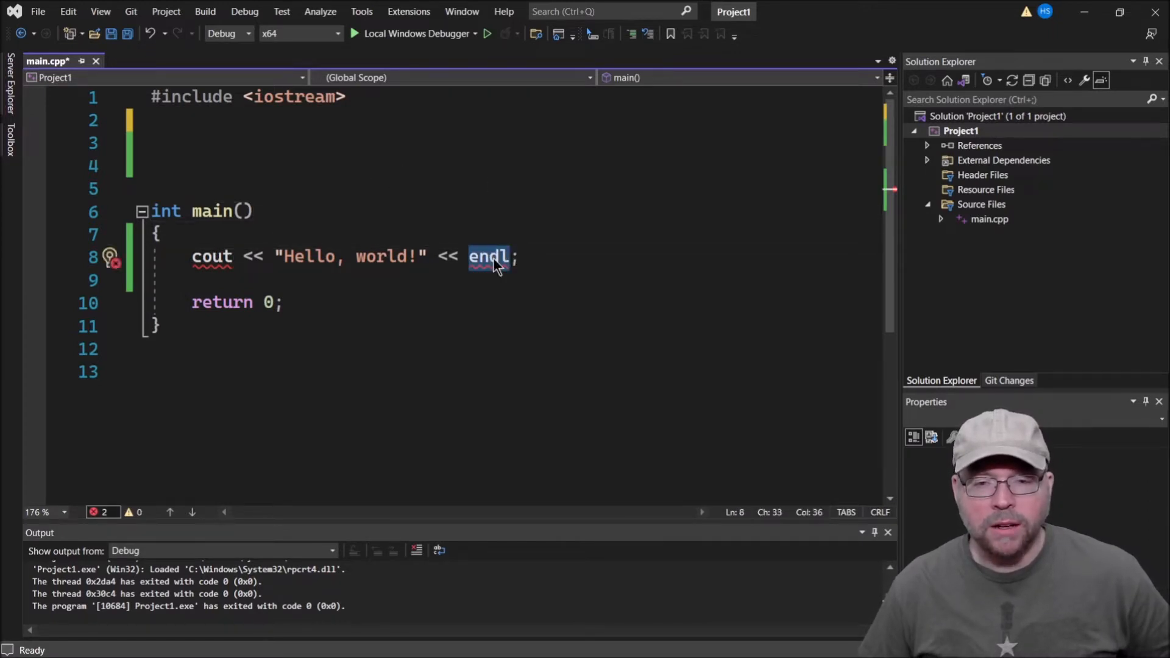
pyautogui.click(481, 257)
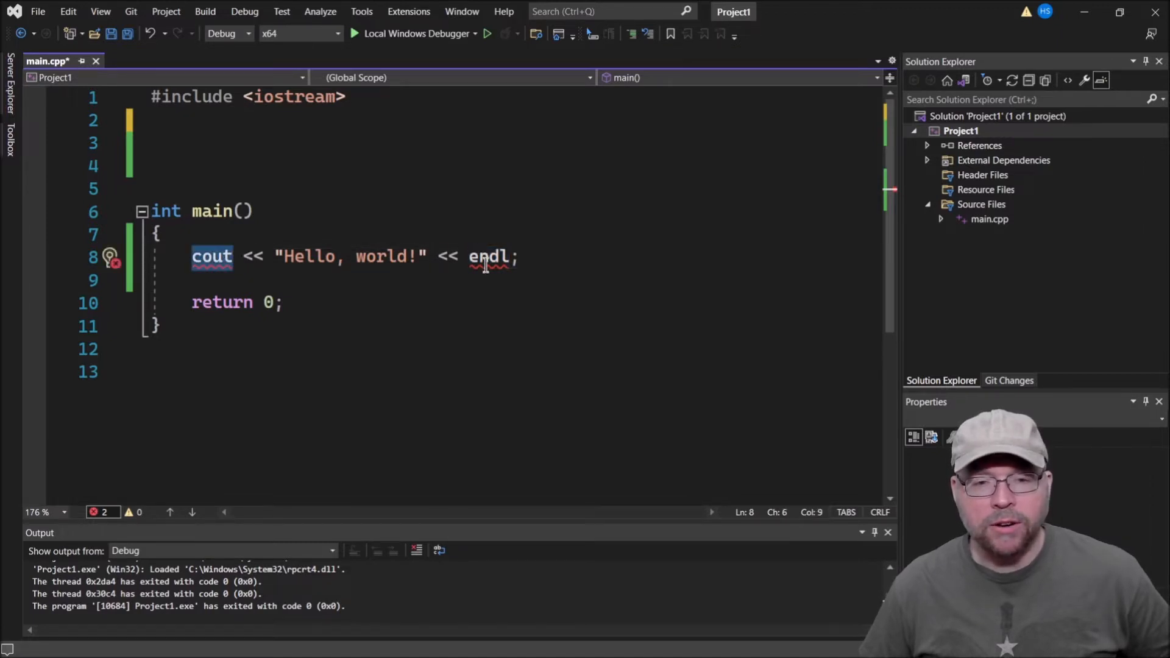
pyautogui.doubleClick(489, 257)
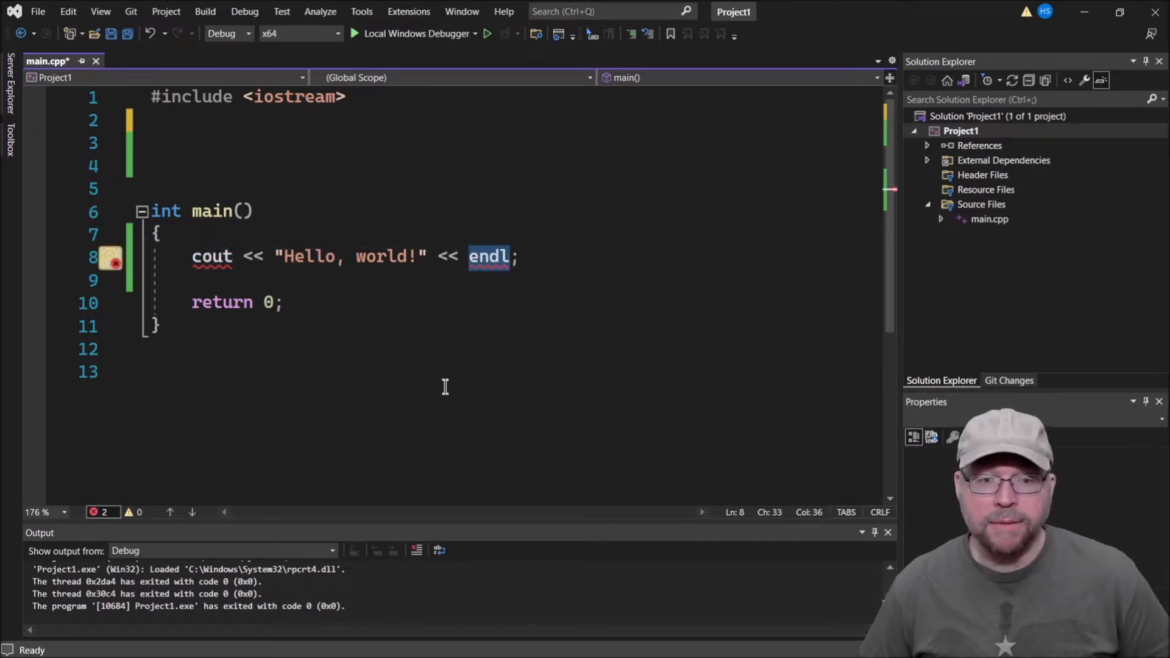
pyautogui.click(215, 257)
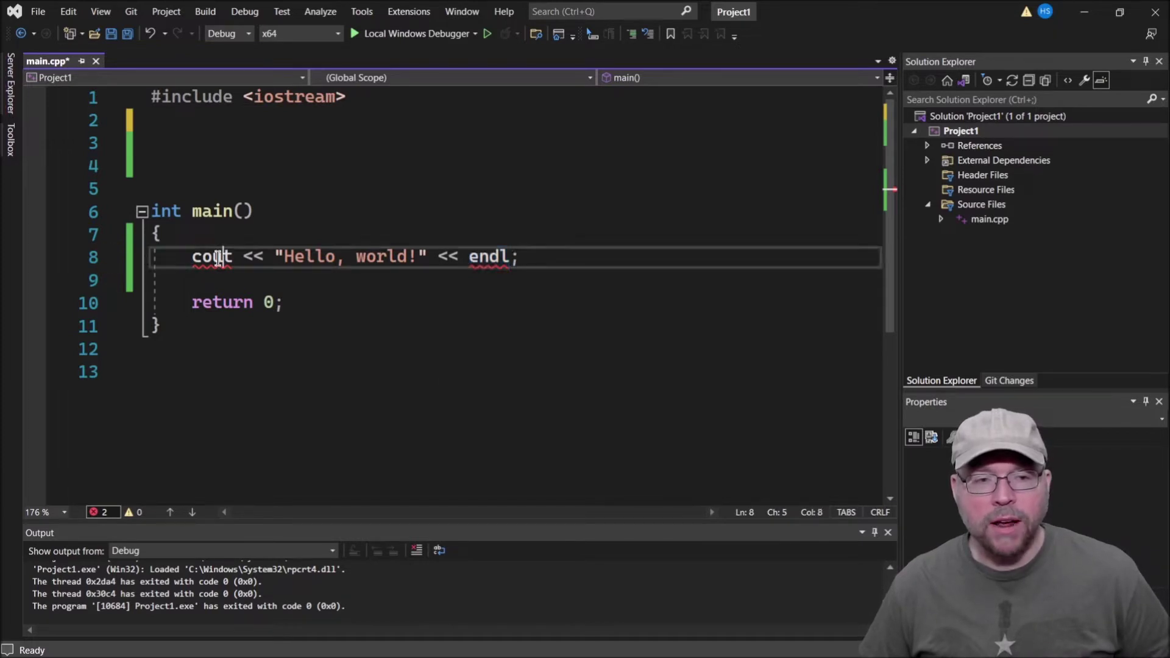
pyautogui.doubleClick(488, 256)
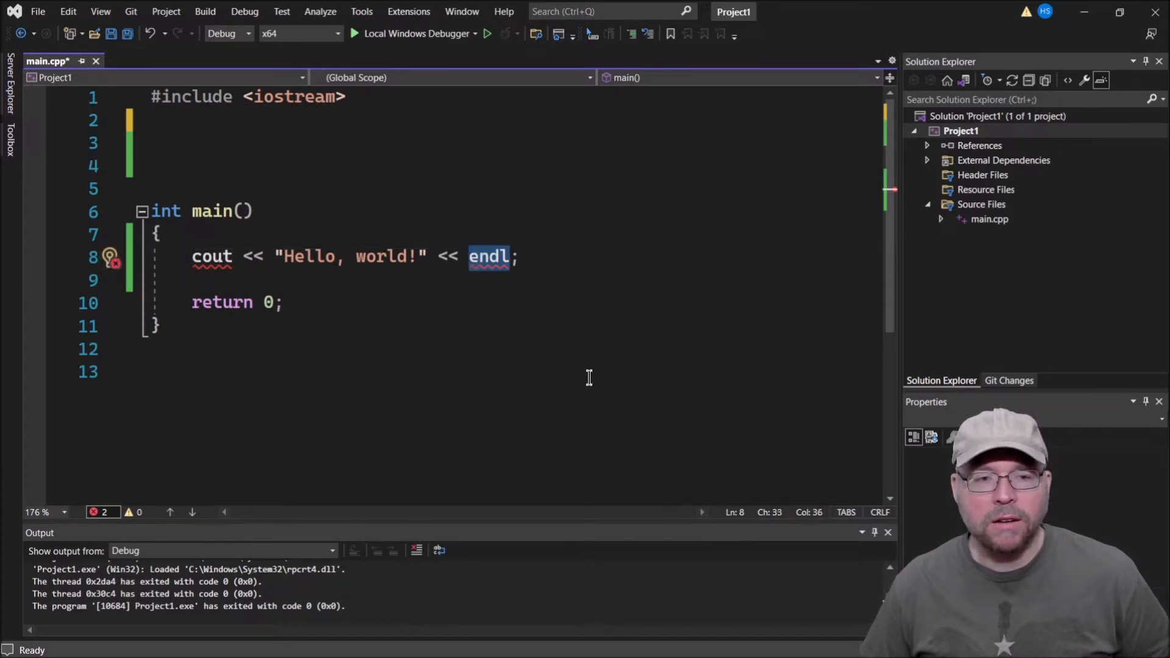
pyautogui.moveTo(371, 327)
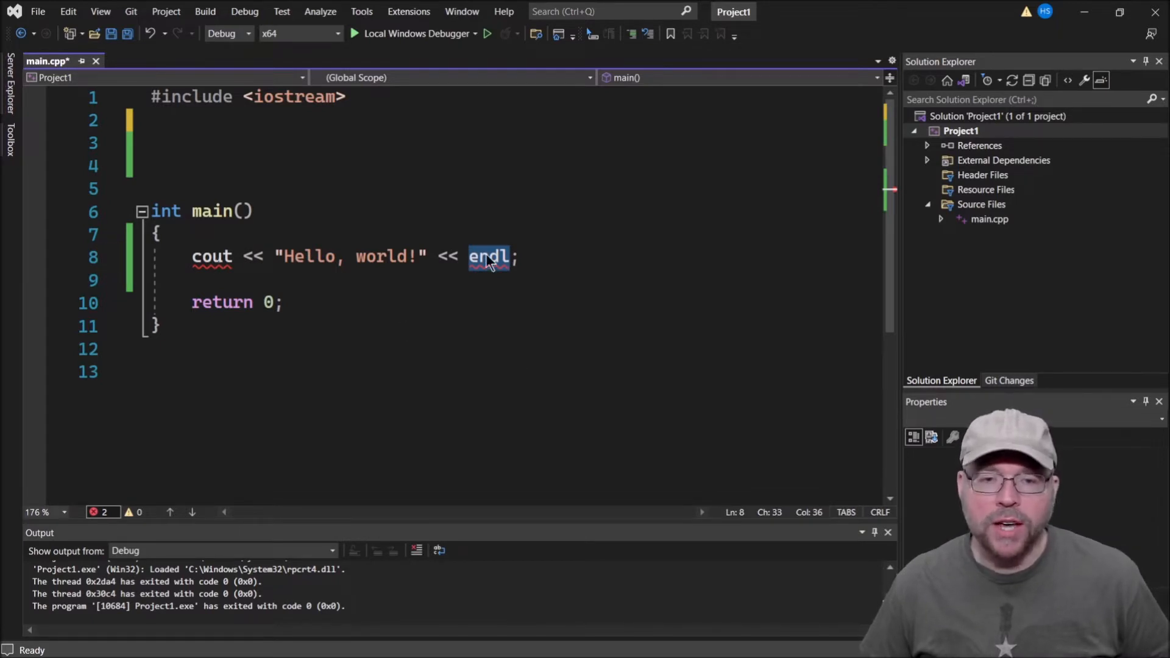
pyautogui.moveTo(526, 265)
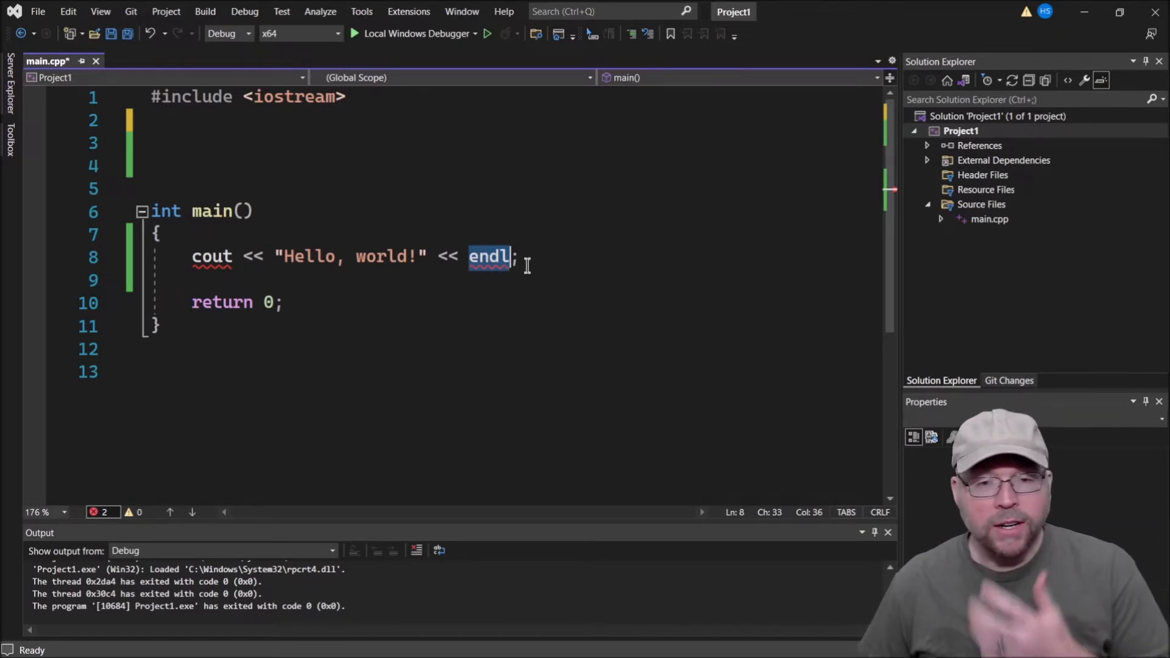
pyautogui.click(293, 96)
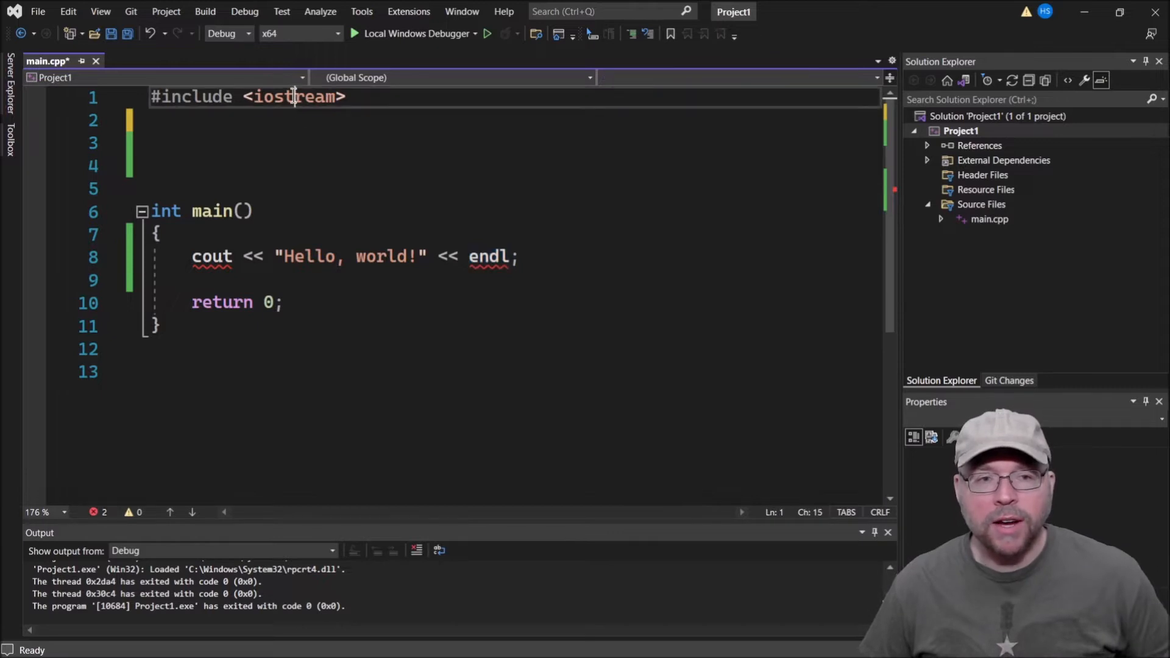
pyautogui.doubleClick(294, 97)
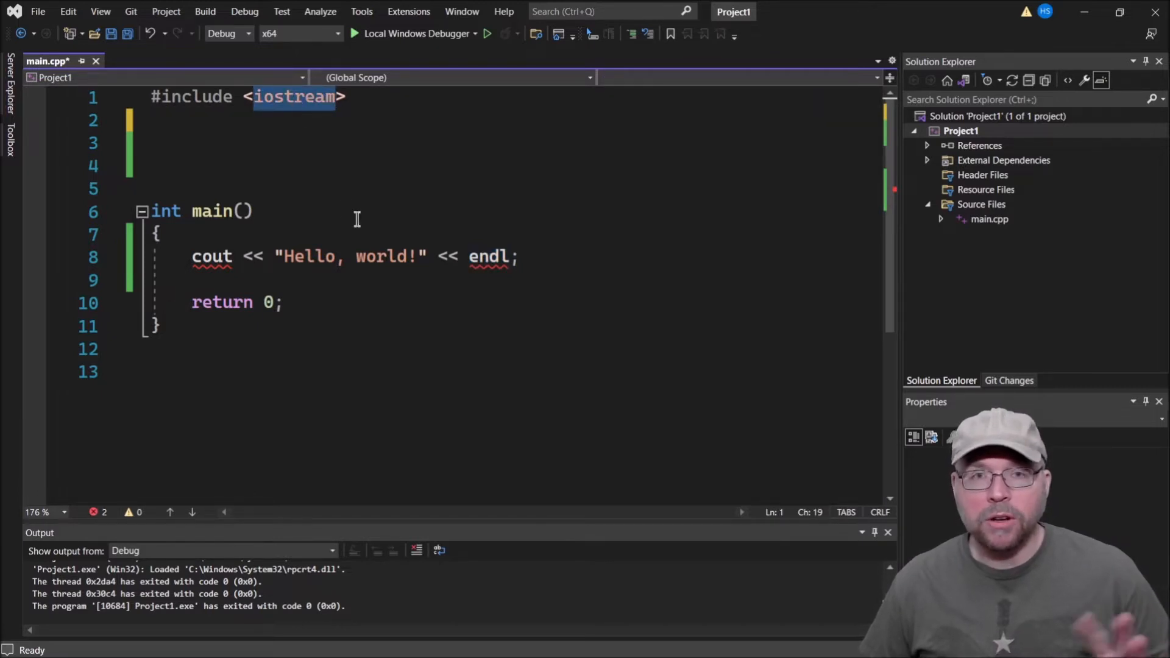
pyautogui.moveTo(186, 249)
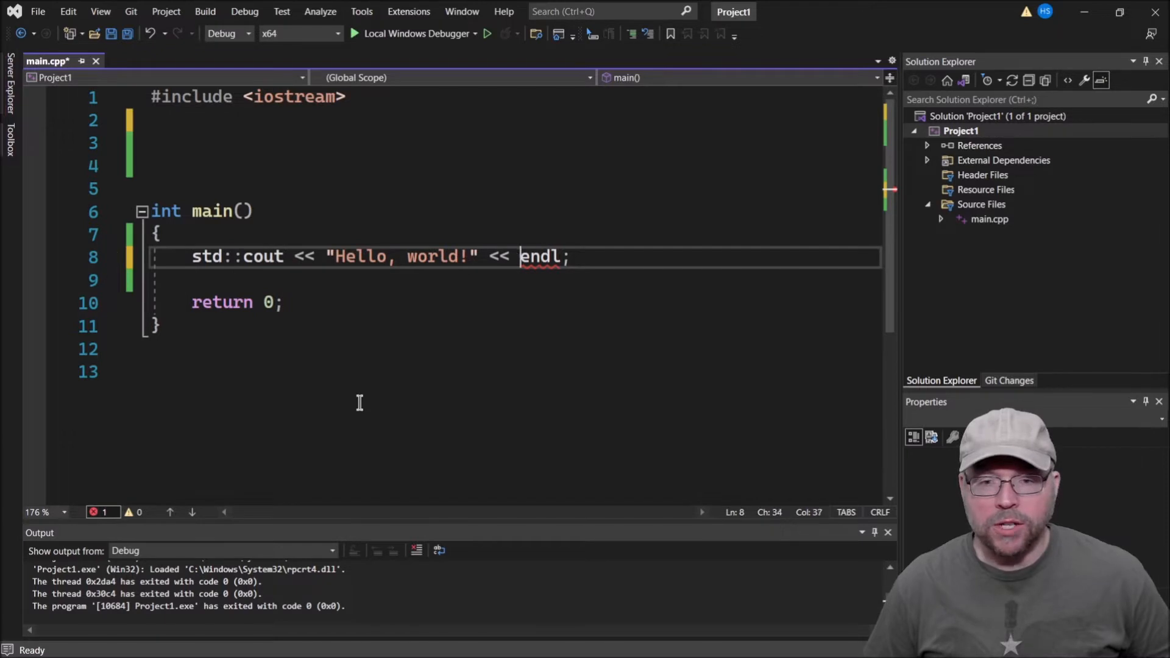
# Qualify endl with std:: and place the cursor above main for new code.
pyautogui.write('std::')
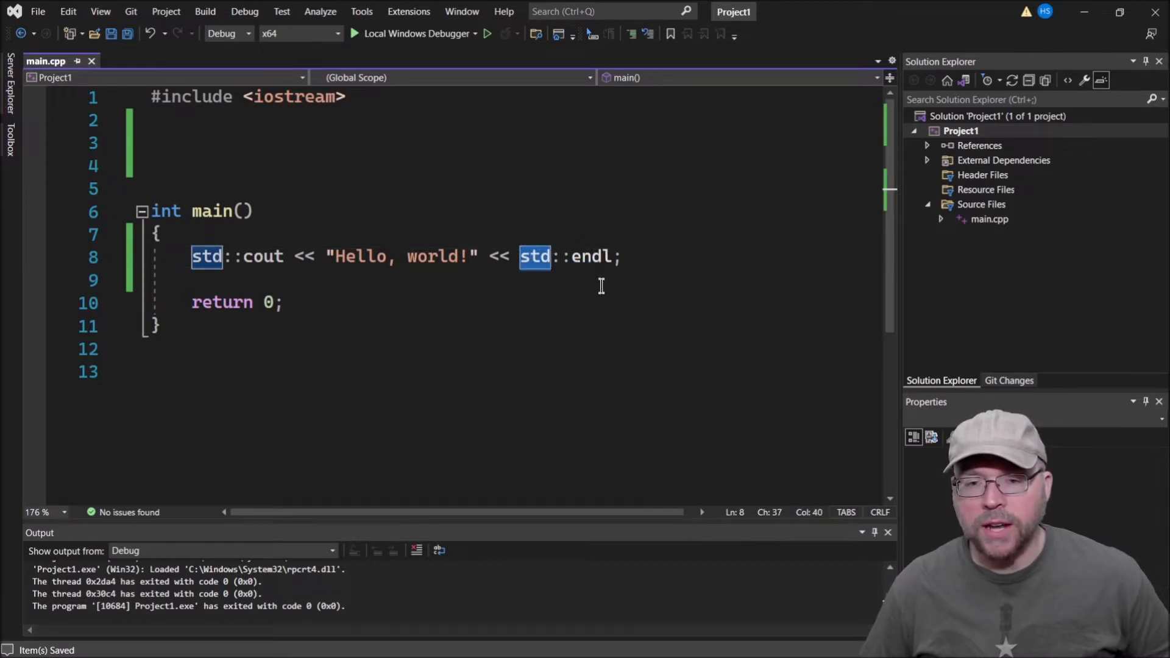
pyautogui.click(255, 256)
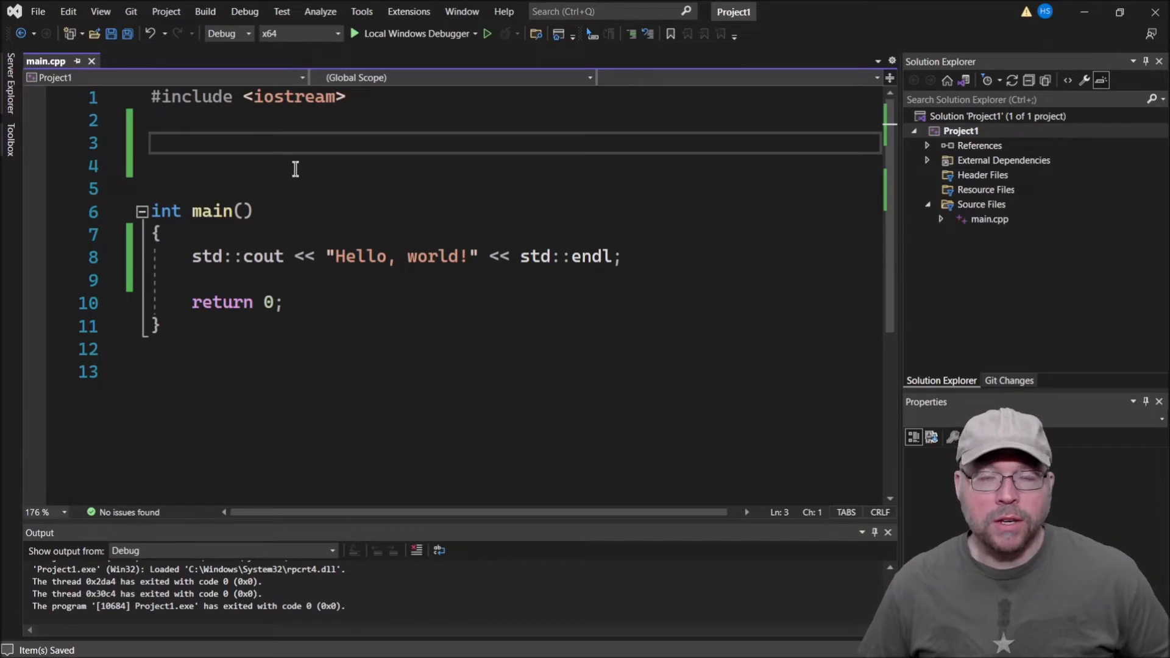
pyautogui.click(199, 120)
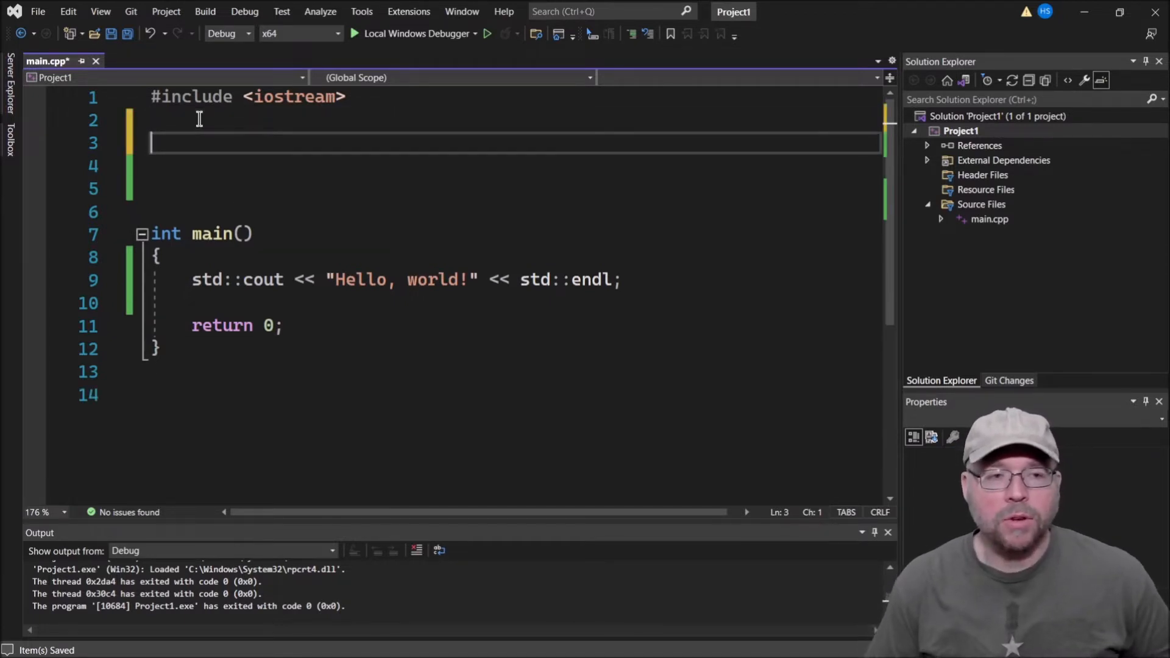
# Write namespace foo { class A {}; } between the include line and main.
pyautogui.write('namespace')
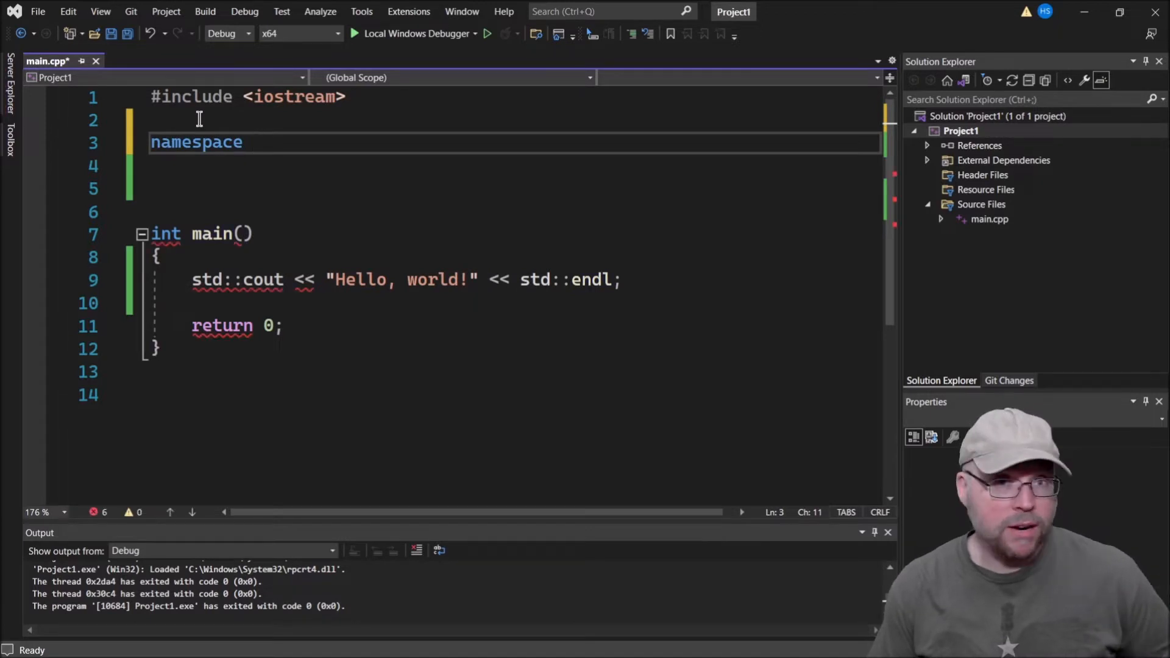
pyautogui.write('foo')
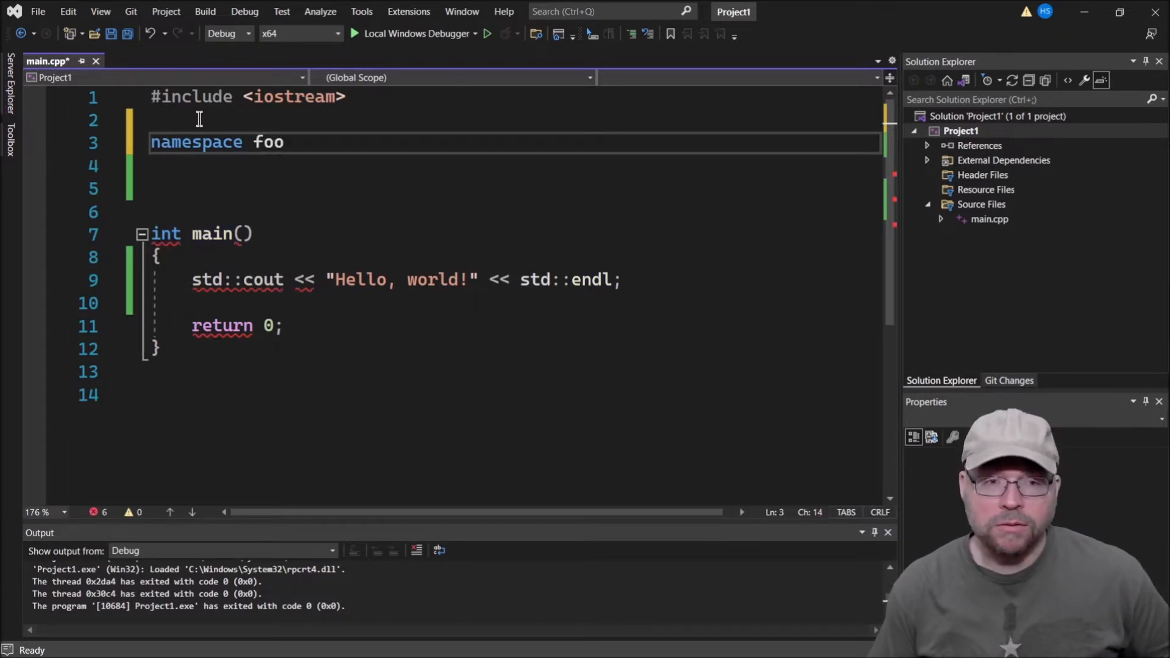
pyautogui.write('{')
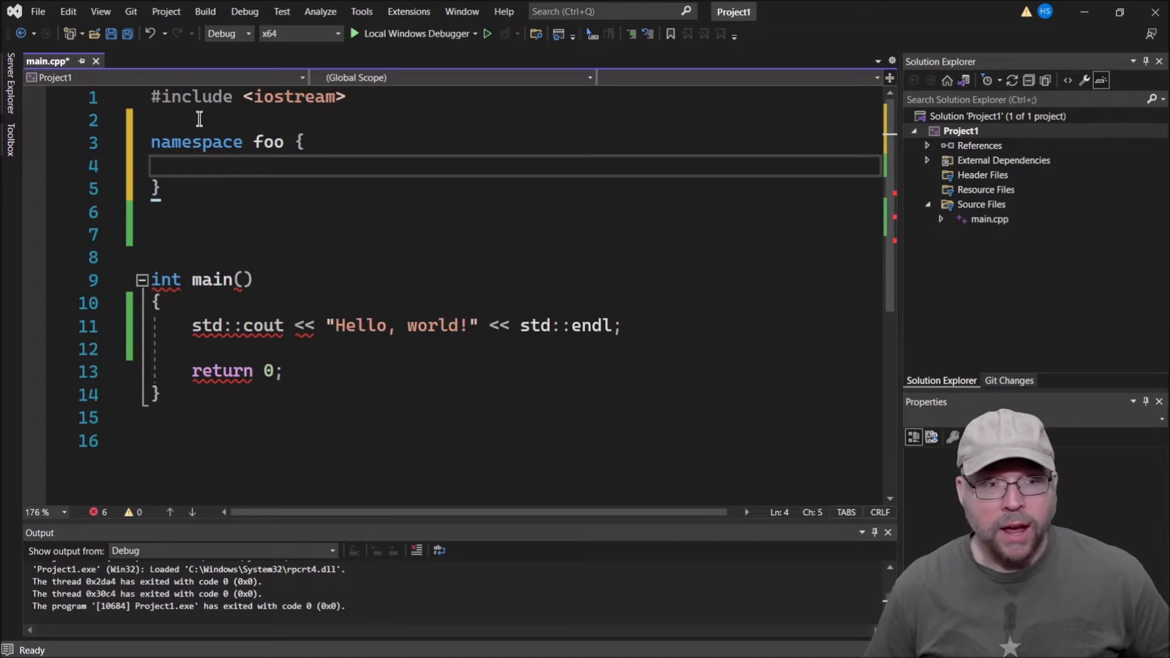
pyautogui.doubleClick(267, 142)
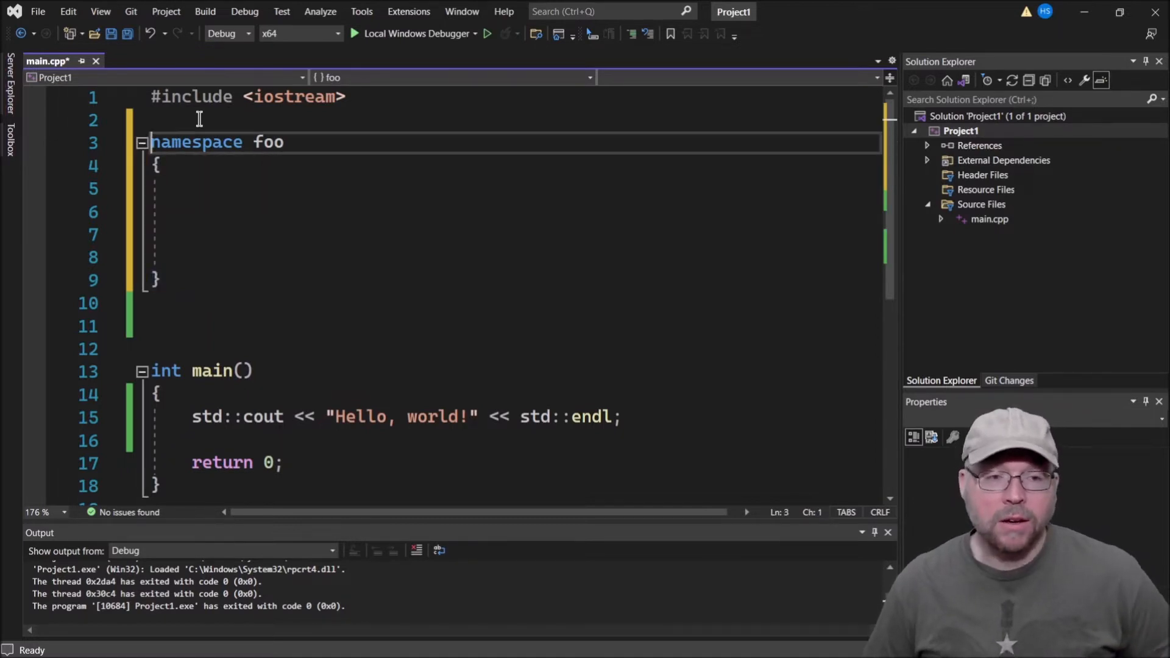
pyautogui.write('c')
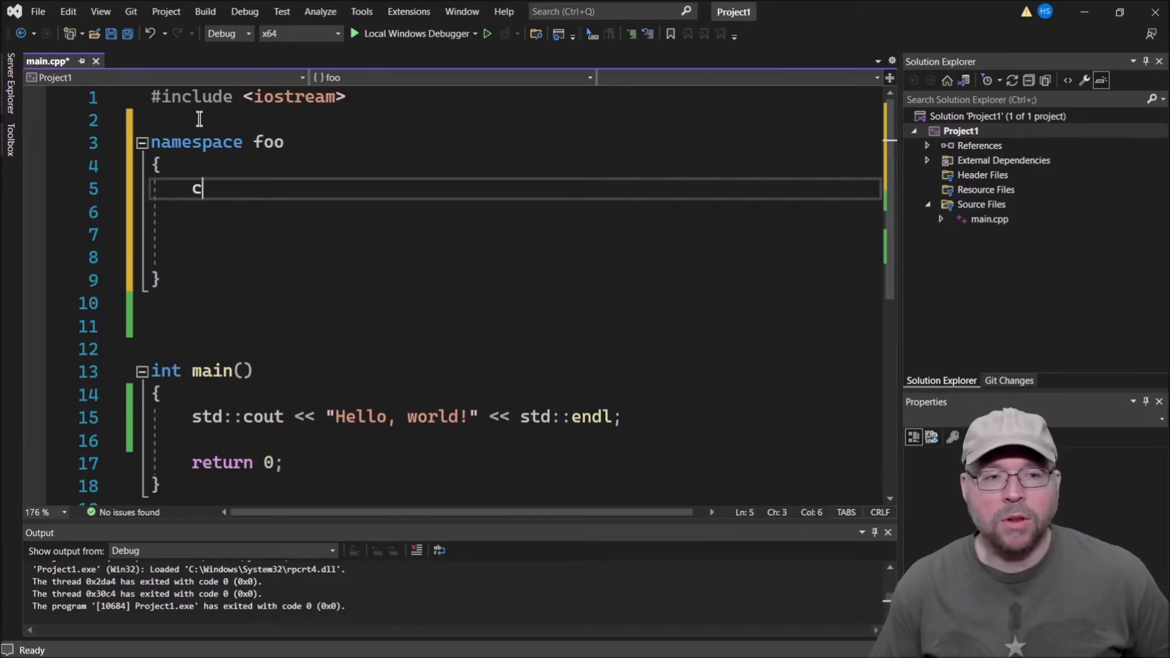
pyautogui.write('lass')
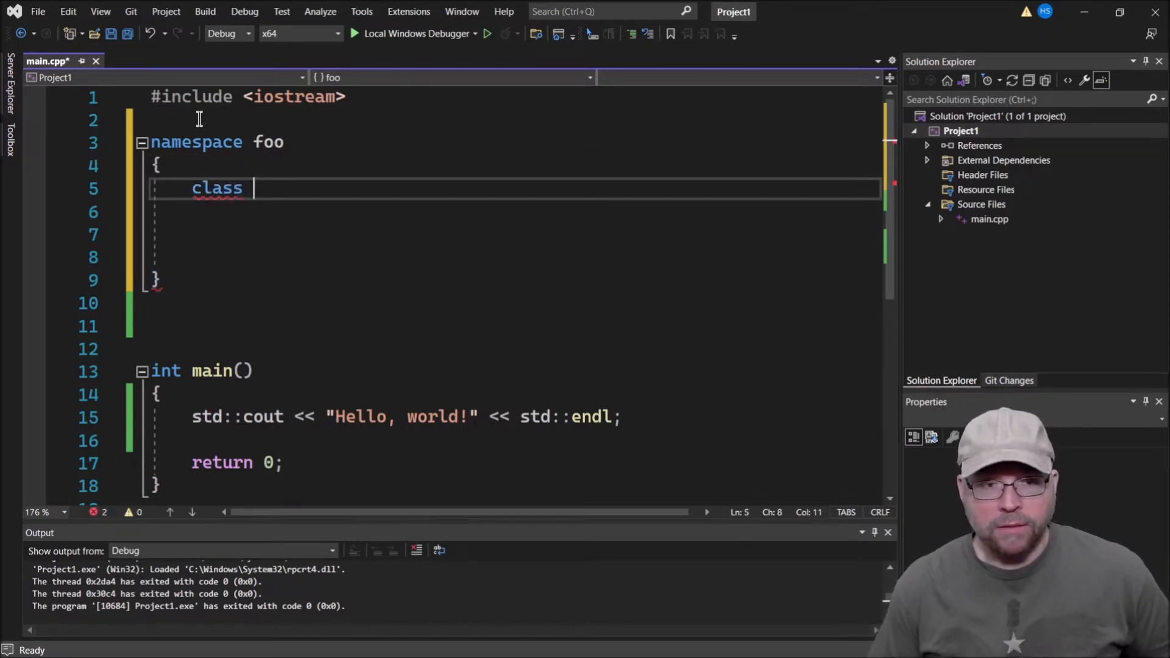
pyautogui.write('A {};')
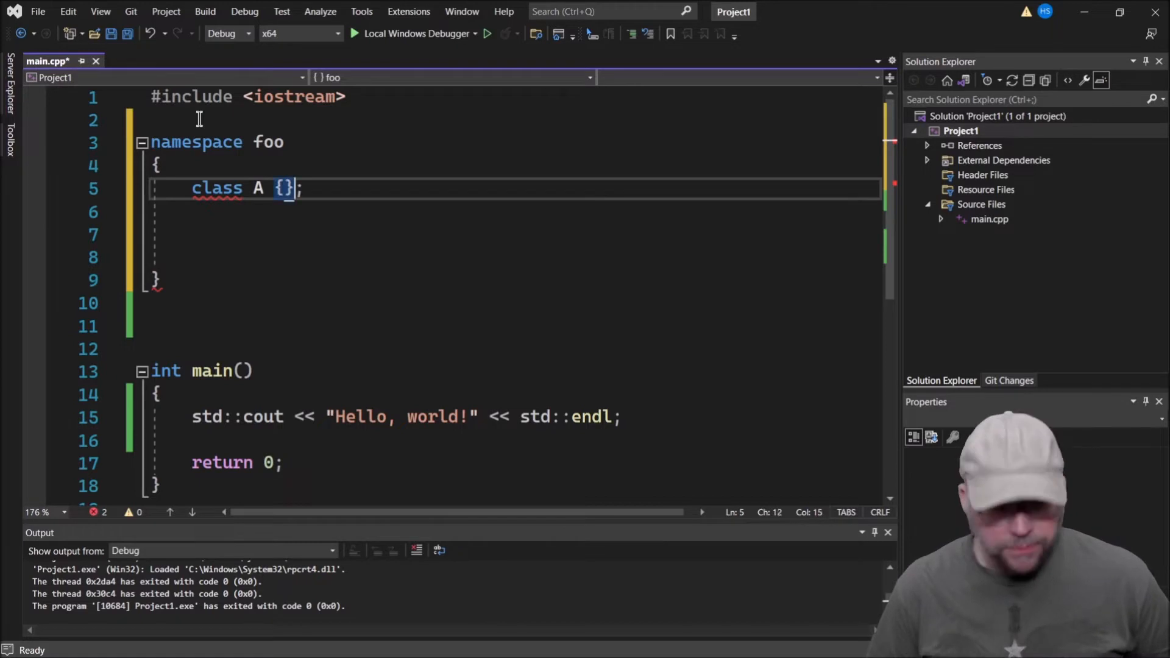
pyautogui.click(156, 280)
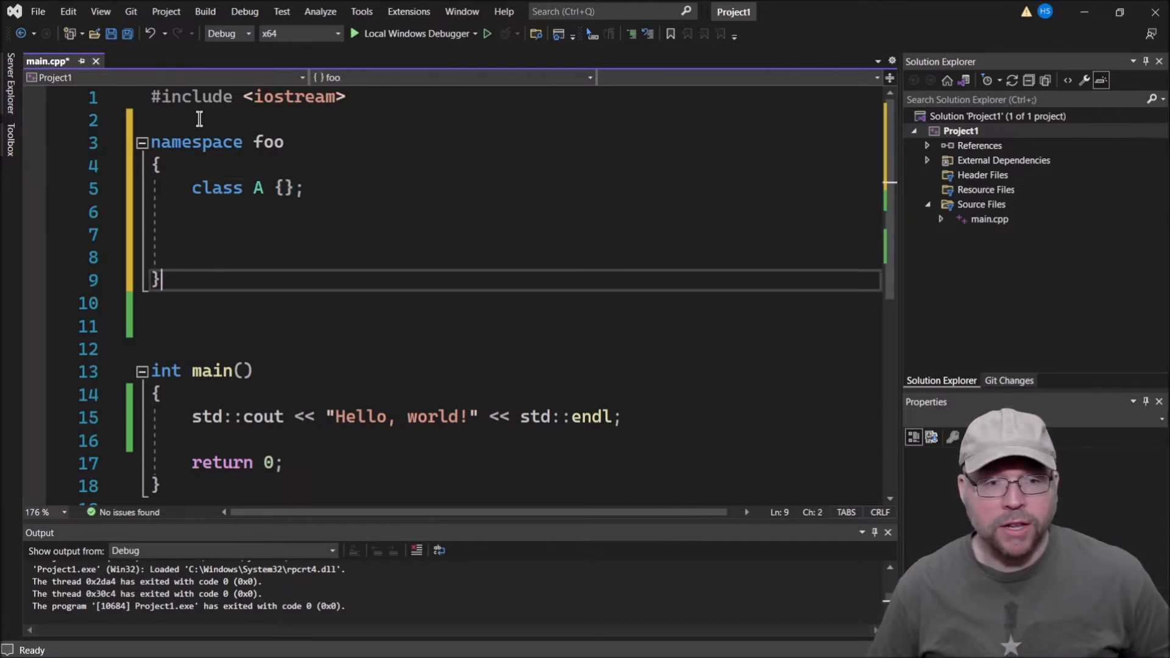
pyautogui.moveTo(249, 401)
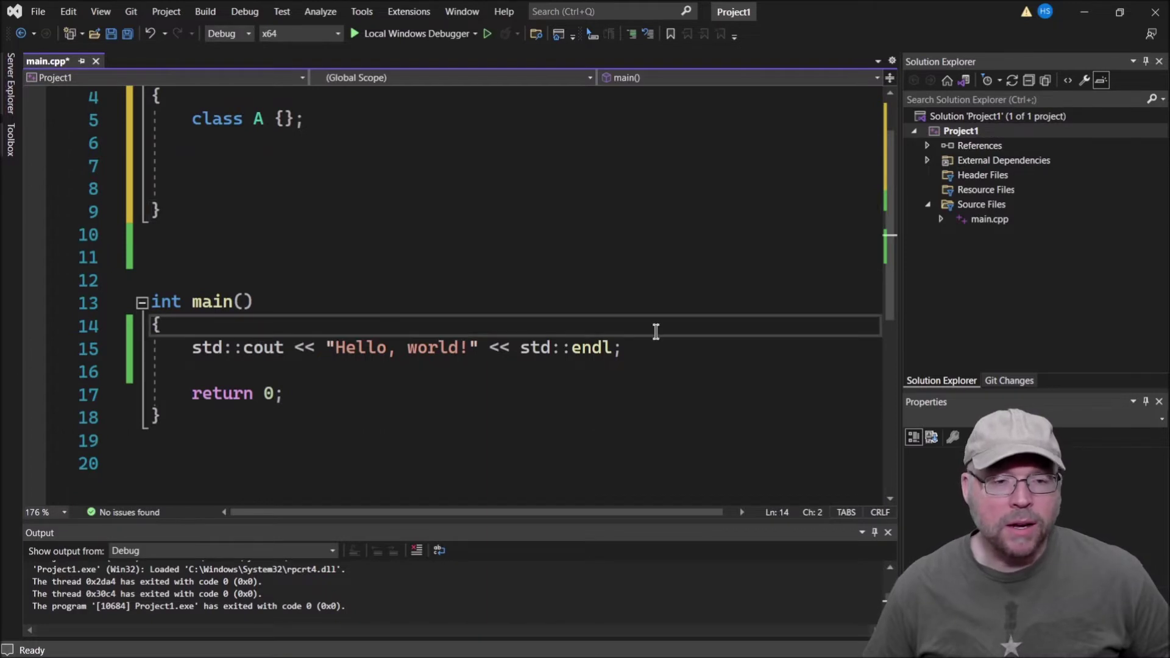
# Remove foo's blank lines and declare foo::A a; at the top of main.
pyautogui.press('enter')
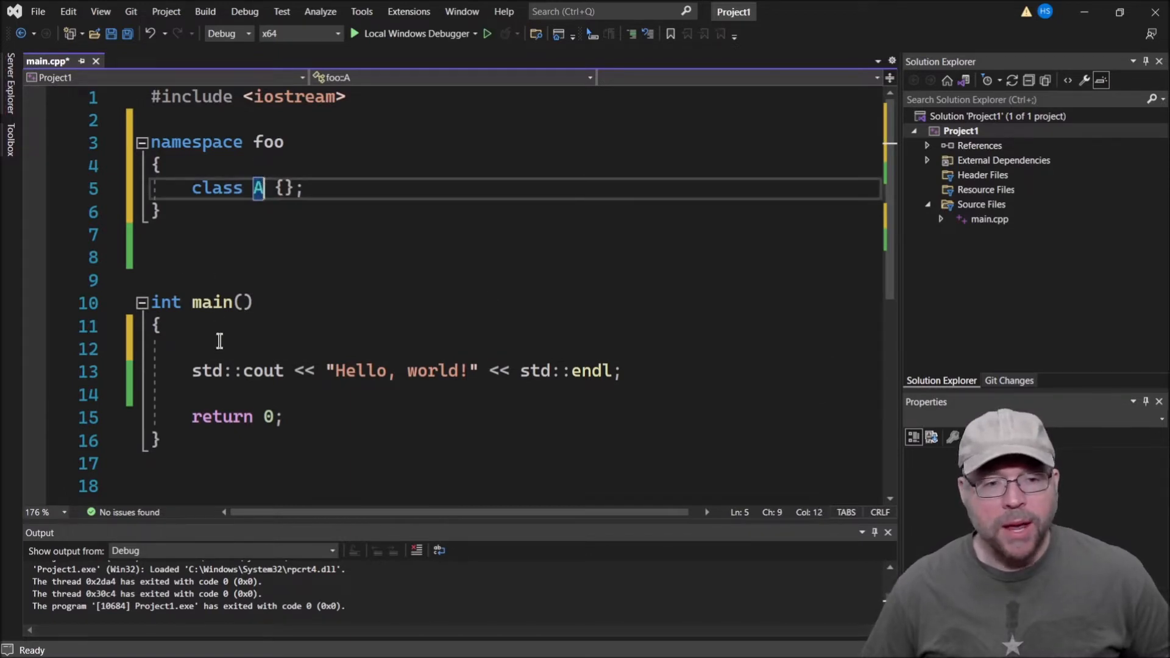
pyautogui.write('A a;')
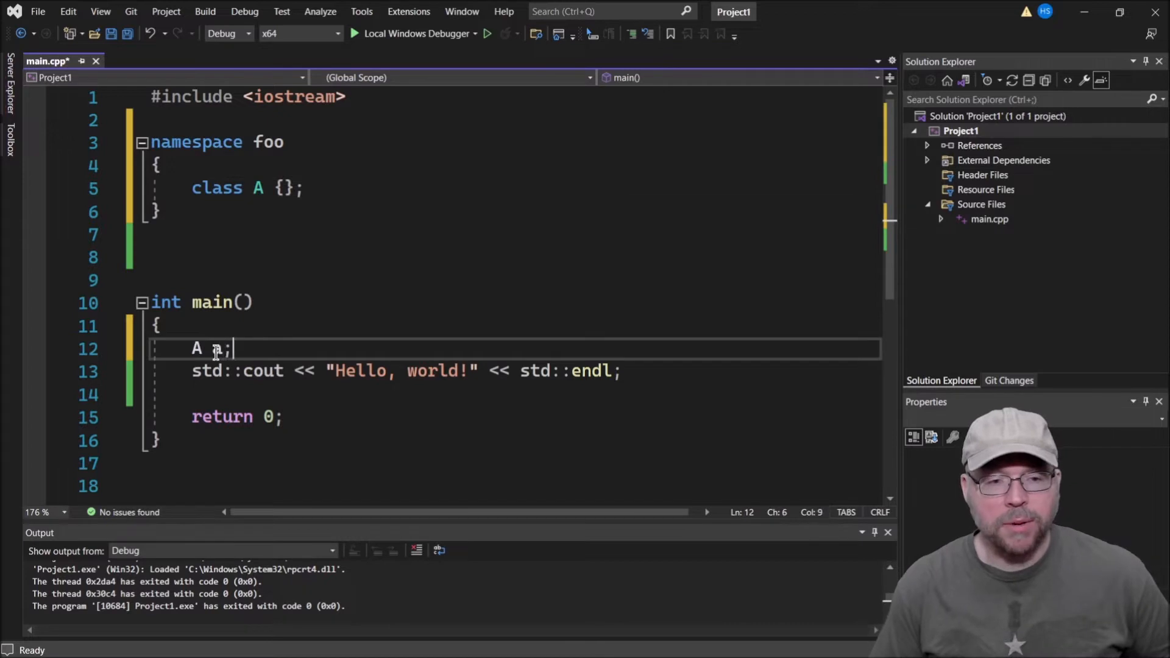
pyautogui.write('a')
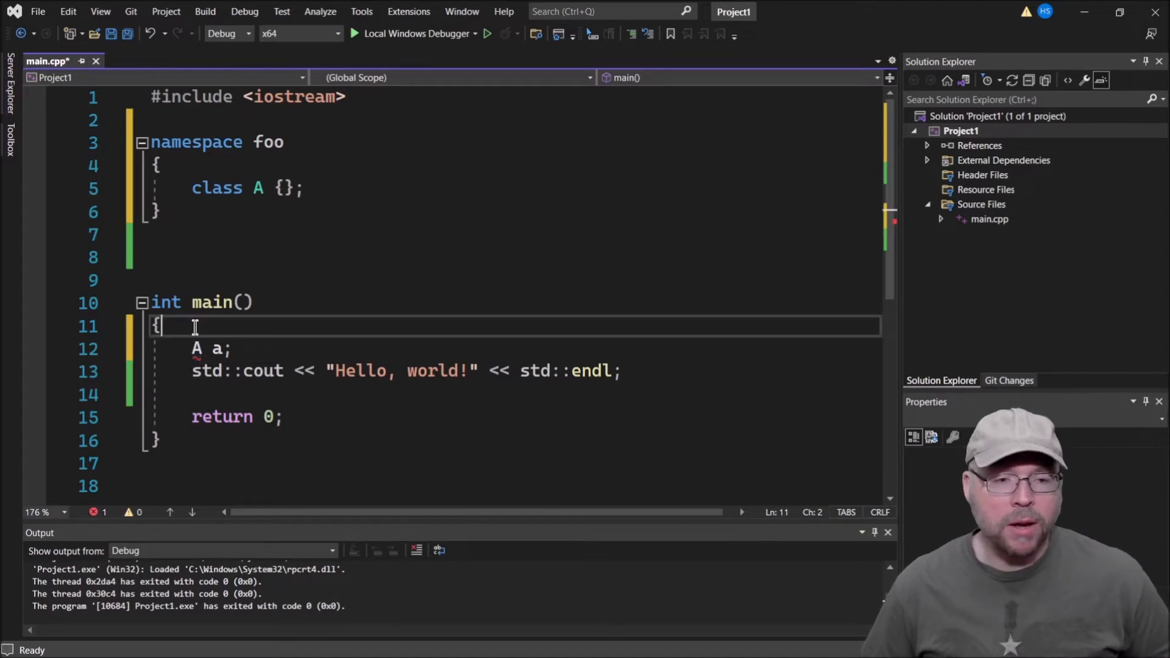
pyautogui.write('i')
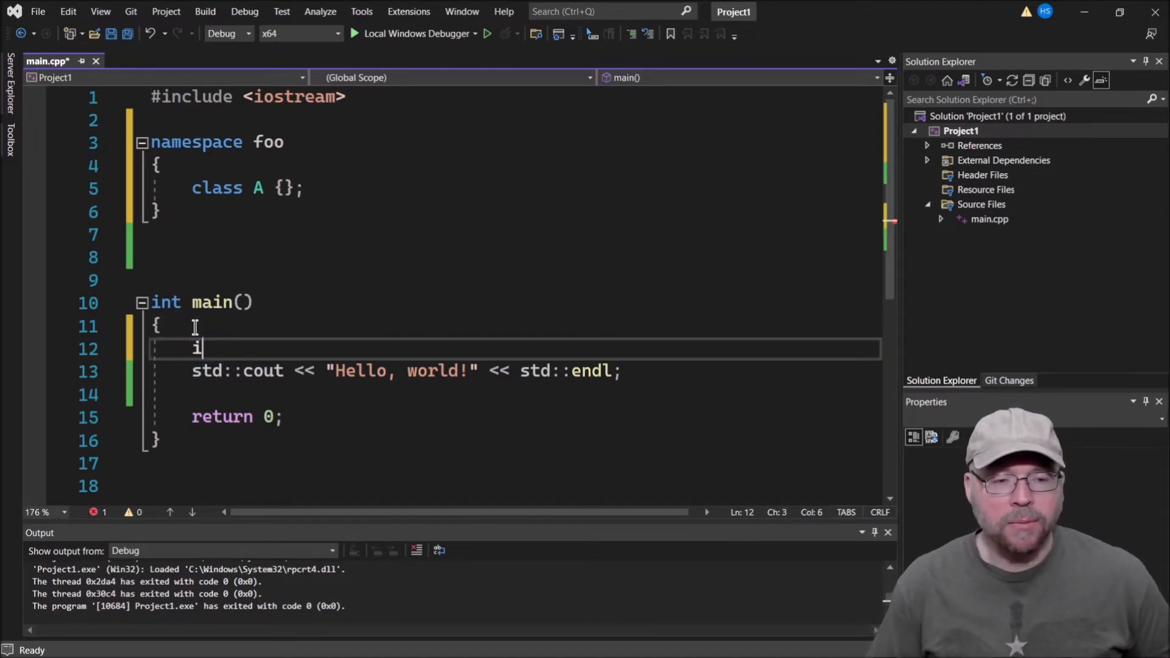
pyautogui.write('nt A;')
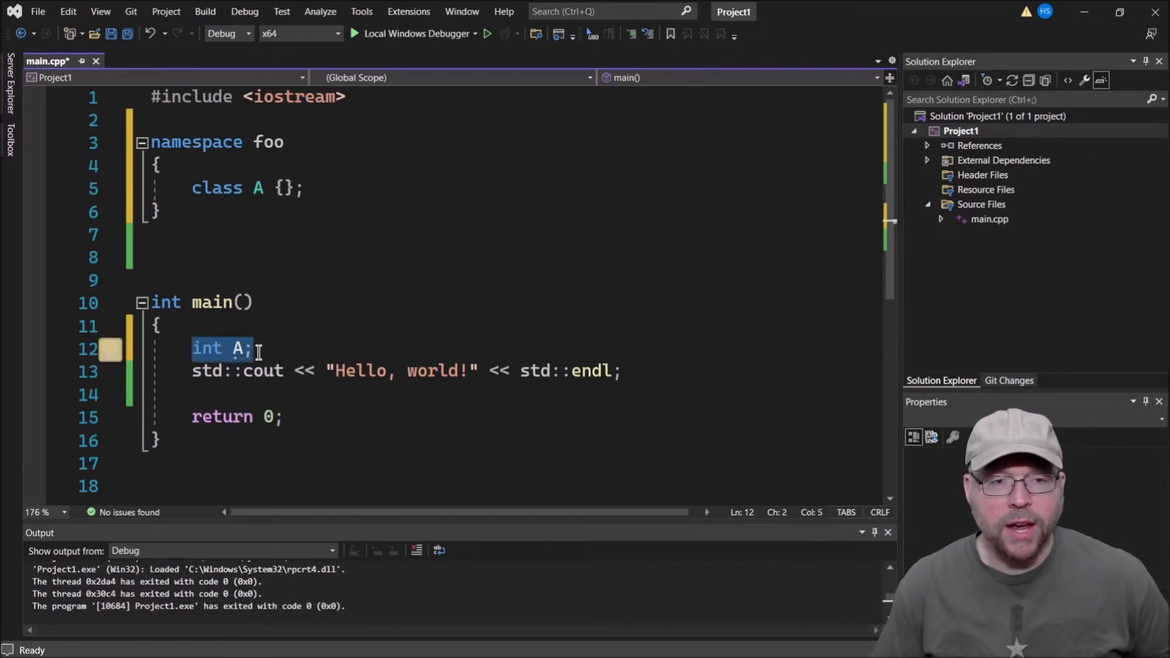
pyautogui.write('foo::')
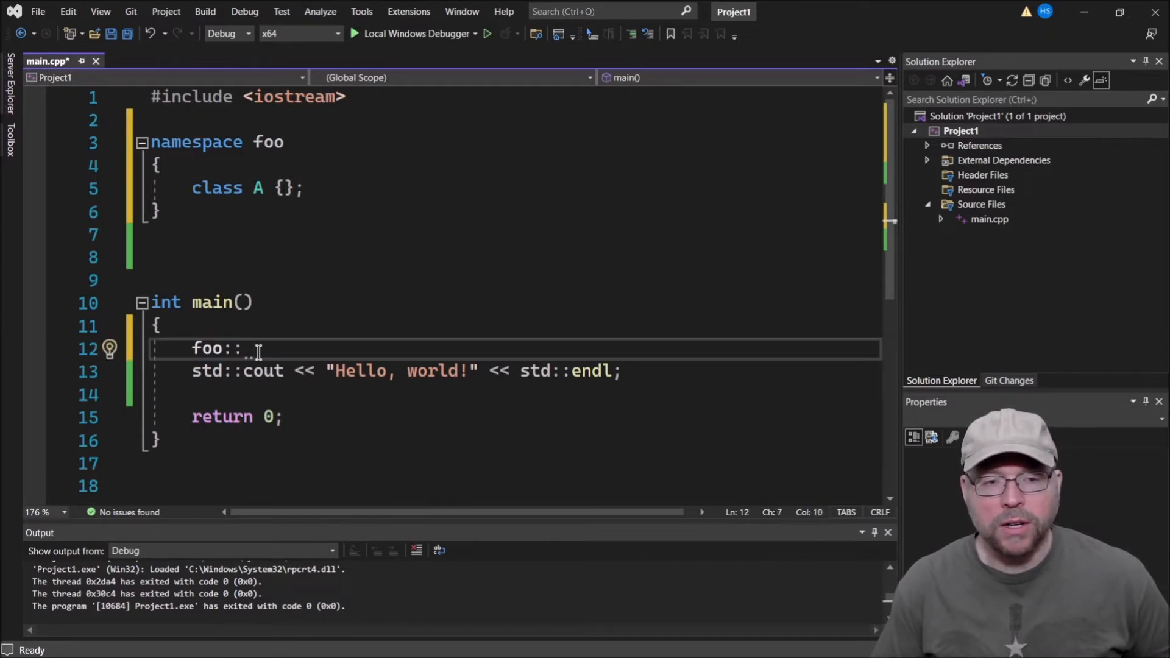
pyautogui.write('A a;')
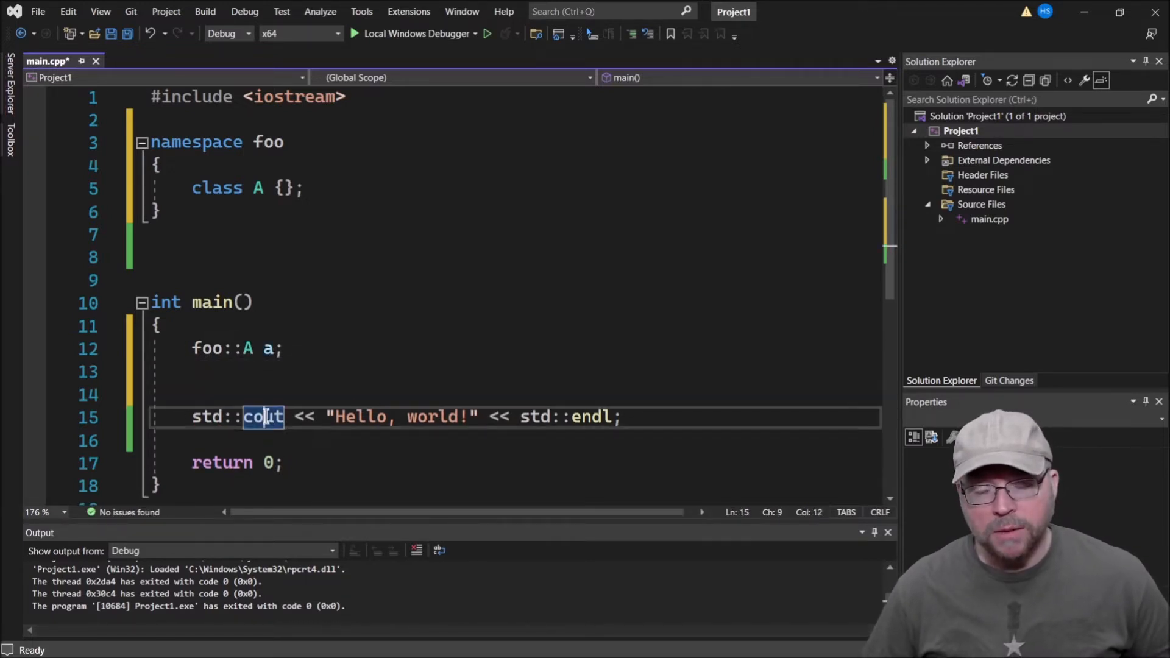
# Highlight the std qualifier and foo usages, then add a line after class A.
pyautogui.click(204, 416)
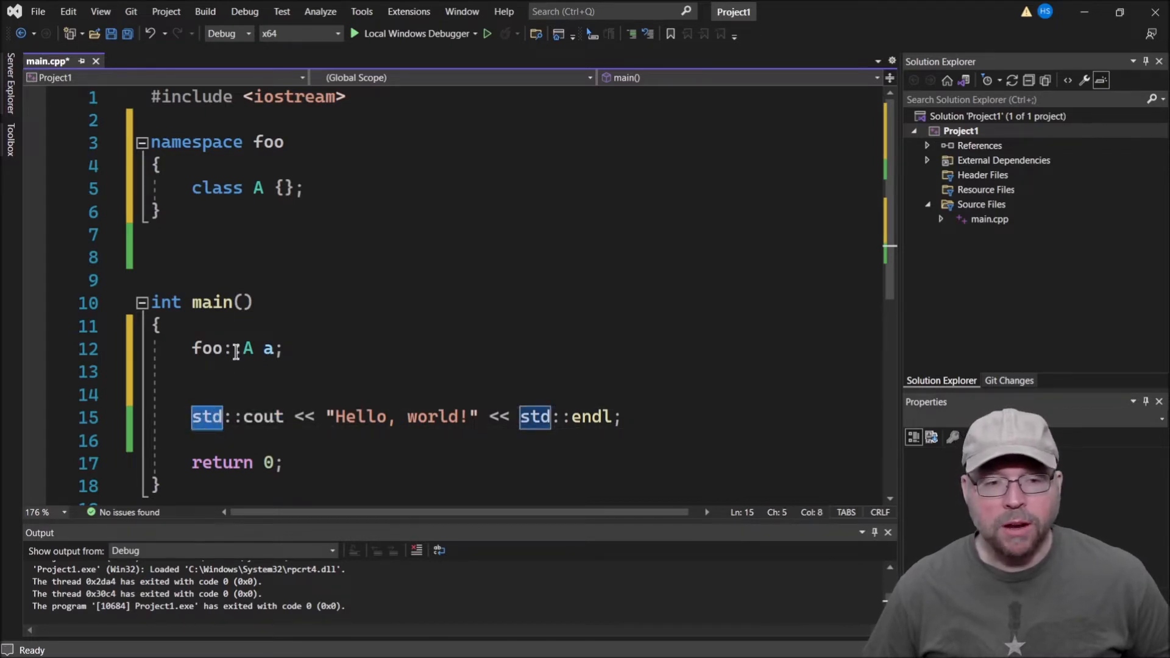
pyautogui.doubleClick(267, 142)
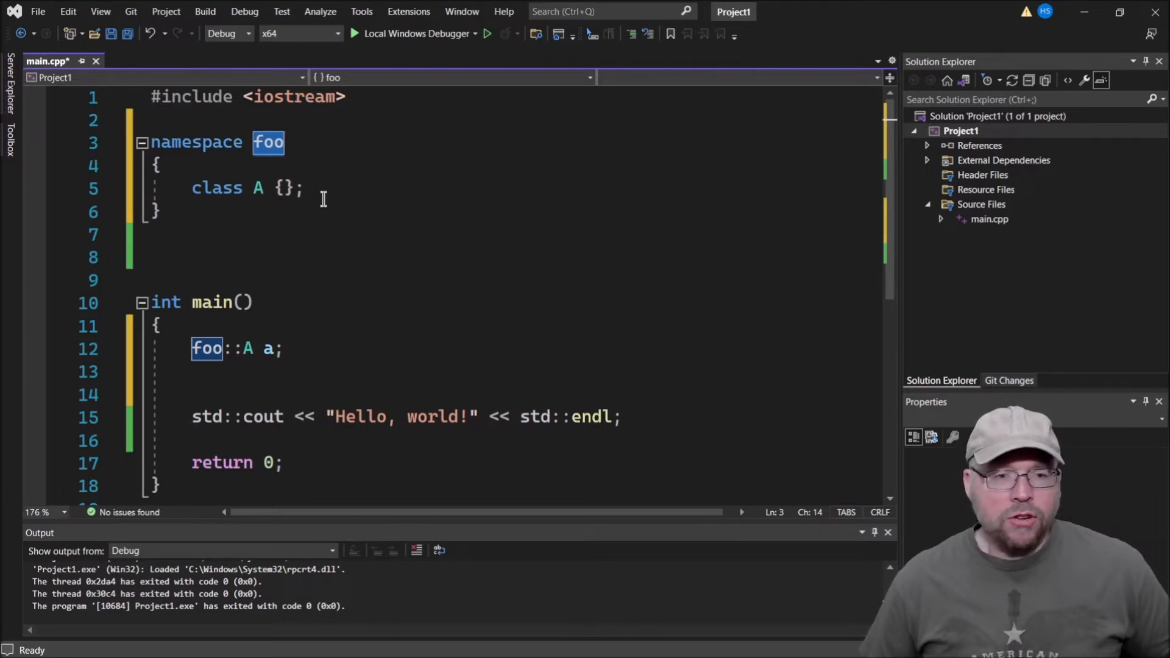
pyautogui.press('enter')
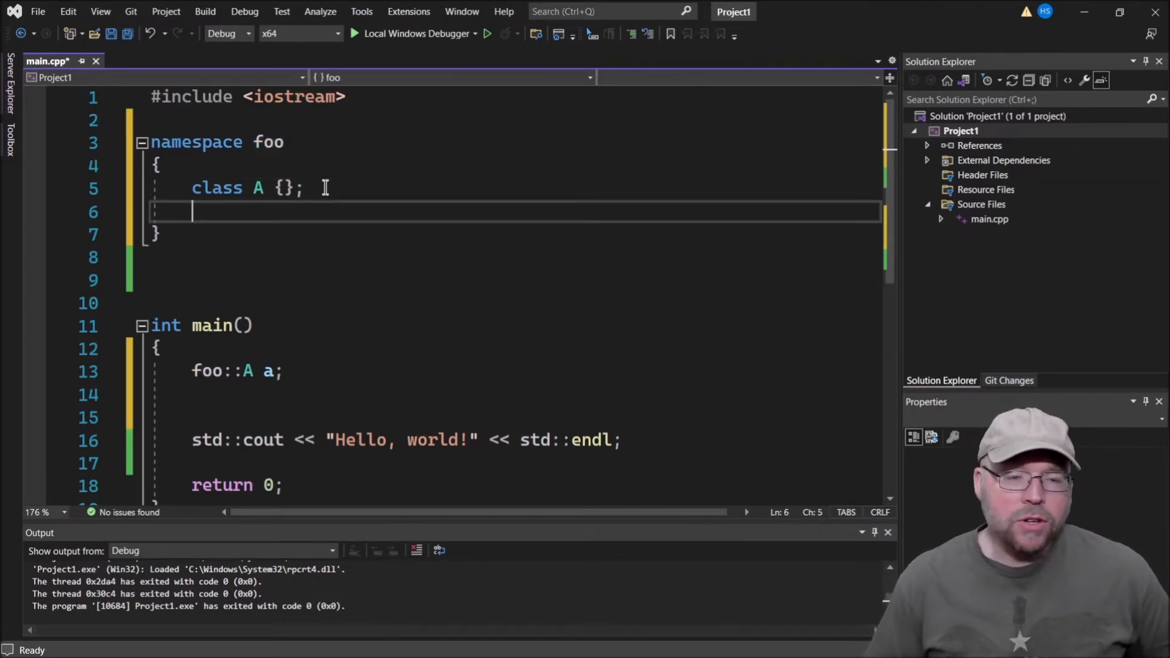
# Declare const double PI = 3.14159; in namespace foo and highlight PI.
pyautogui.write('int x')
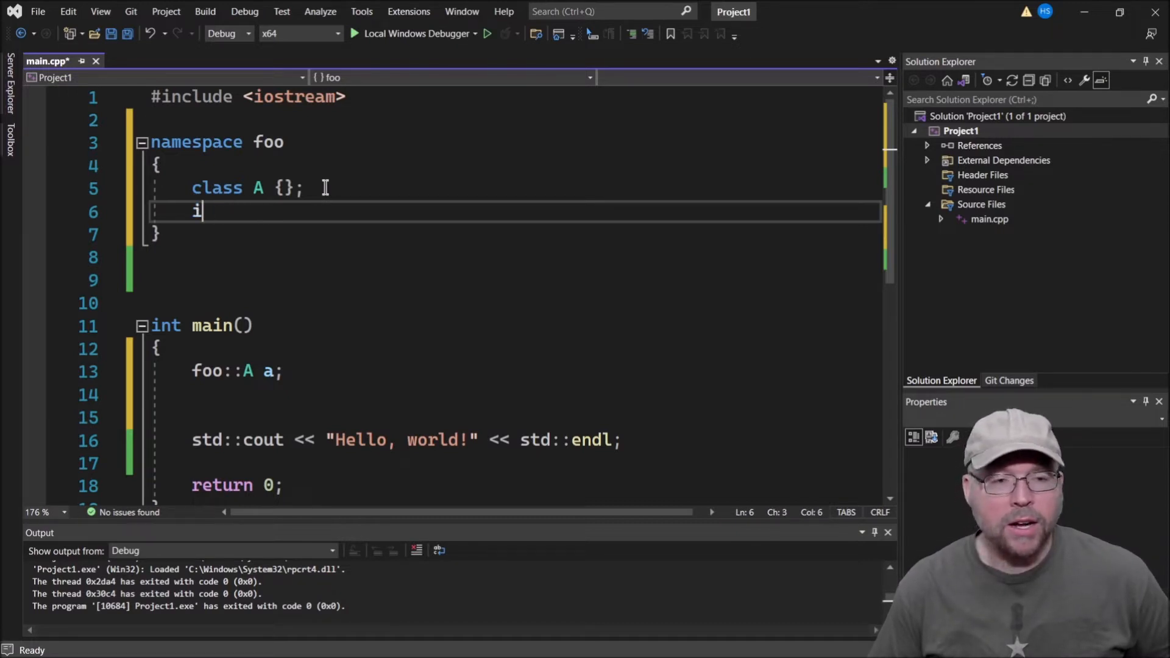
pyautogui.write('const')
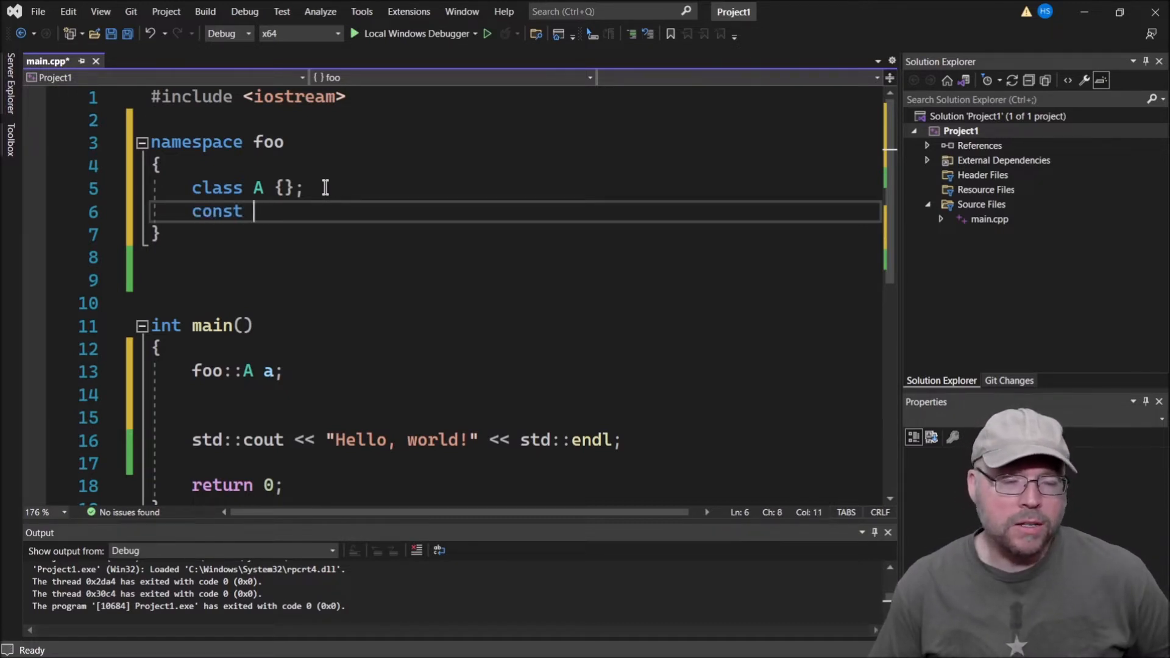
pyautogui.write('doul')
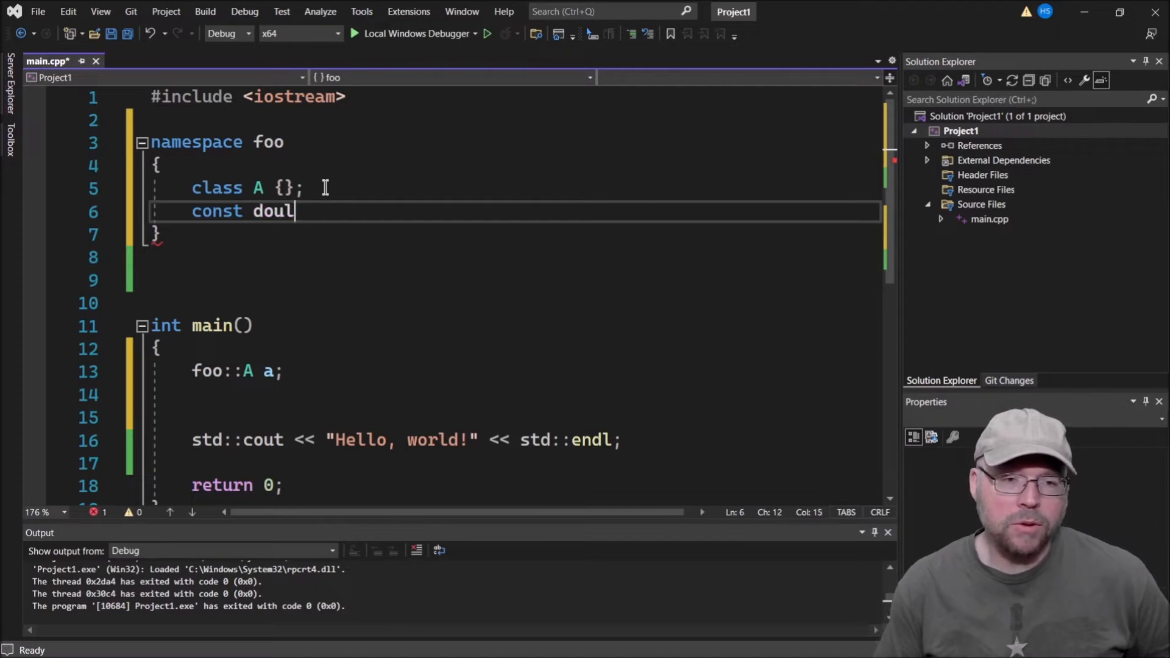
pyautogui.write('be PI')
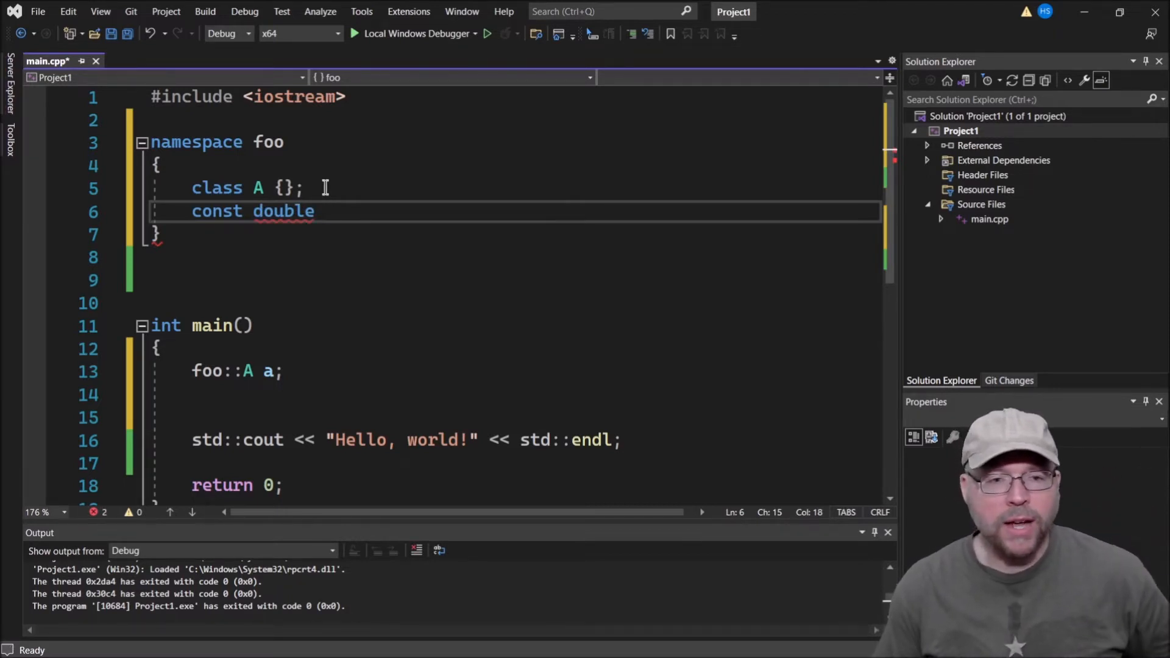
pyautogui.write('PI = 3')
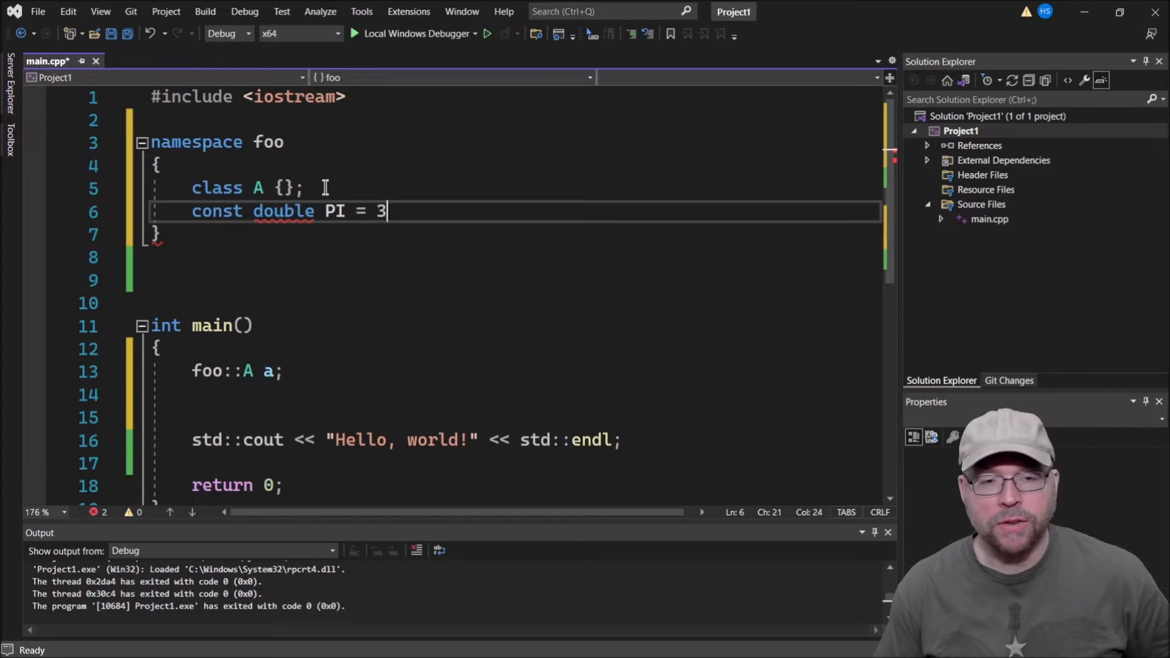
pyautogui.write('.14159;')
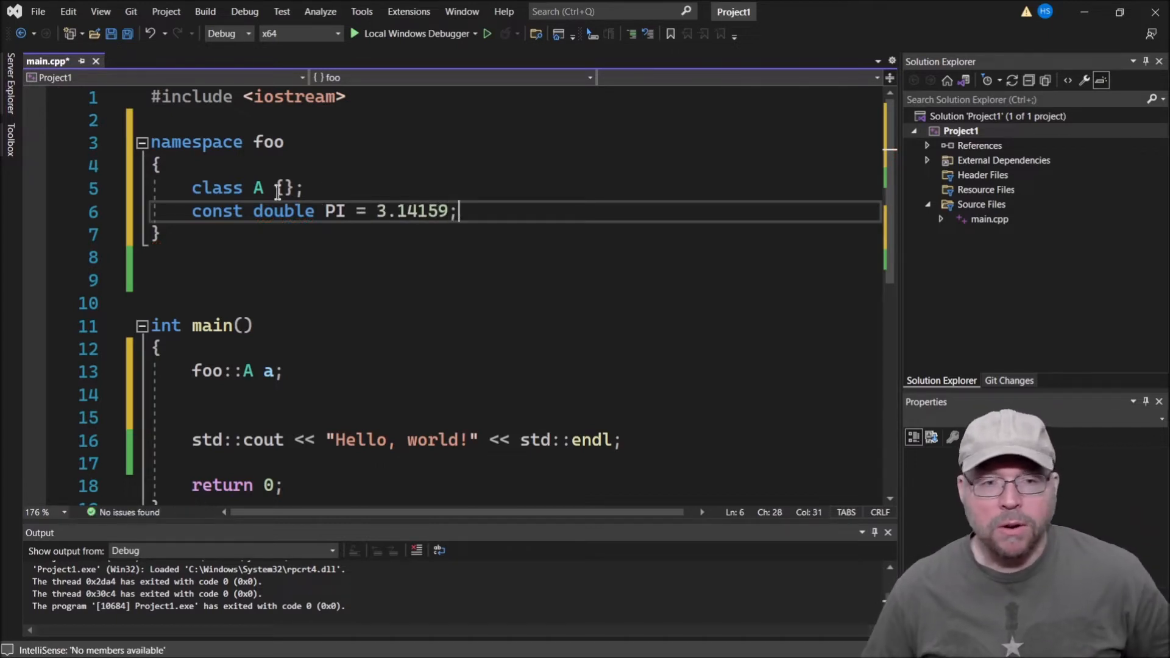
pyautogui.doubleClick(335, 211)
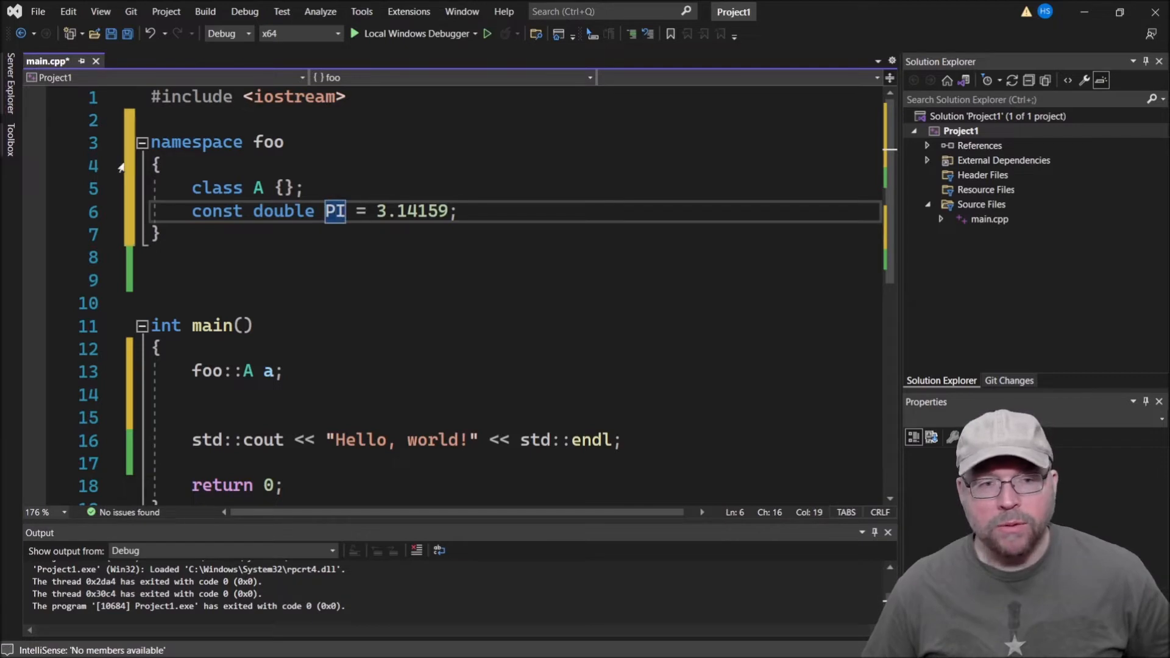
pyautogui.moveTo(151, 142); pyautogui.dragTo(157, 236)
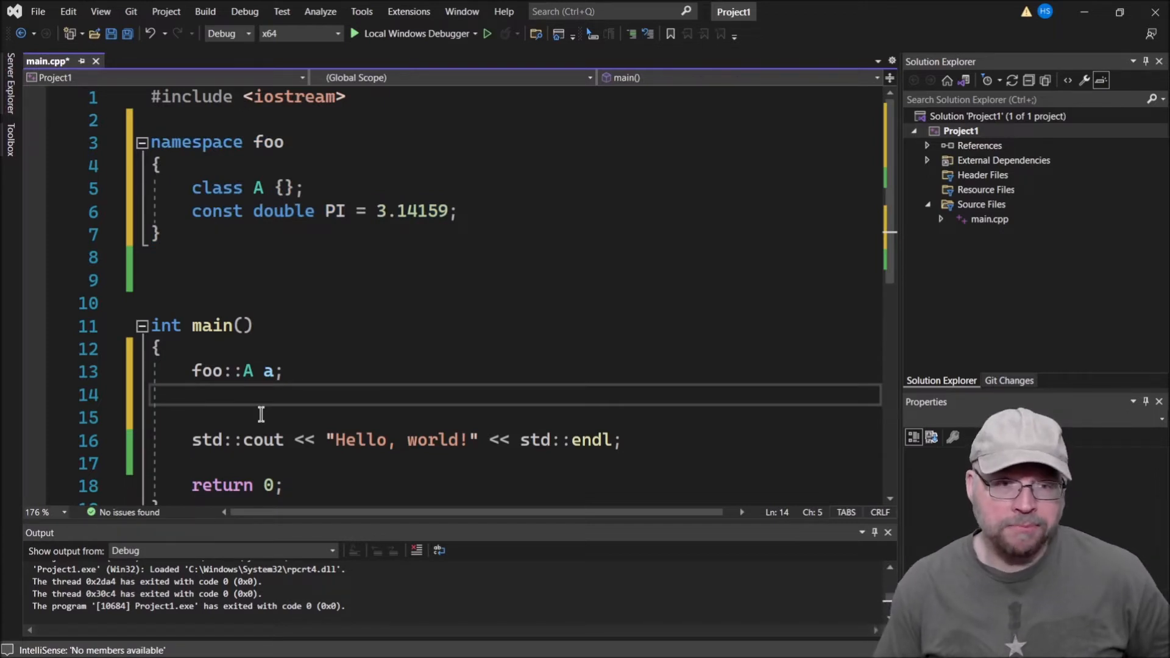
# Add a local double PI = 3.14 at the top of main.
pyautogui.click(157, 348)
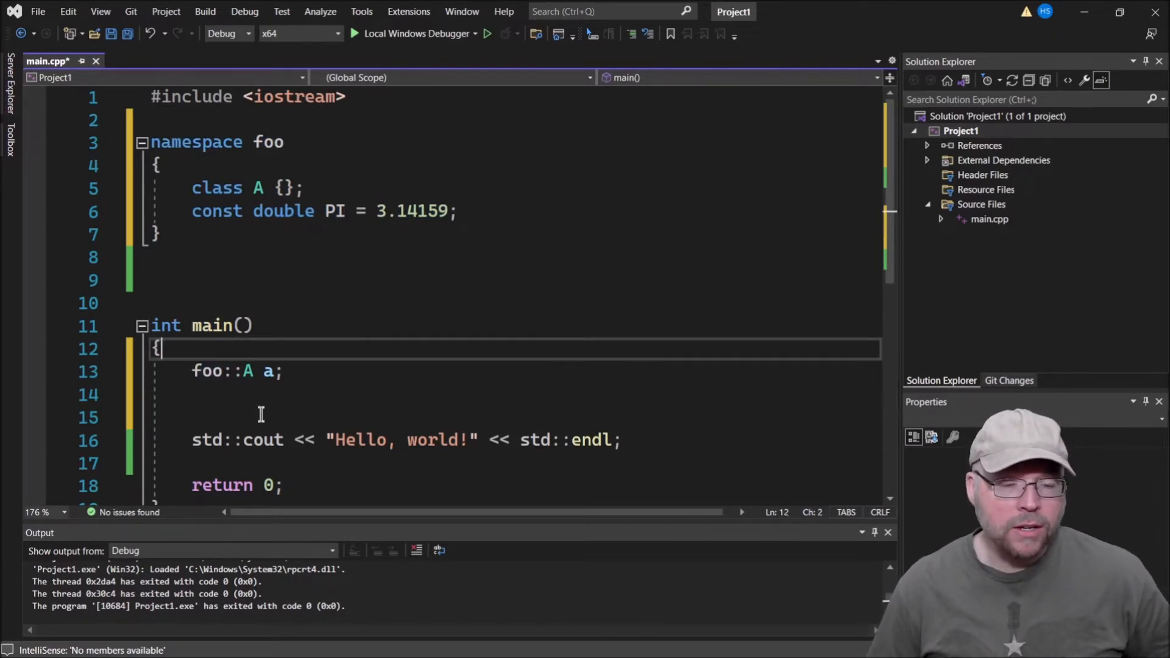
pyautogui.press('Return')
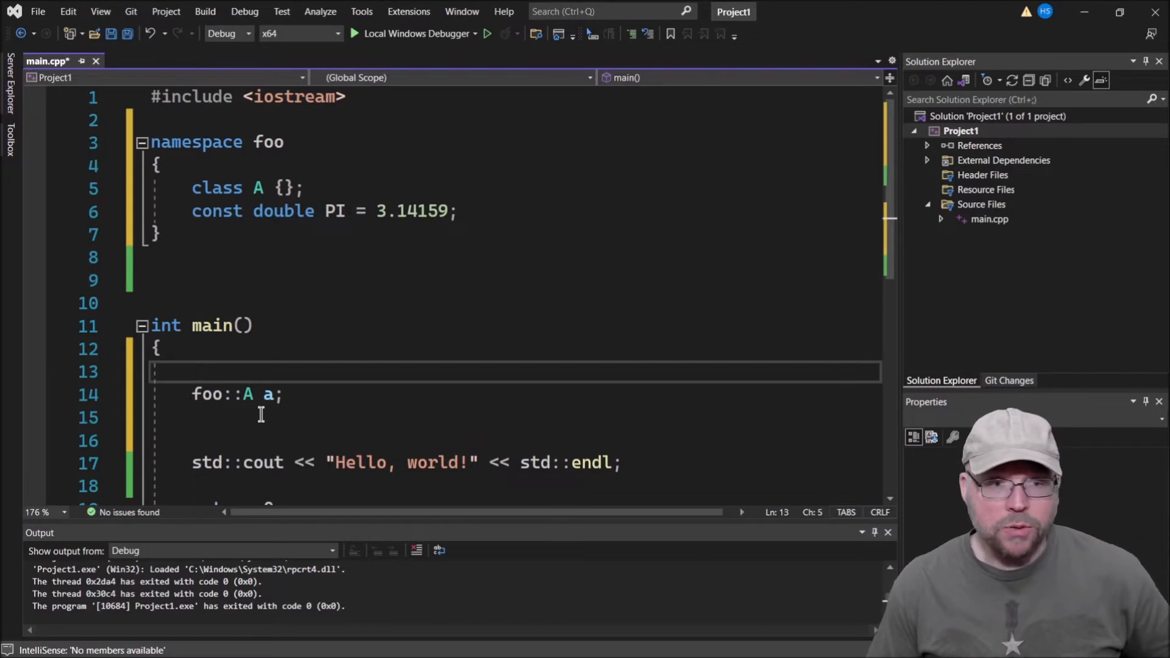
pyautogui.write('double PI')
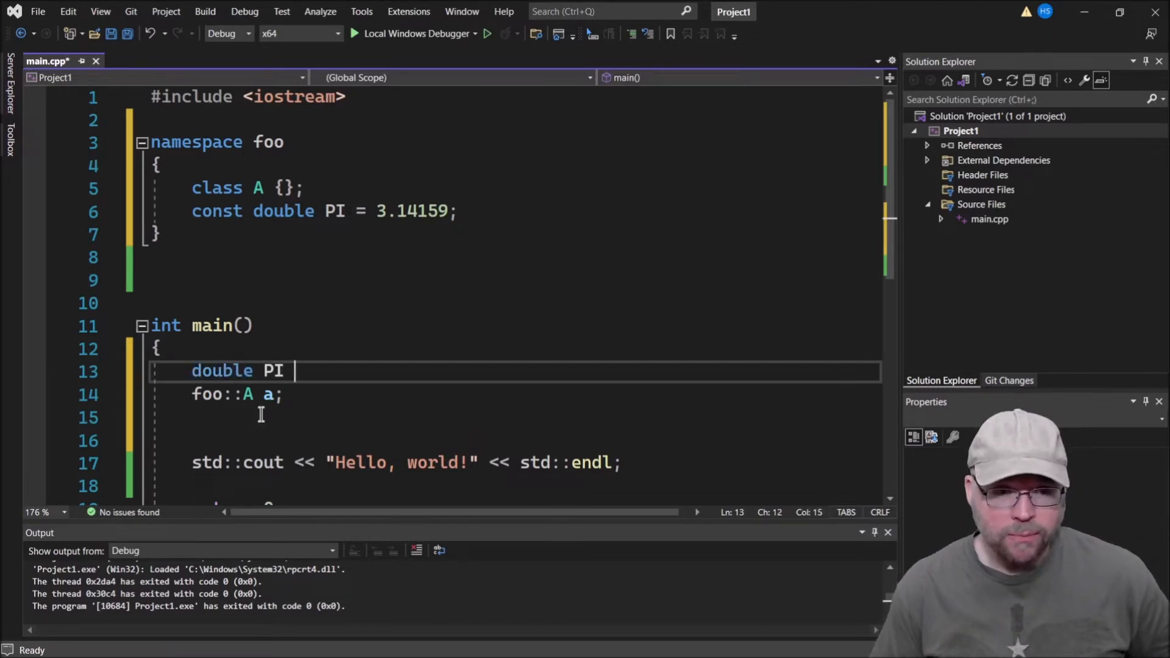
pyautogui.write('= 3.141')
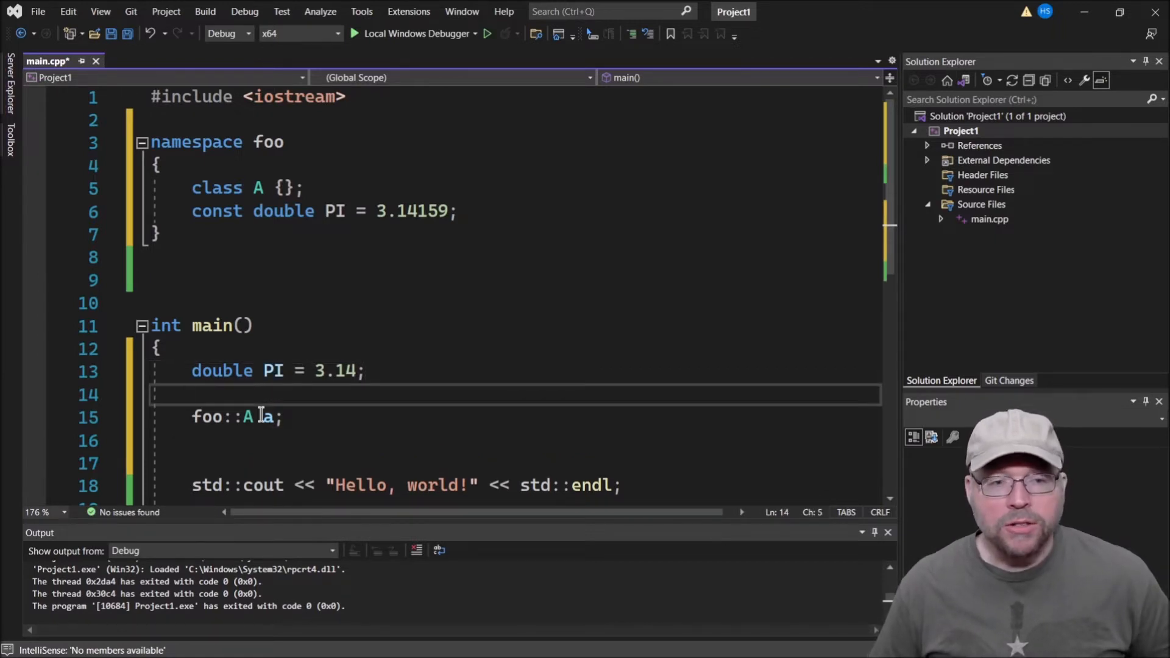
pyautogui.doubleClick(335, 211)
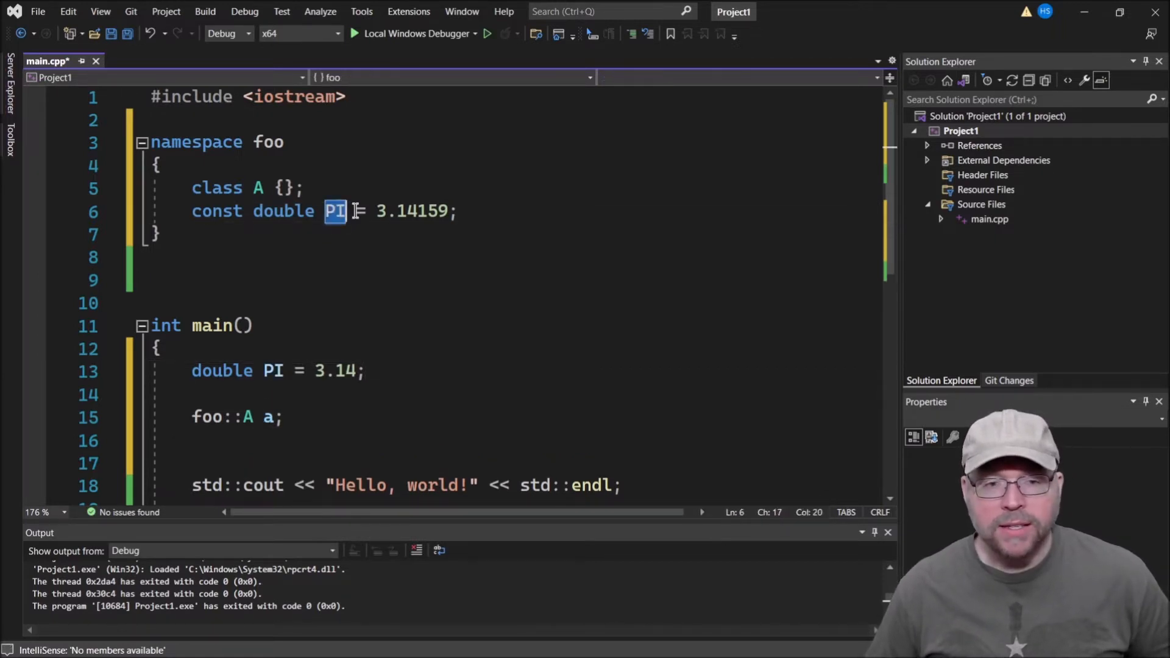
pyautogui.doubleClick(412, 212)
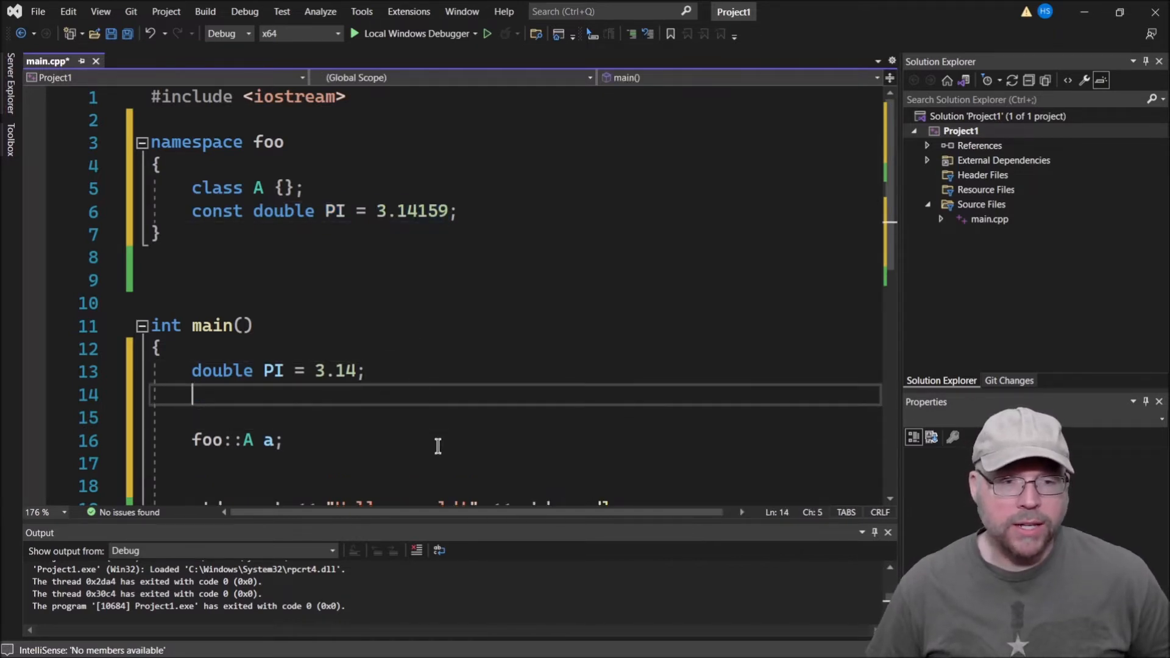
# Declare int pi = foo::PI; on the next line and begin a cout line.
pyautogui.write('foo')
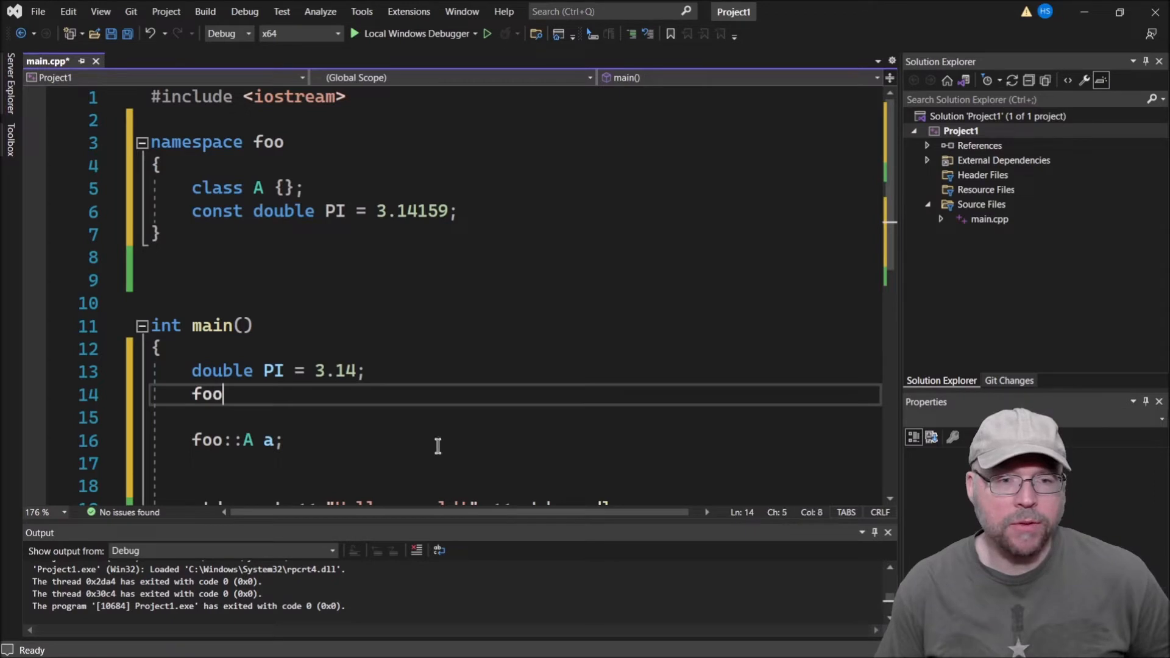
pyautogui.write('::P')
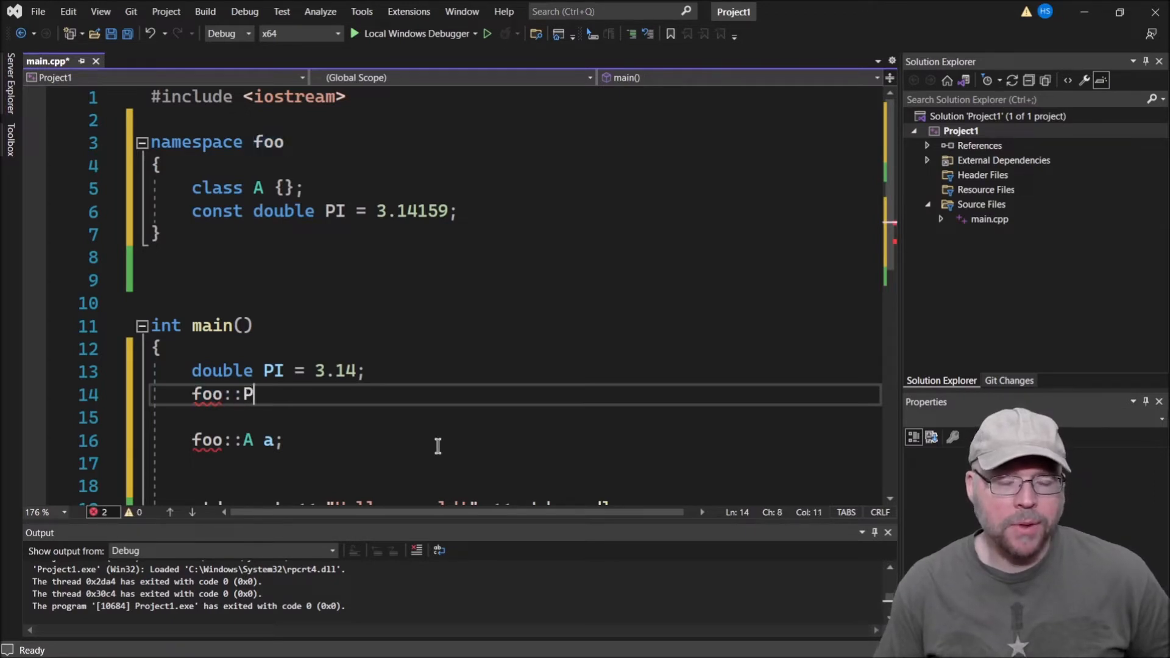
pyautogui.write('I;')
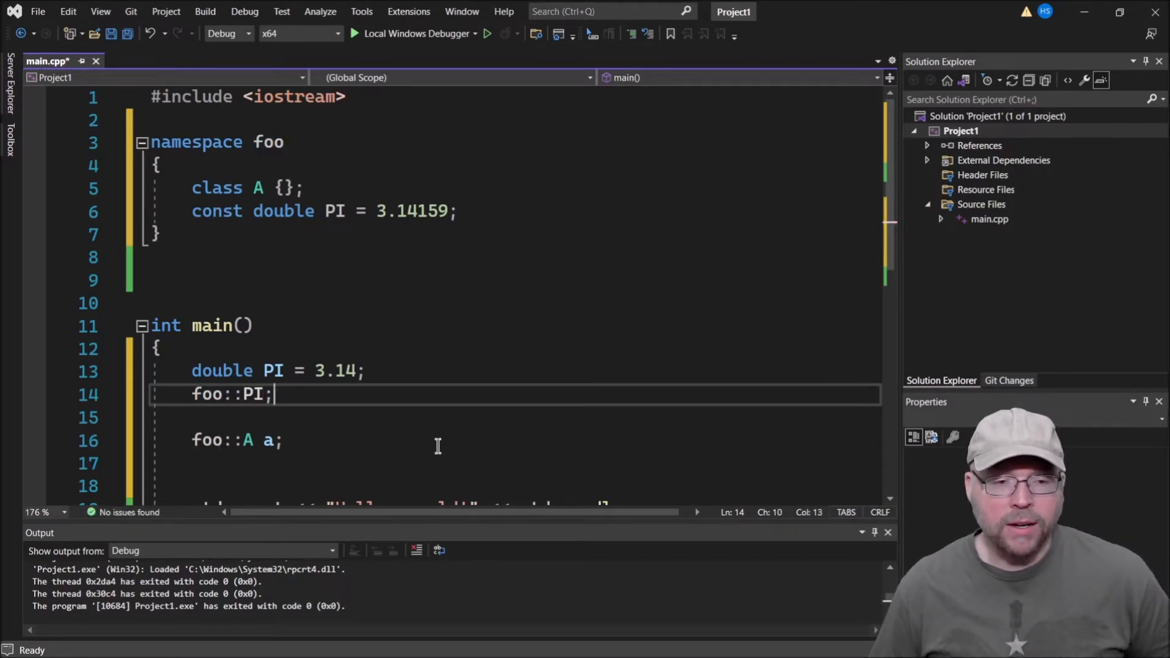
pyautogui.doubleClick(207, 394)
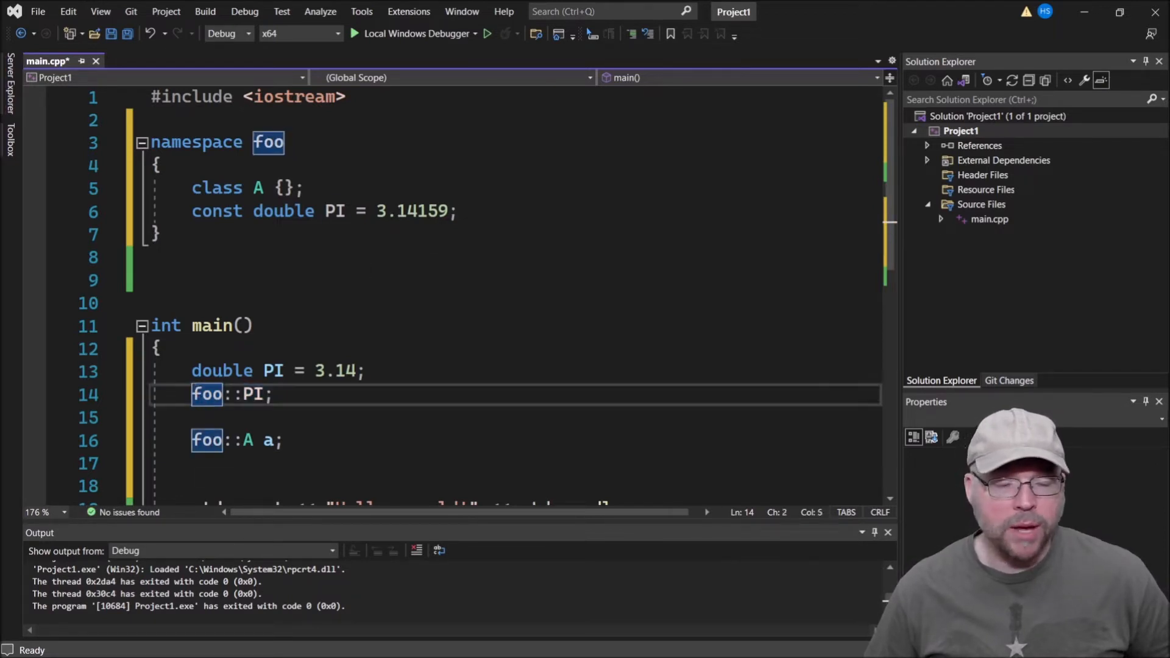
pyautogui.write('int x =')
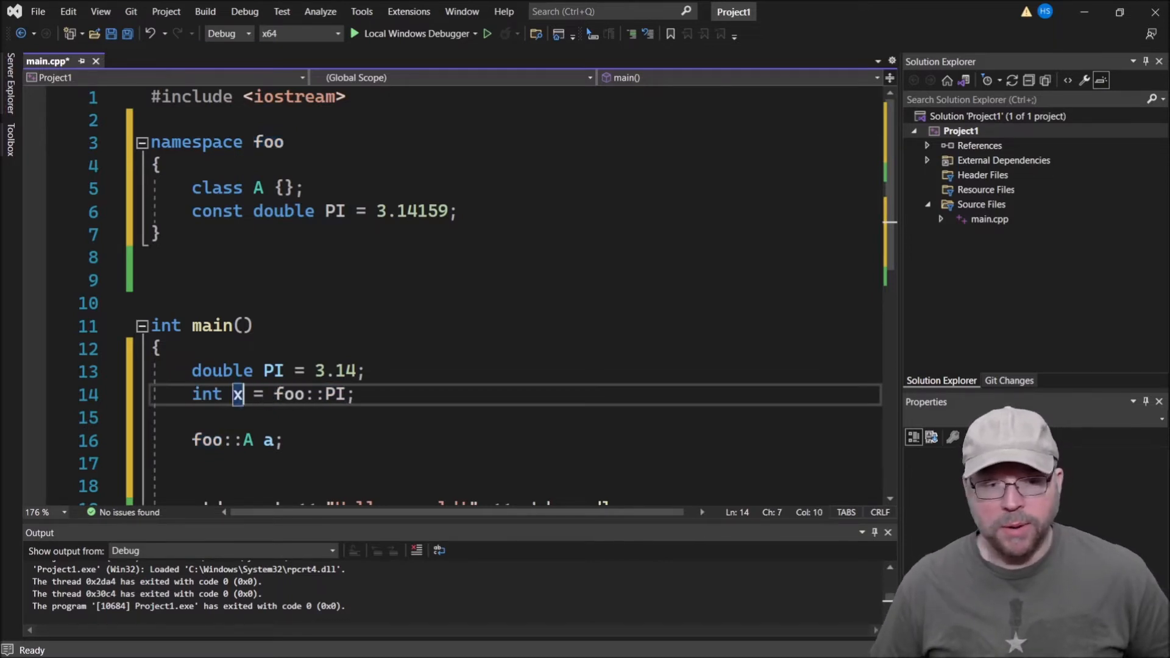
pyautogui.write('pi')
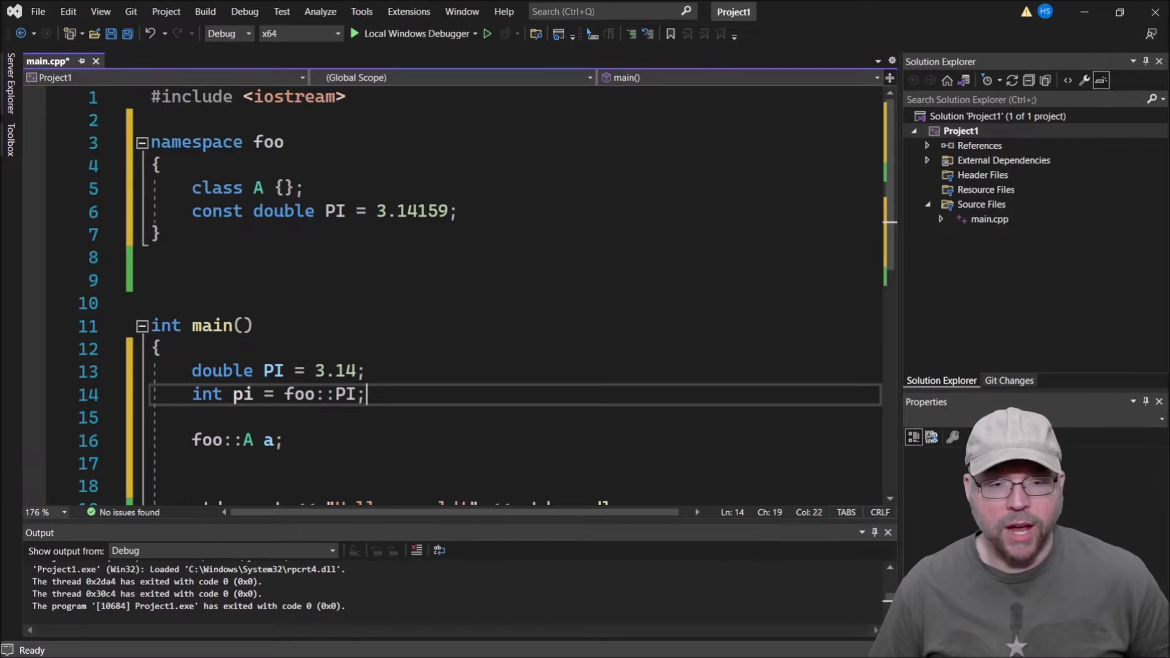
pyautogui.write('cout')
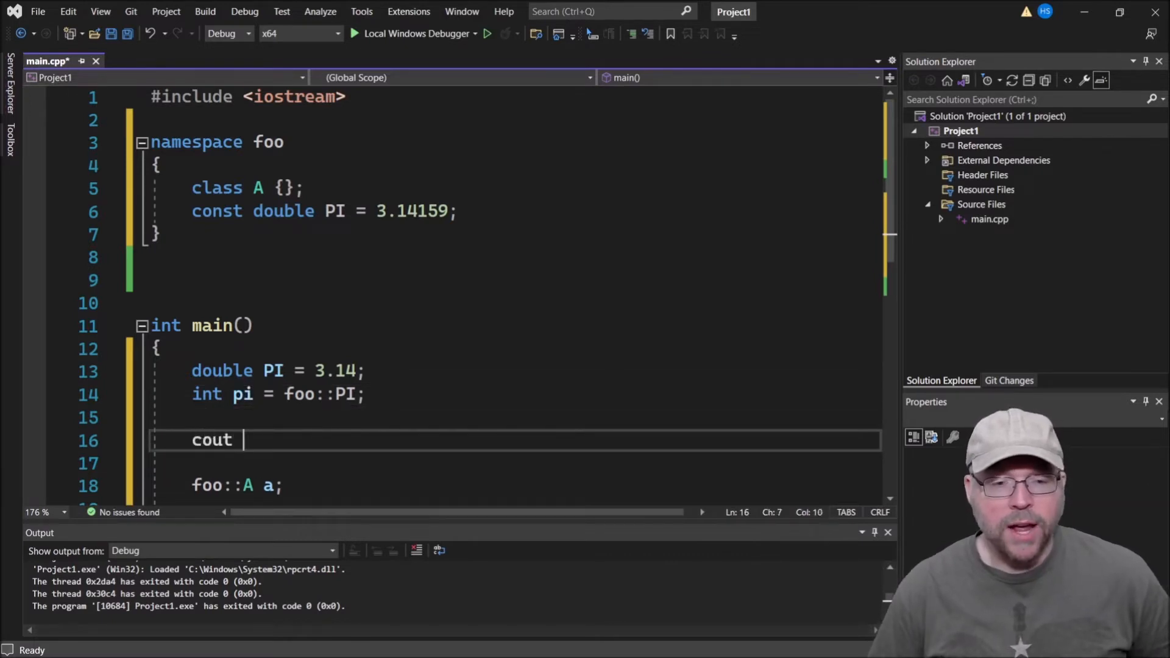
# Highlight main's header, the local PI, foo::PI and the foo namespace name.
pyautogui.doubleClick(272, 371)
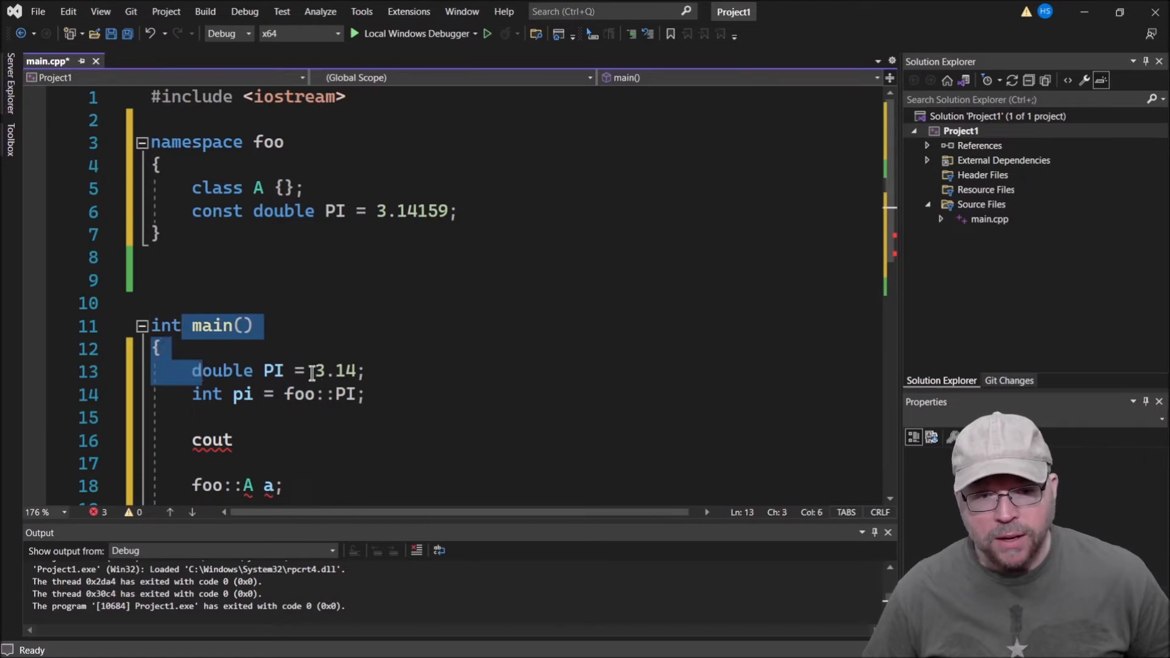
pyautogui.doubleClick(335, 372)
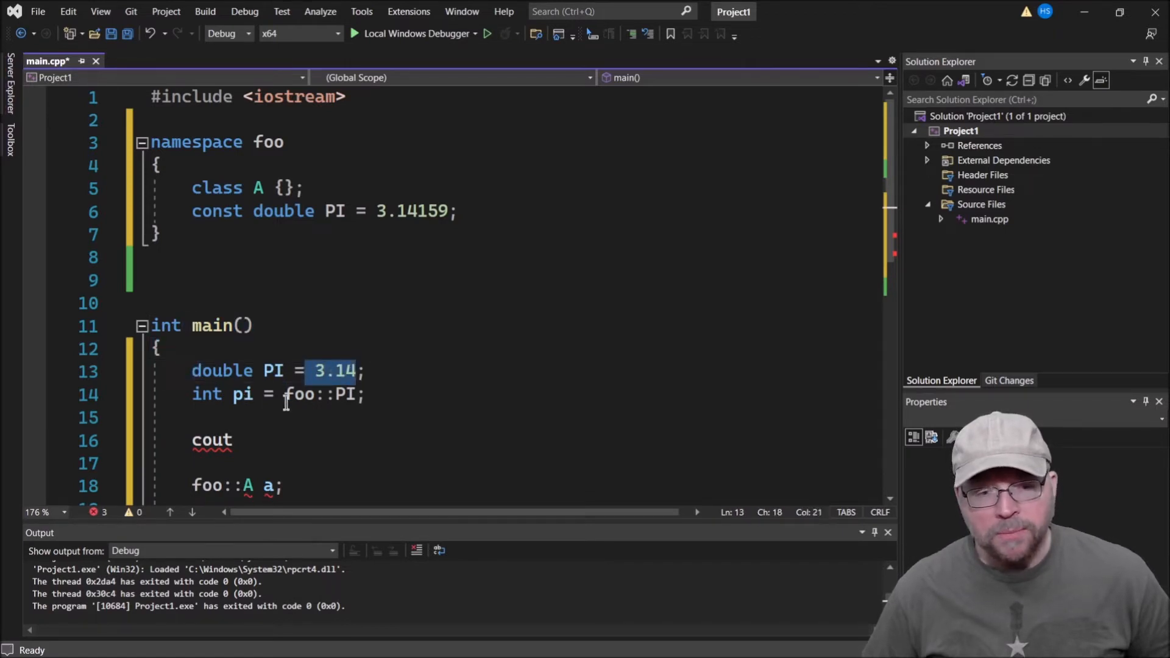
pyautogui.doubleClick(241, 395)
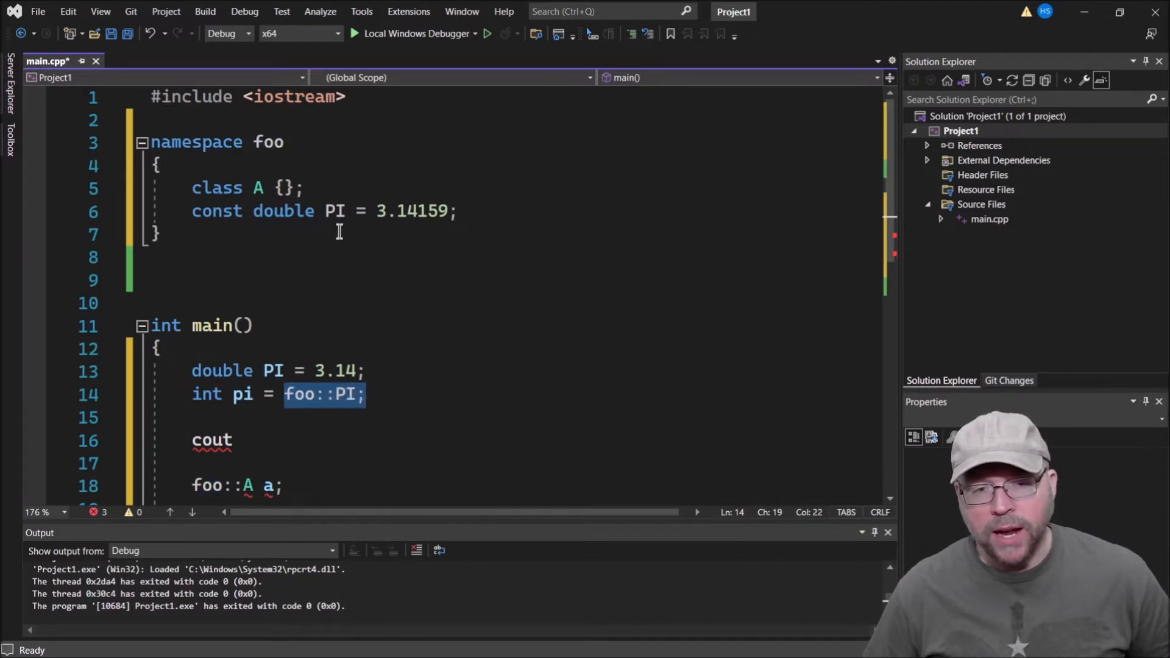
pyautogui.doubleClick(267, 142)
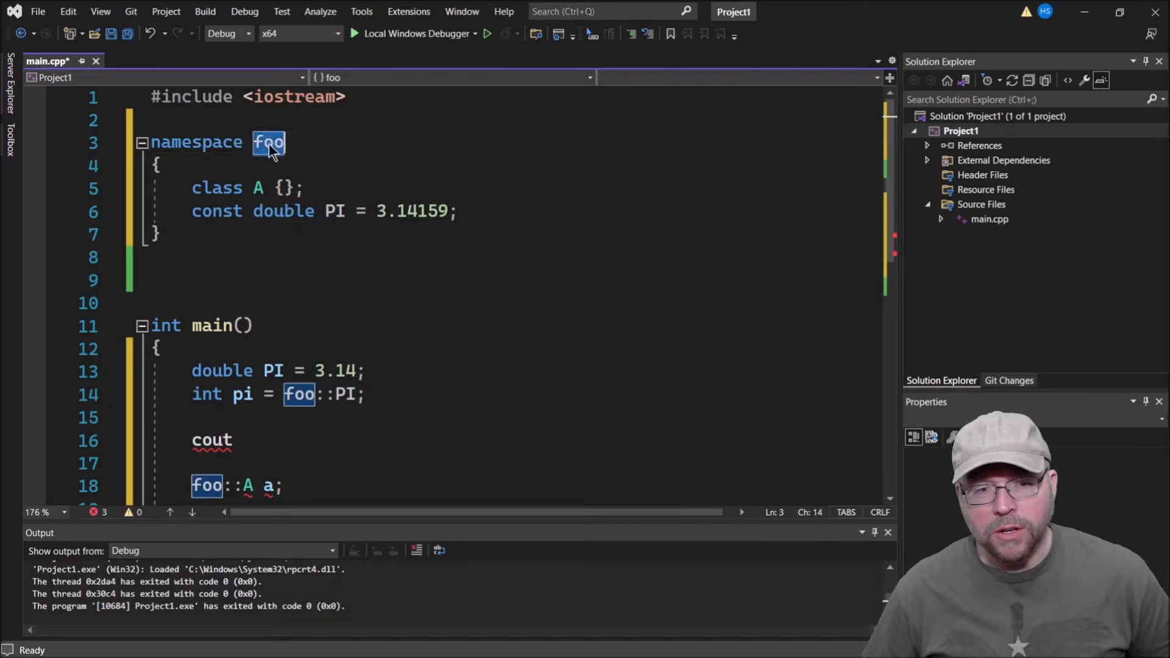
pyautogui.click(246, 440)
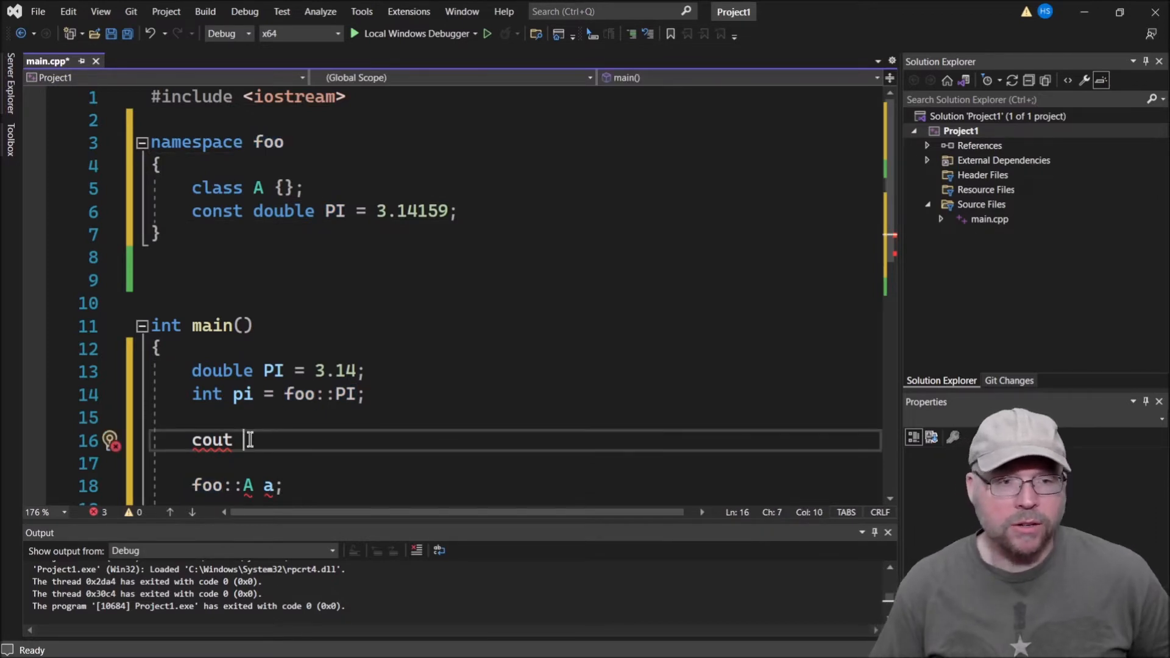
# Complete the line as std::cout << PI << ", " << pi << ", " << foo::PI << std::endl;.
pyautogui.write('std::')
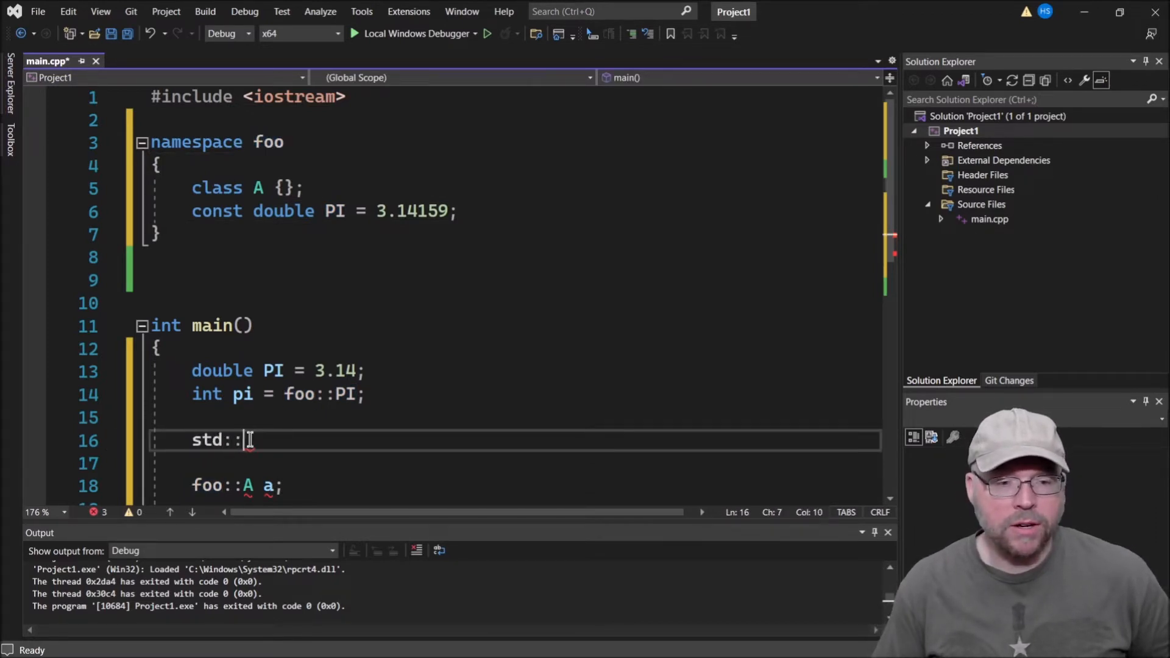
pyautogui.write('cout << PI << "')
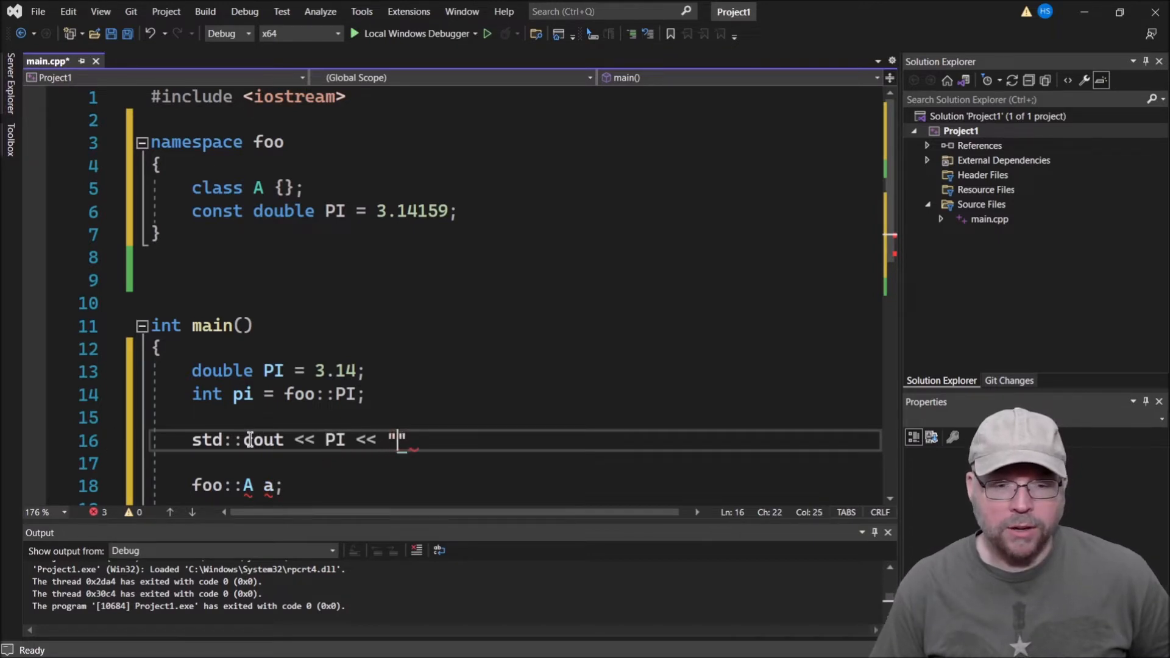
pyautogui.write(',')
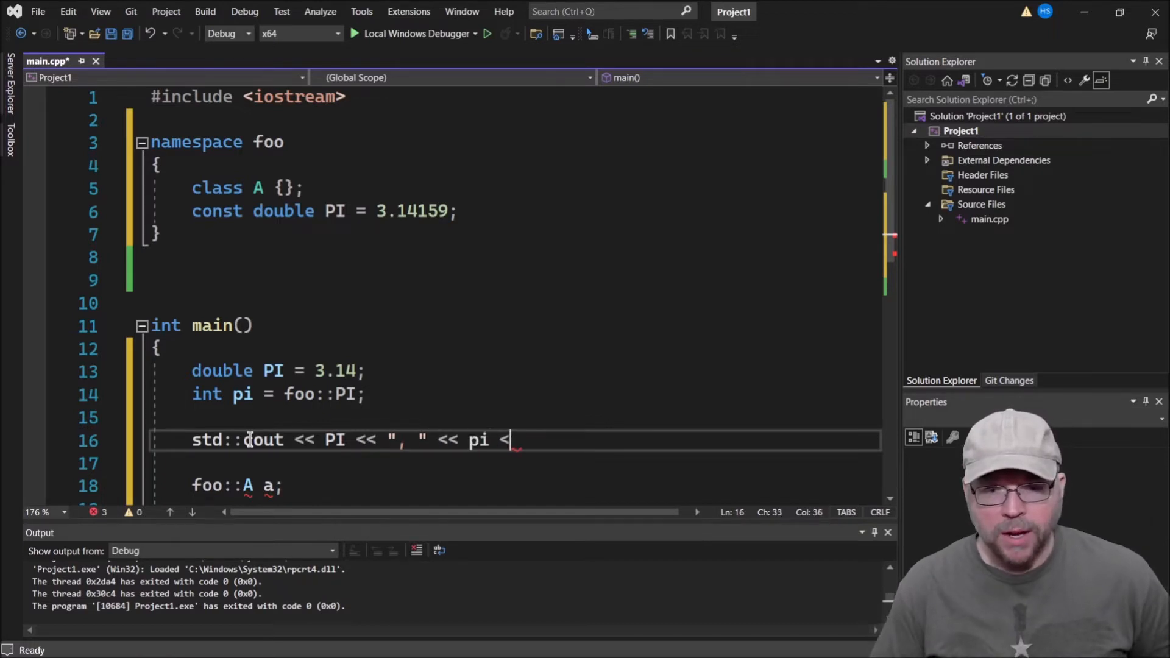
pyautogui.write('<< ", "')
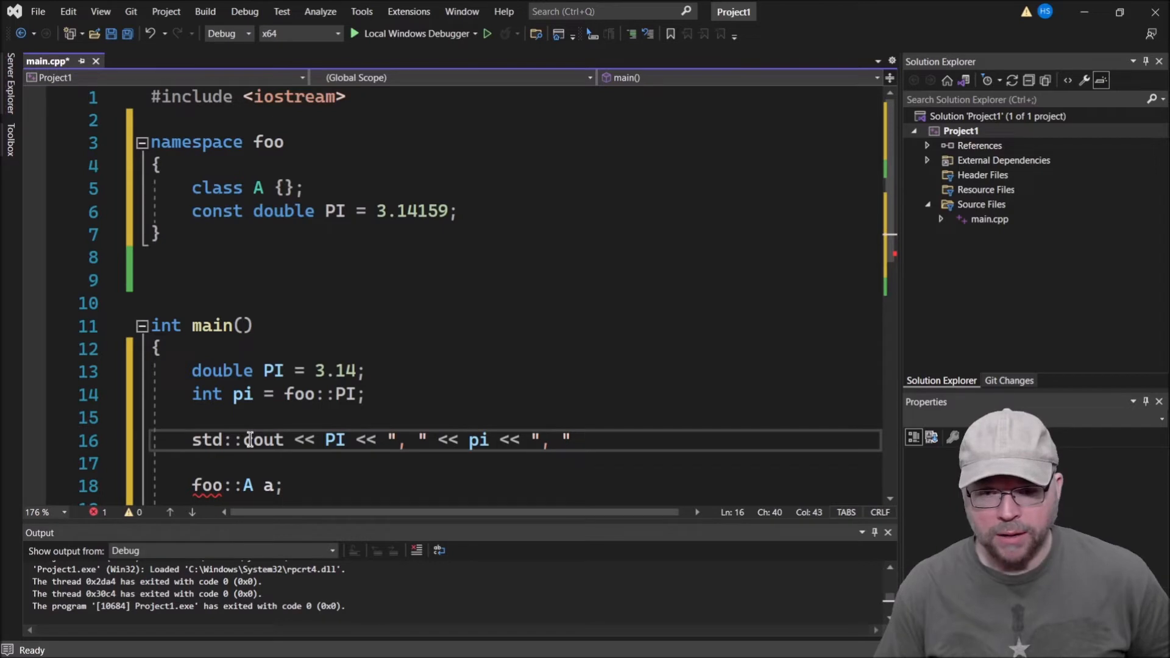
pyautogui.write('<< foo::PI << std')
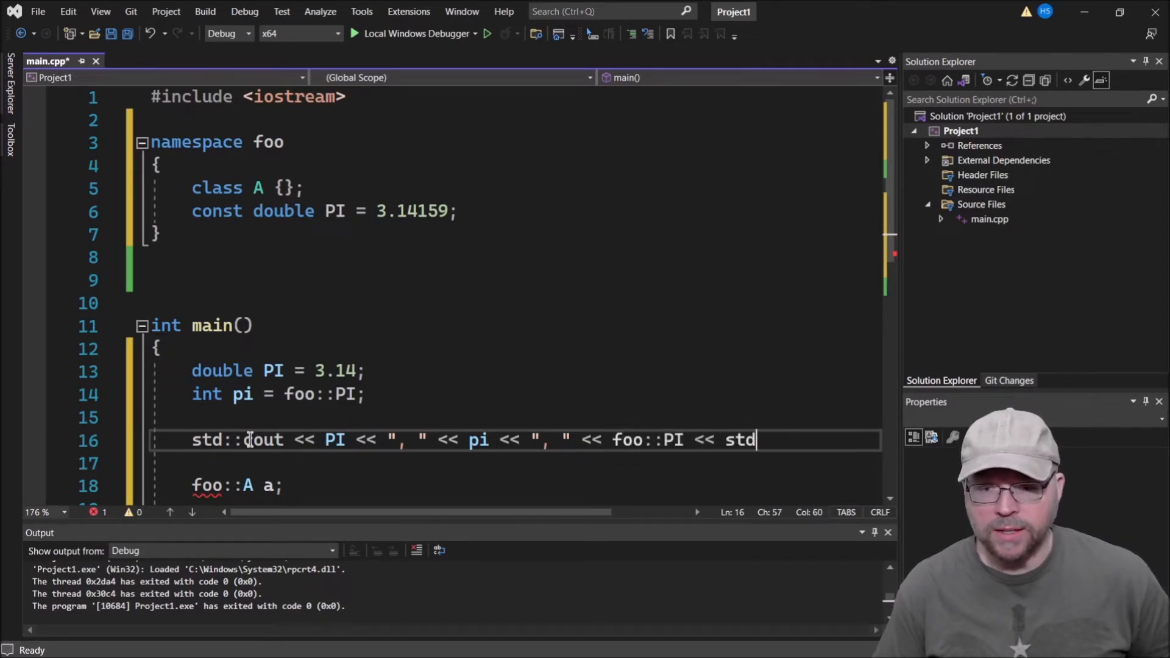
pyautogui.write('::endl;')
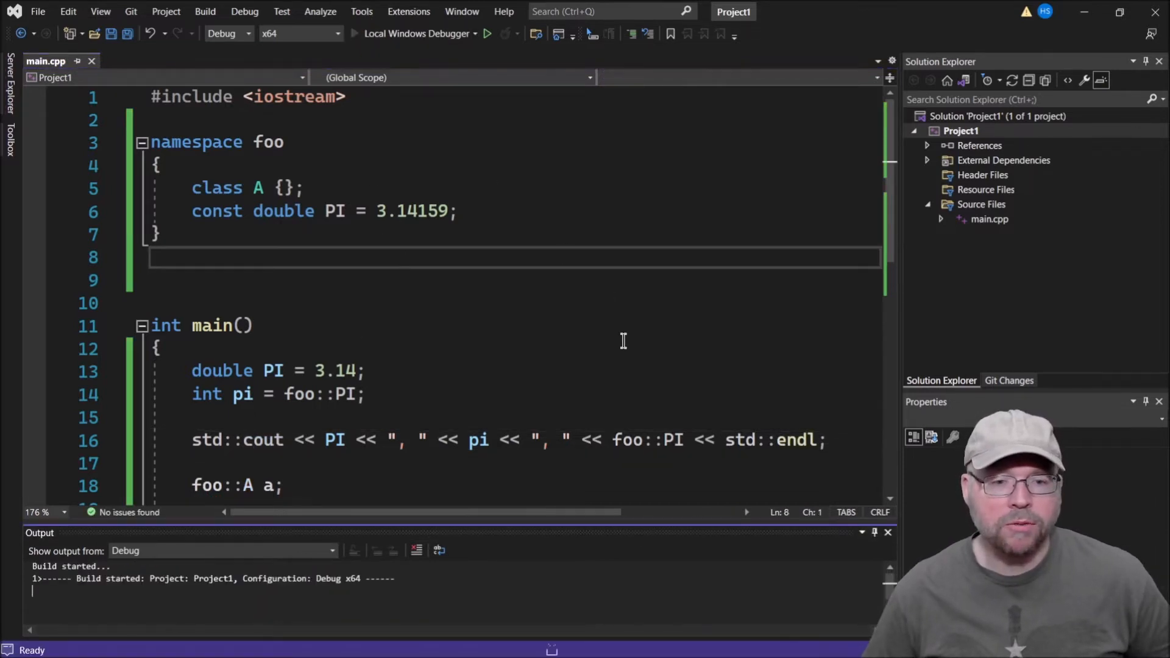
# Run the program, read the 3.14, 3, 3.14159 output and close the console.
pyautogui.click(486, 33)
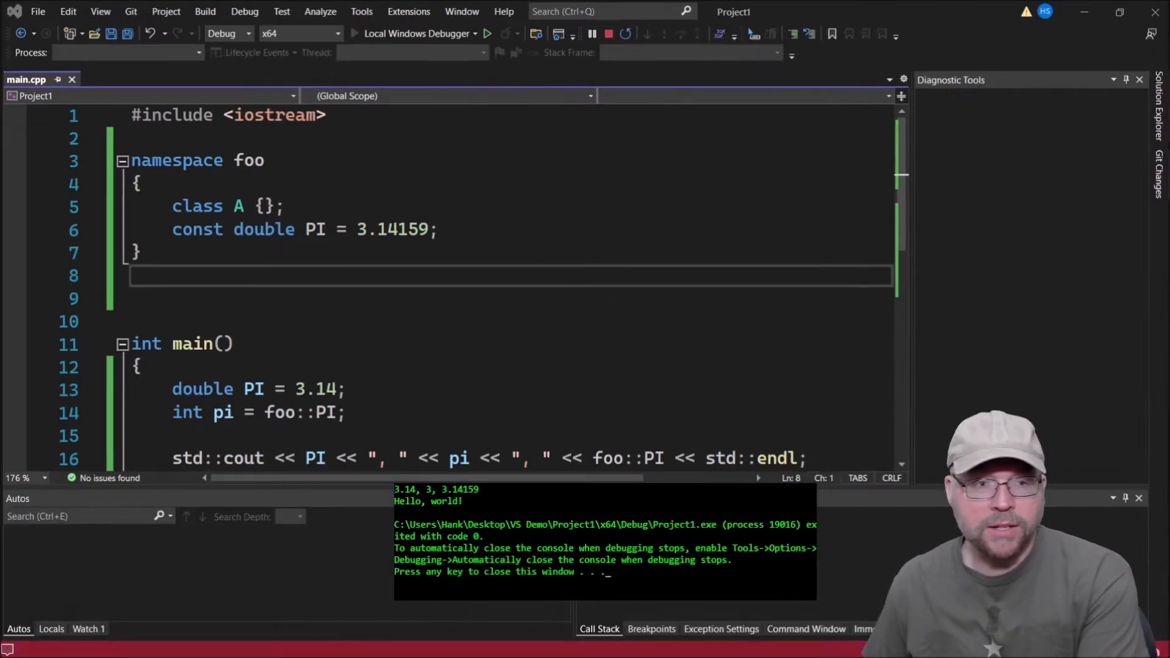
pyautogui.click(609, 33)
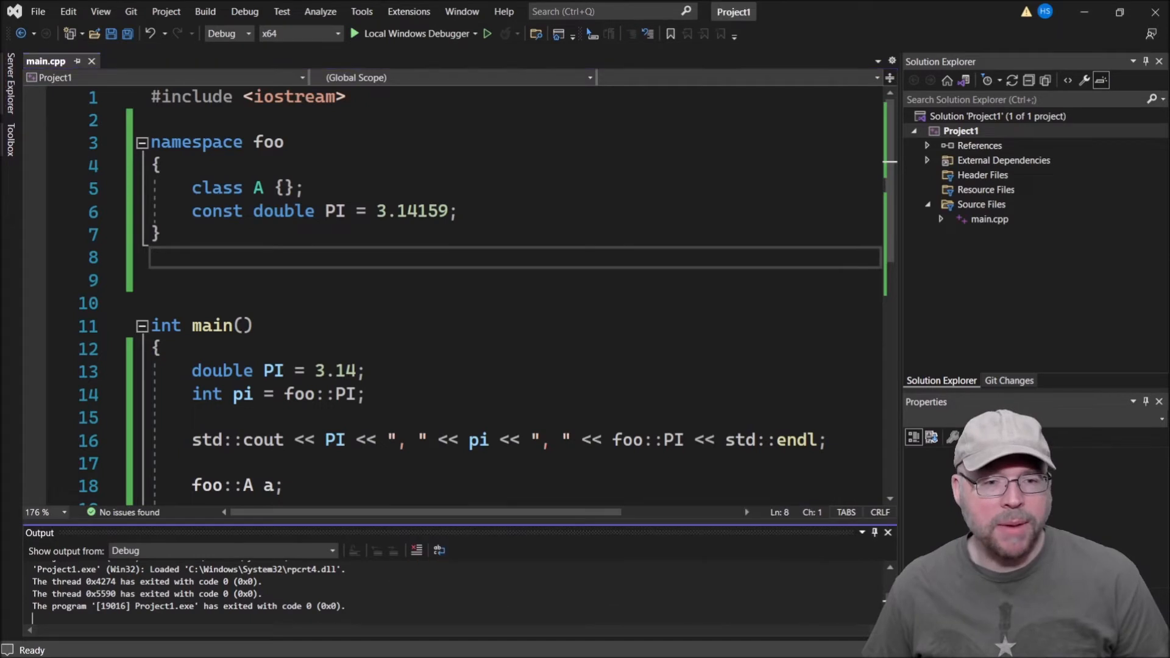
# Change pi to double and rerun, getting 3.14, 3.14159, 3.14159.
pyautogui.click(242, 394)
pyautogui.write('double')
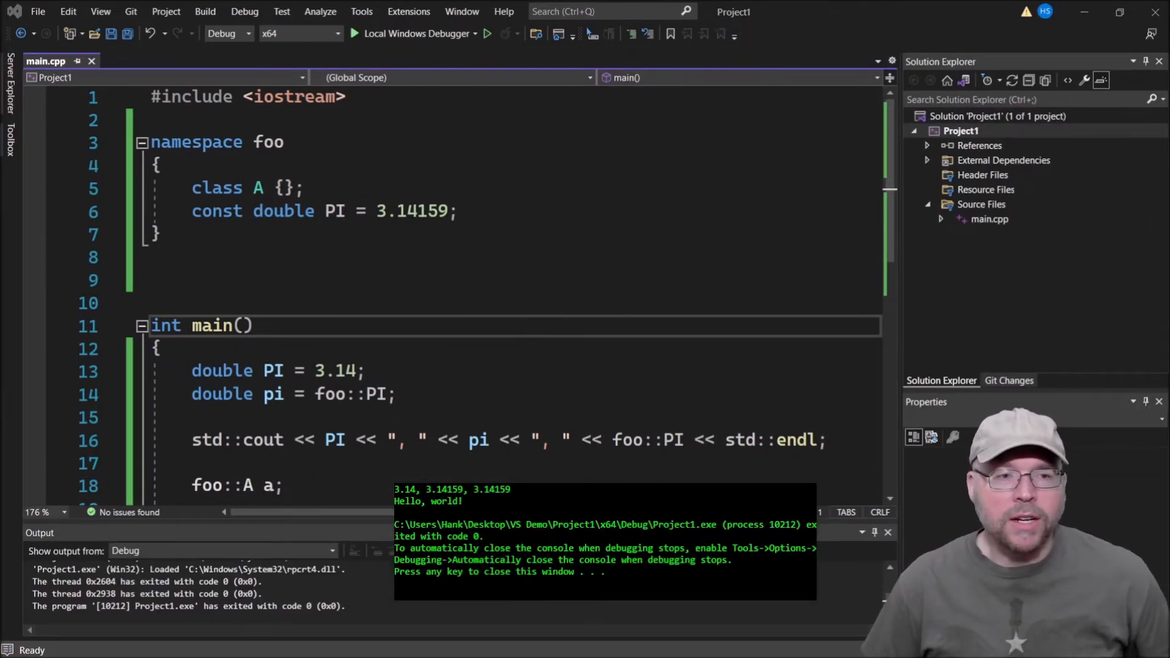
pyautogui.doubleClick(263, 439)
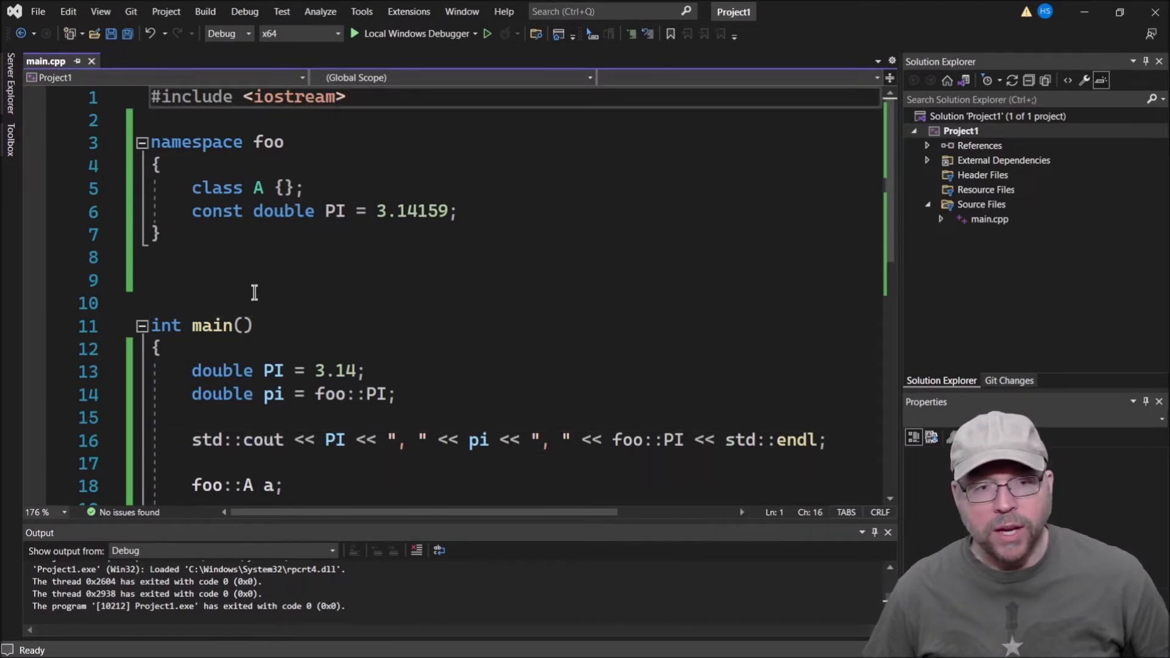
# Add 'using namespace std;' under the include and drop the std:: prefixes from cout and endl.
pyautogui.click(346, 97)
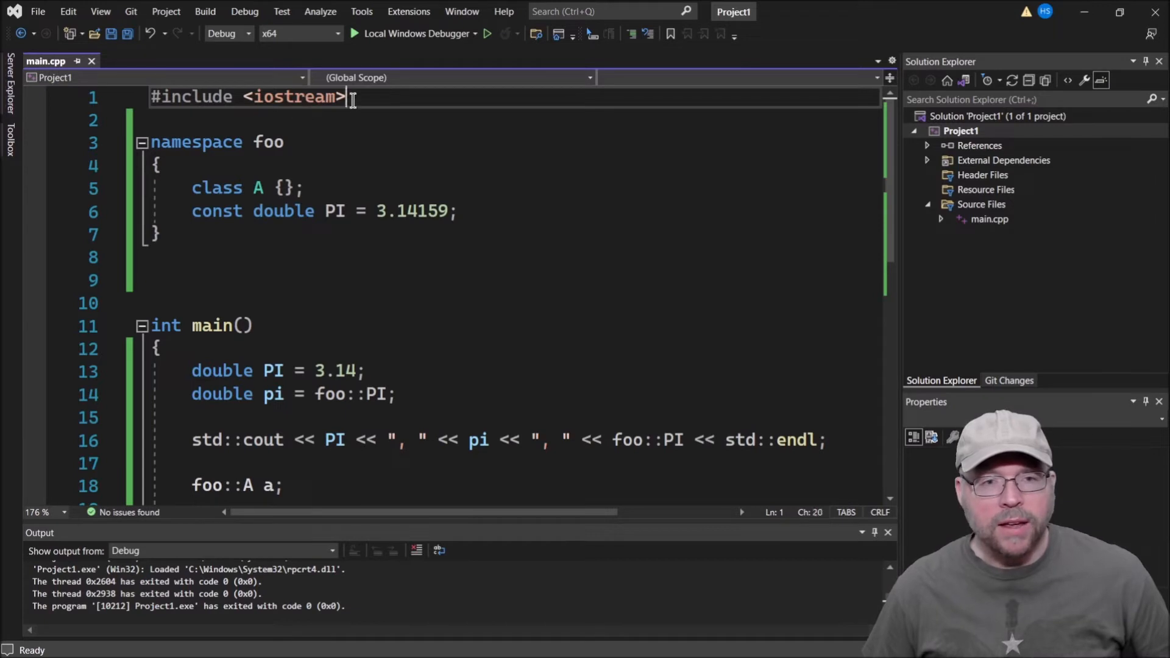
pyautogui.write('using na')
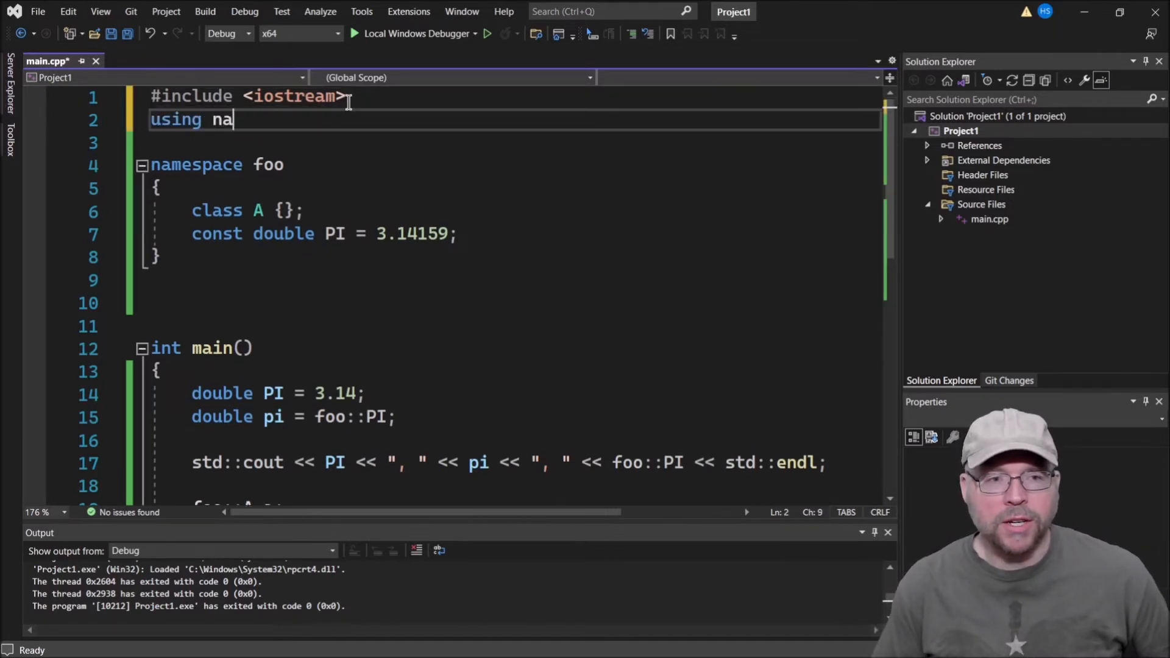
pyautogui.write('mespace std;')
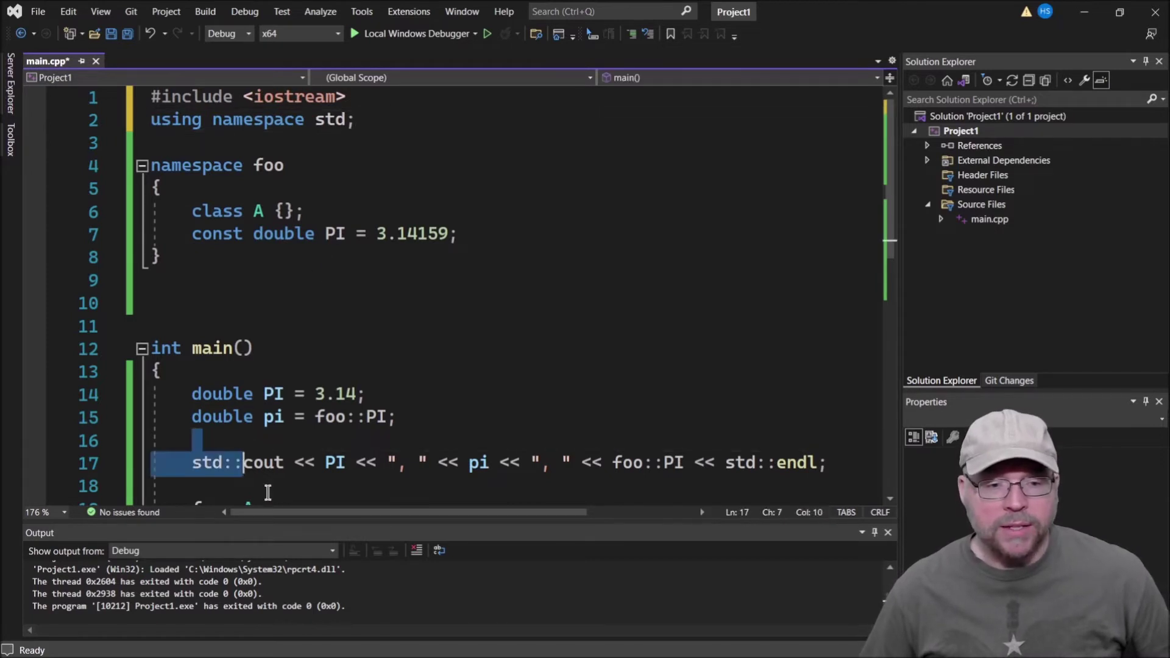
pyautogui.doubleClick(207, 463)
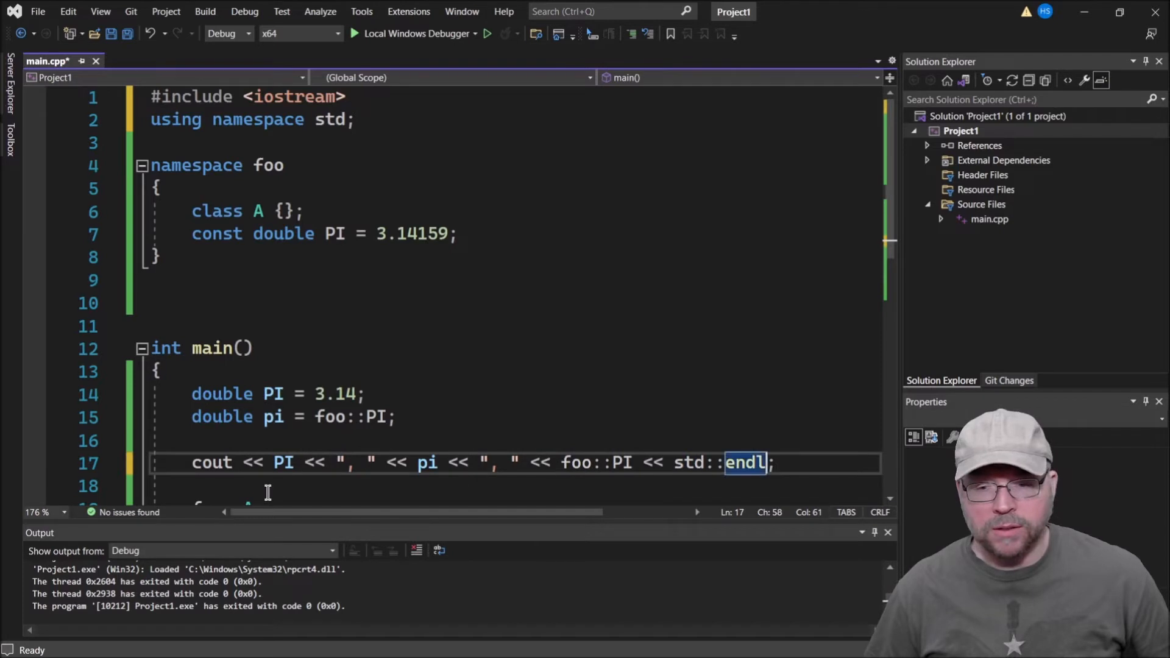
pyautogui.doubleClick(689, 463)
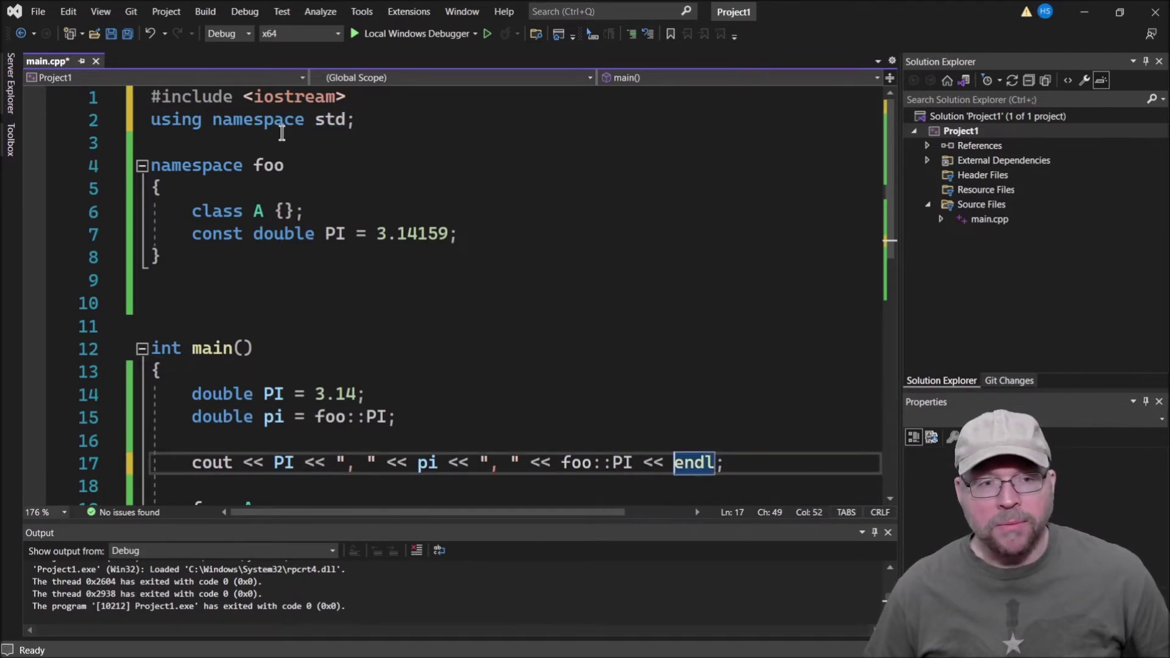
pyautogui.click(160, 371)
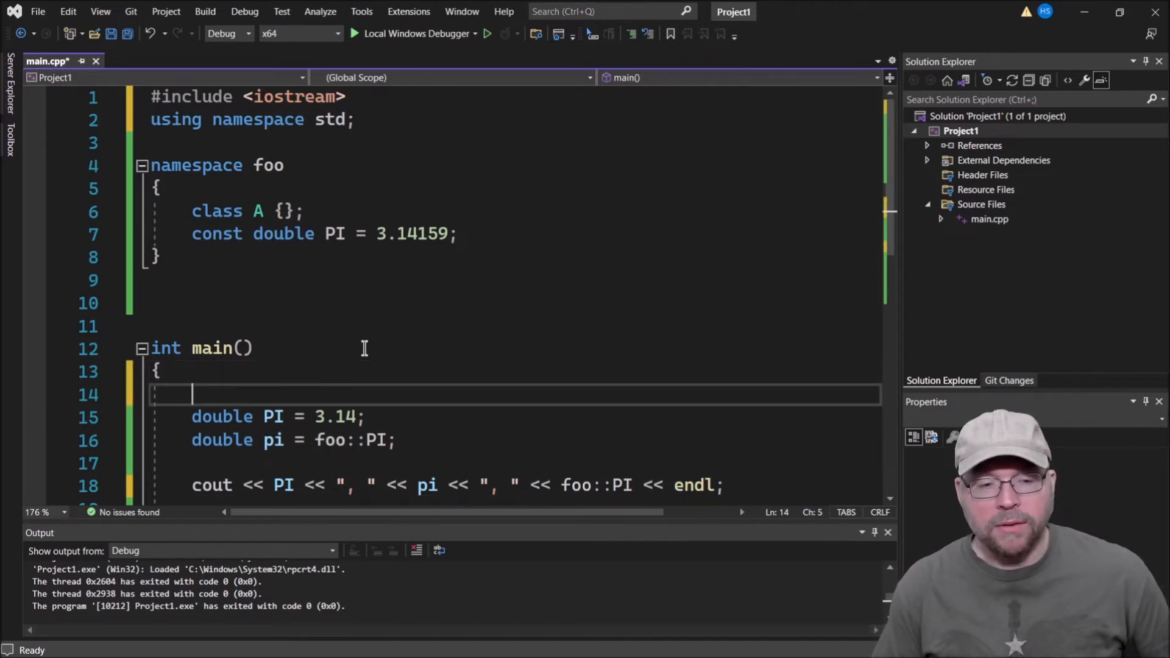
# Declare int cout = 1; at the top of main, causing an error on the output line.
pyautogui.write('int')
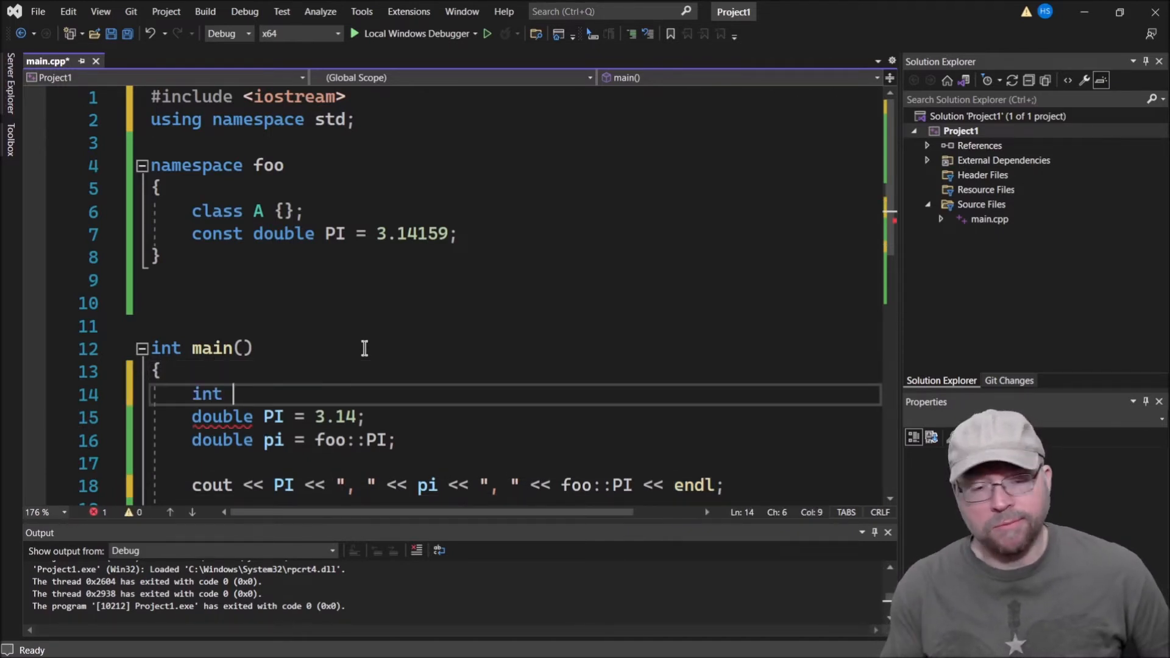
pyautogui.write('cout = 1;')
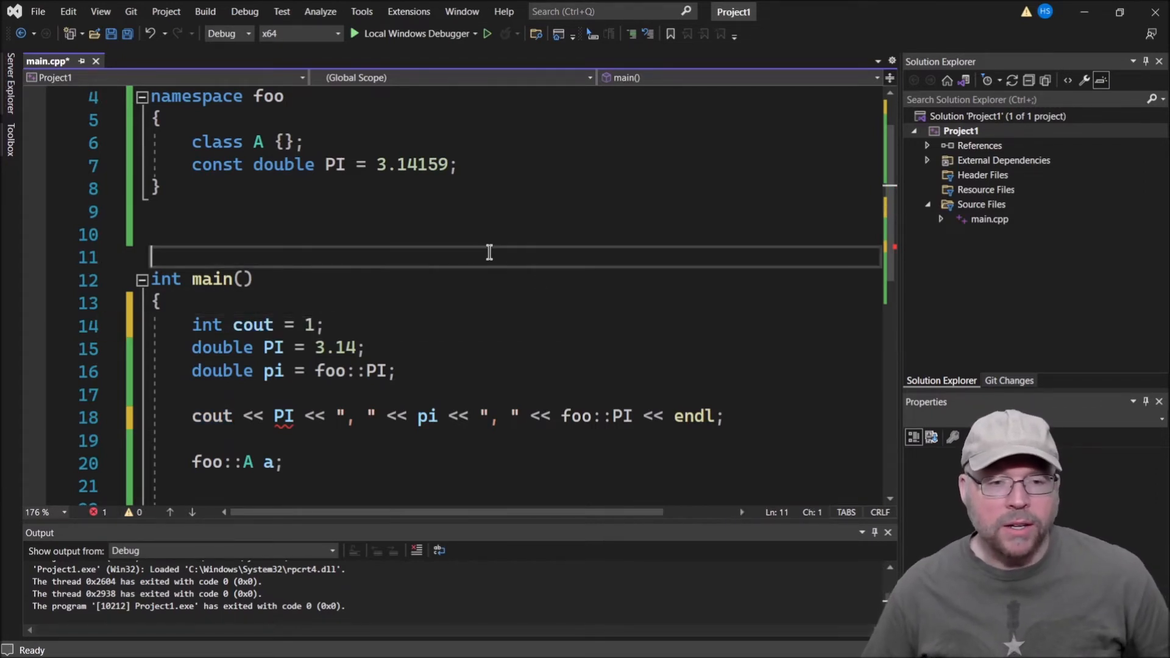
pyautogui.doubleClick(211, 416)
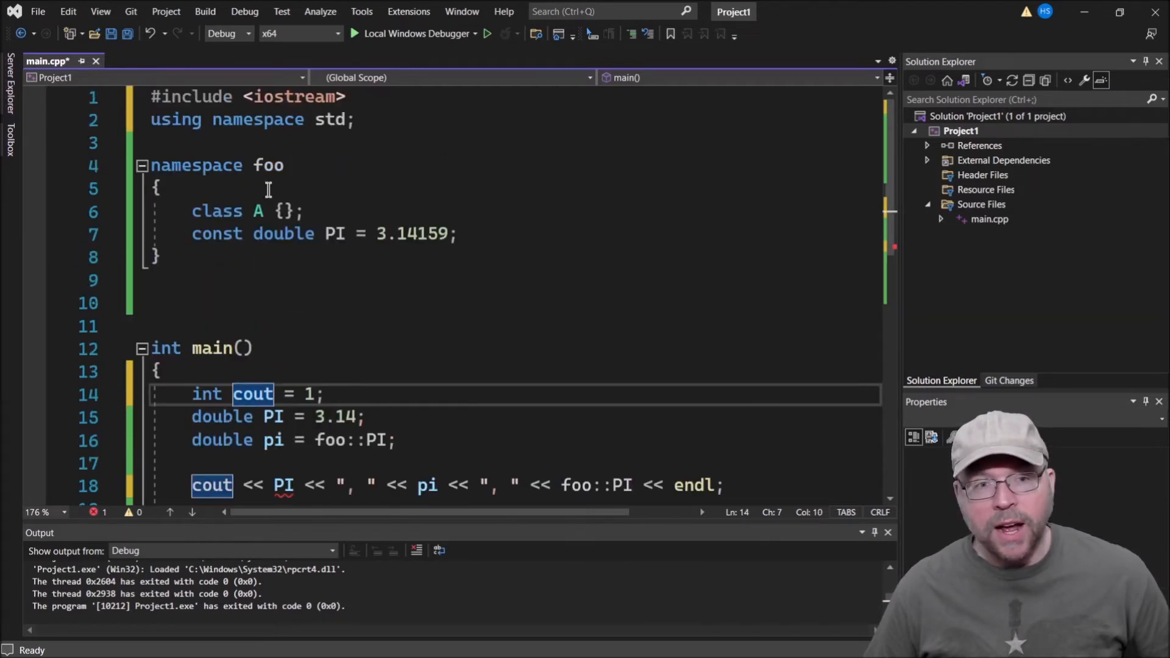
pyautogui.doubleClick(329, 119)
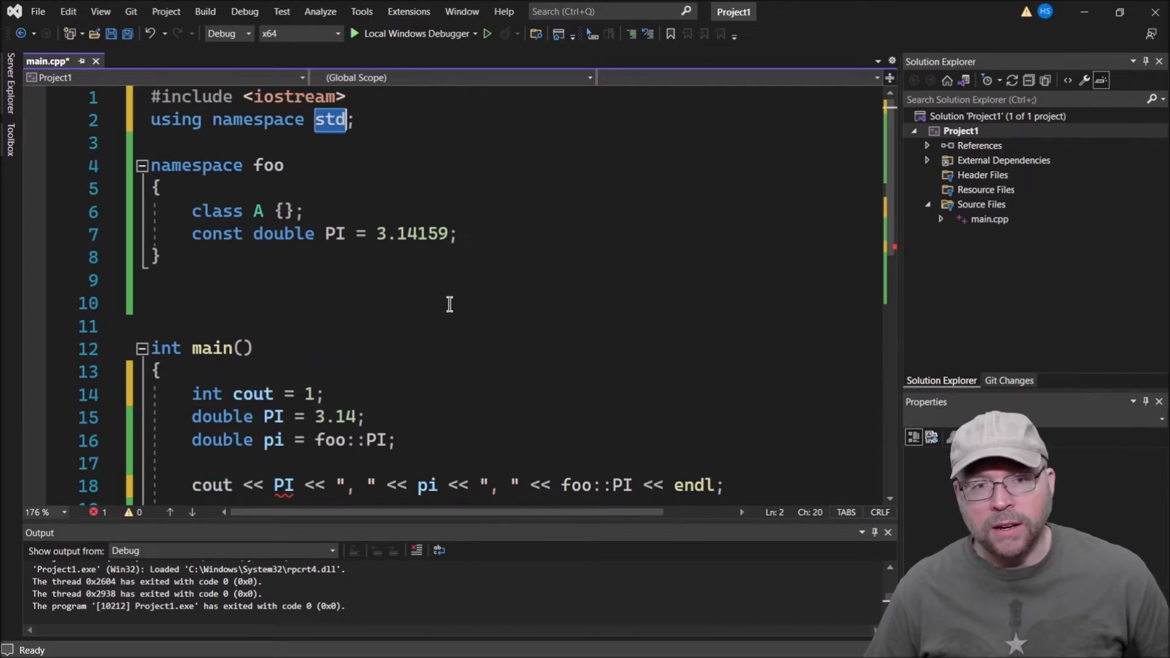
pyautogui.scroll(-3)
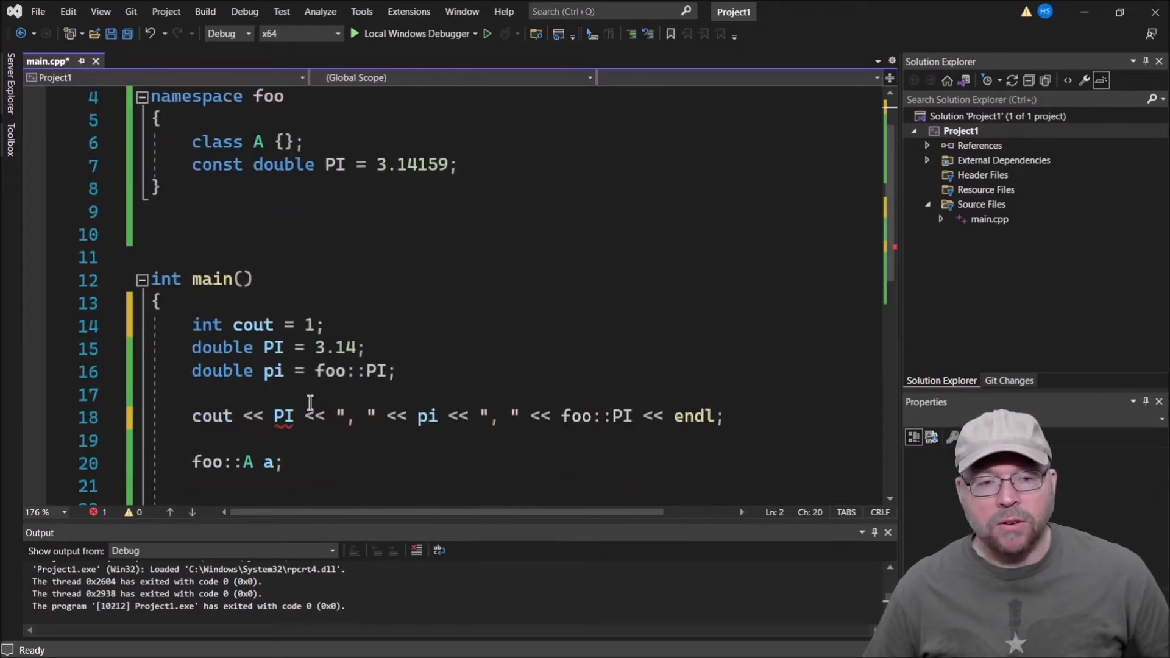
pyautogui.click(282, 415)
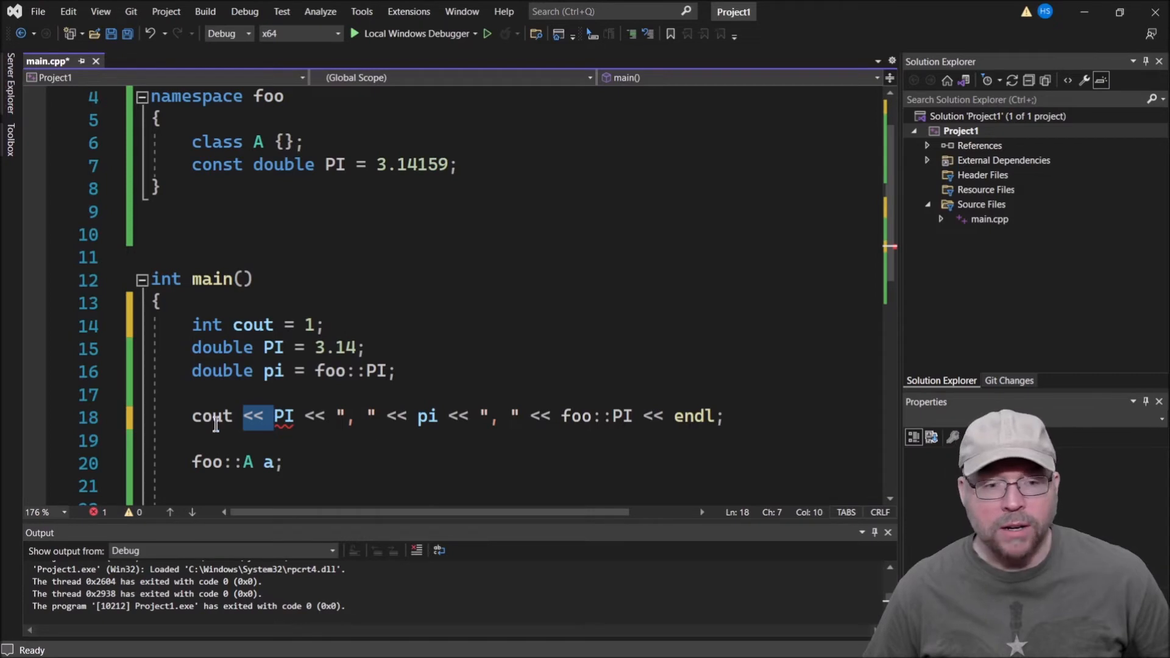
pyautogui.doubleClick(212, 417)
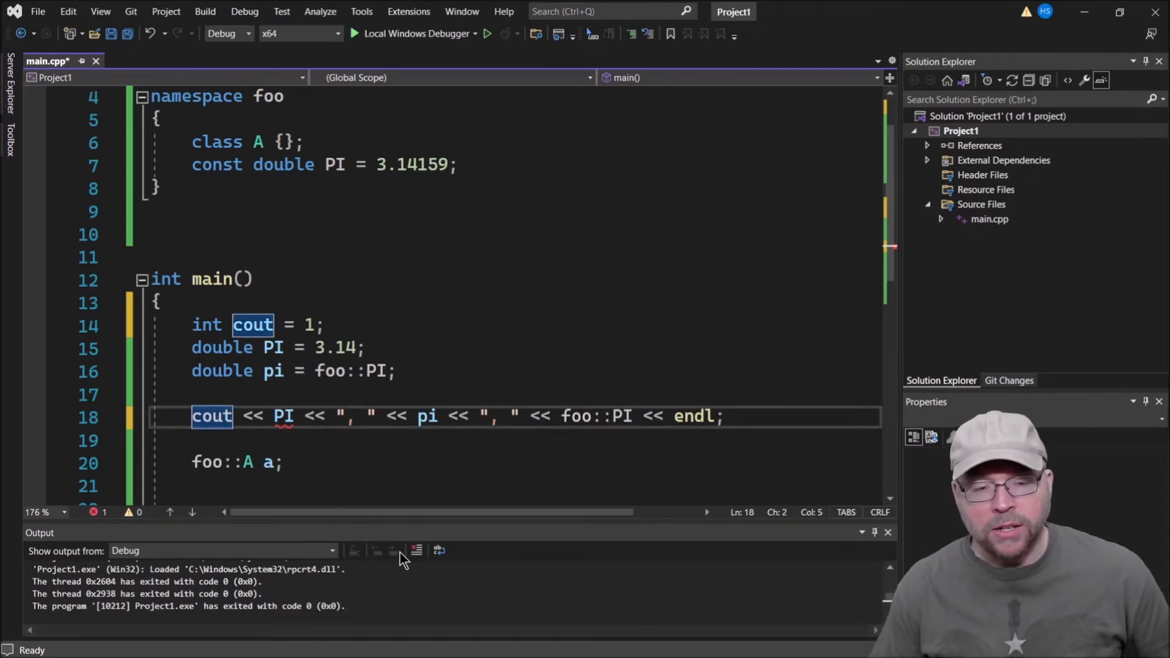
# Write std::cout on the output line to resolve the clash, then open lines below namespace foo.
pyautogui.write('std::')
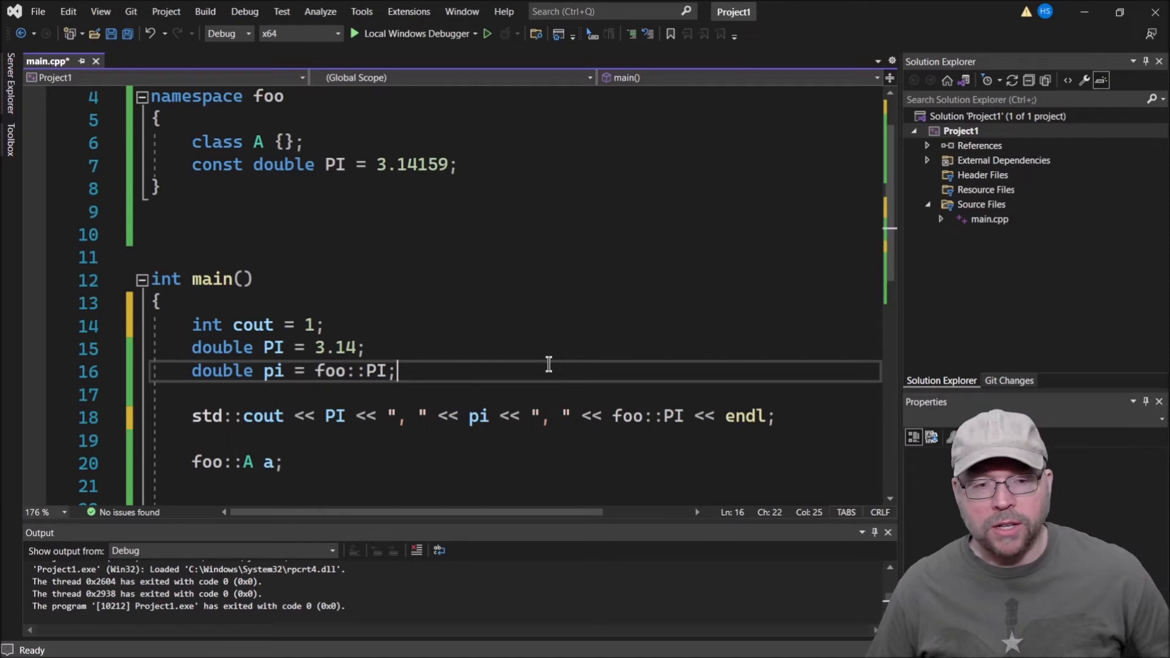
pyautogui.moveTo(309, 342)
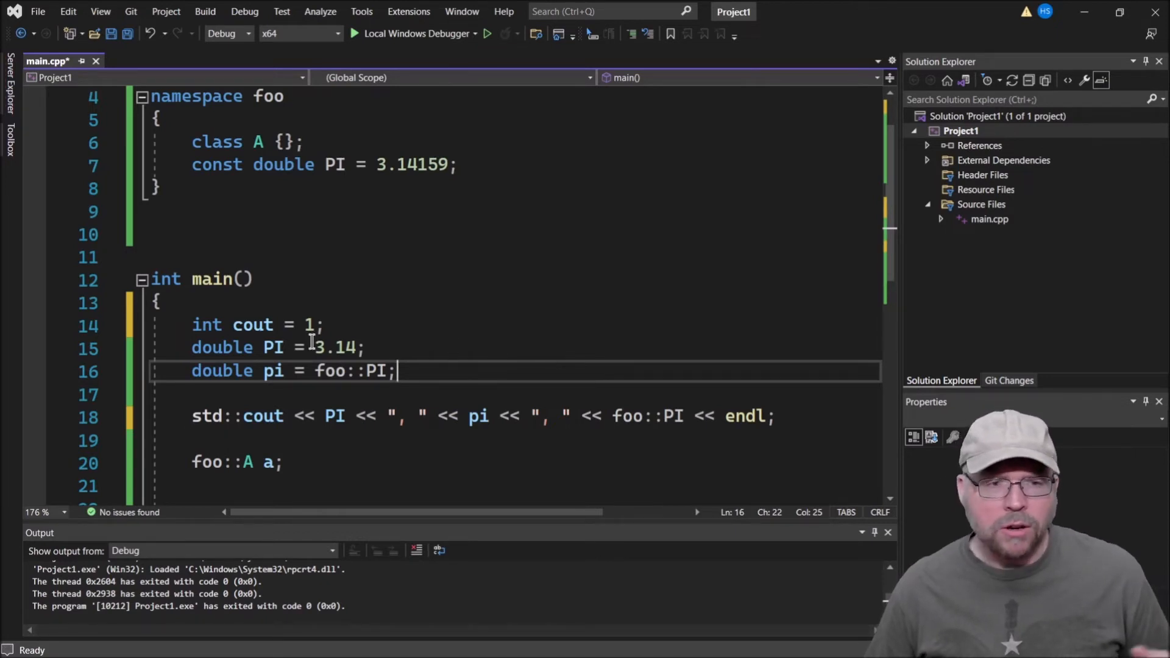
pyautogui.scroll(3)
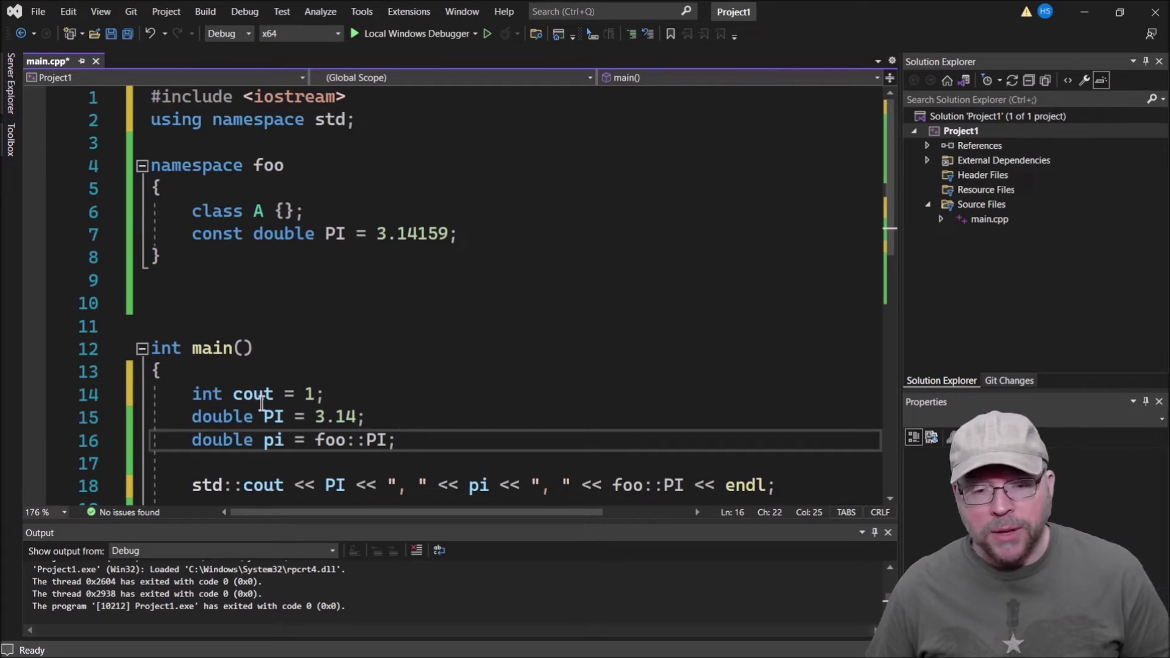
pyautogui.click(253, 395)
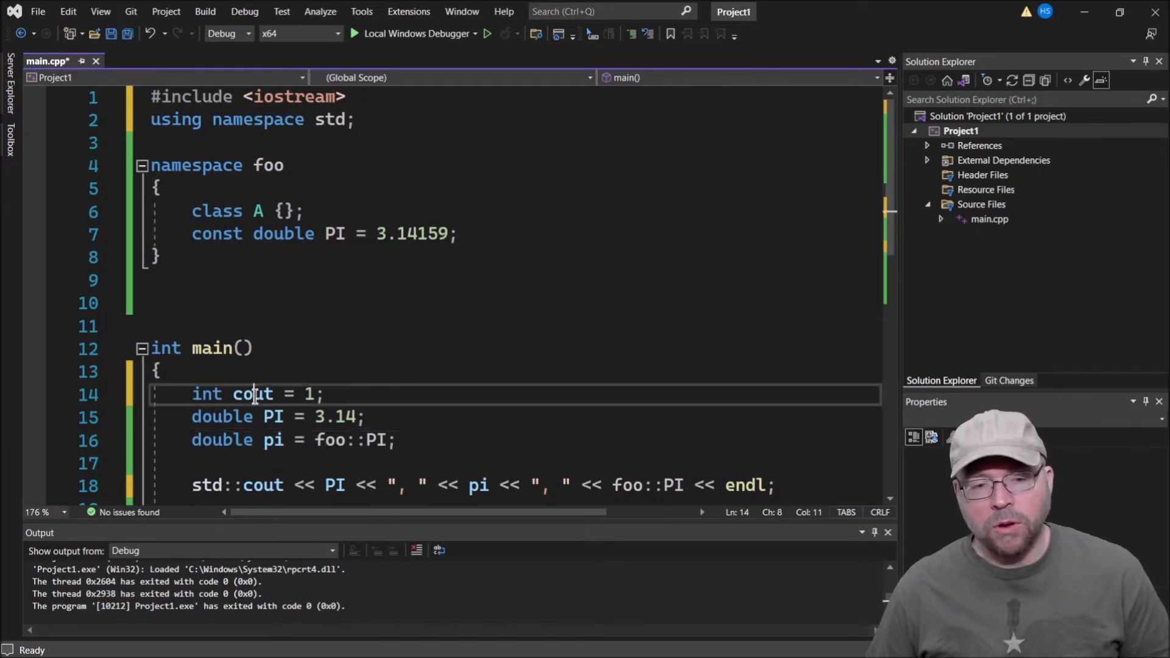
pyautogui.doubleClick(262, 485)
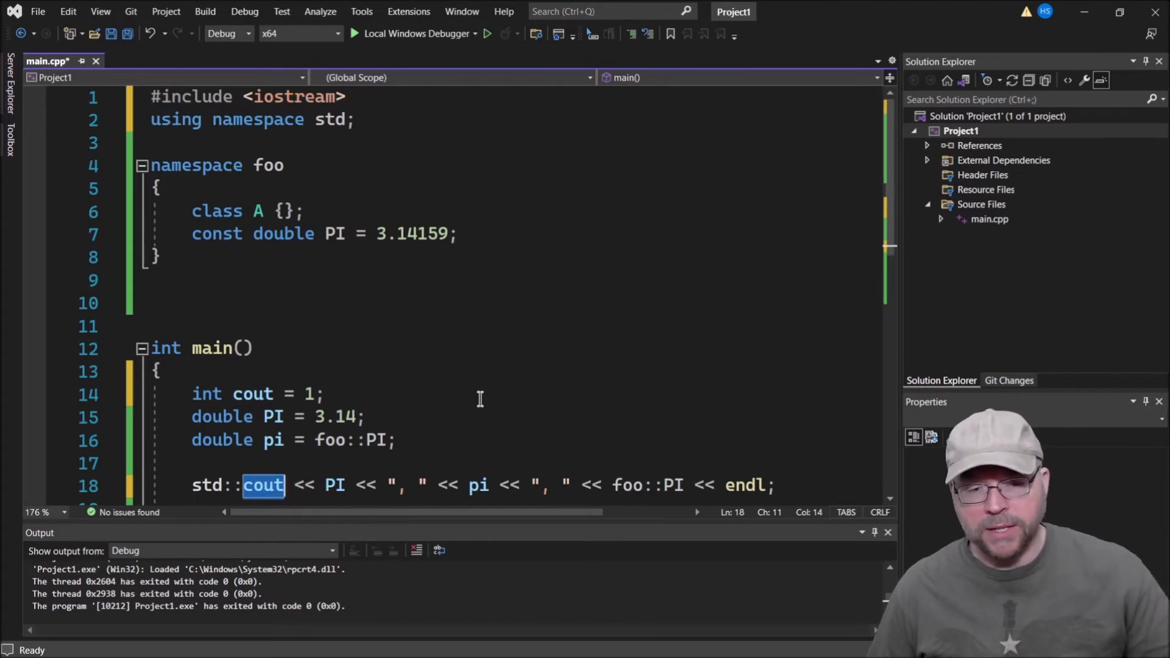
pyautogui.moveTo(373, 292)
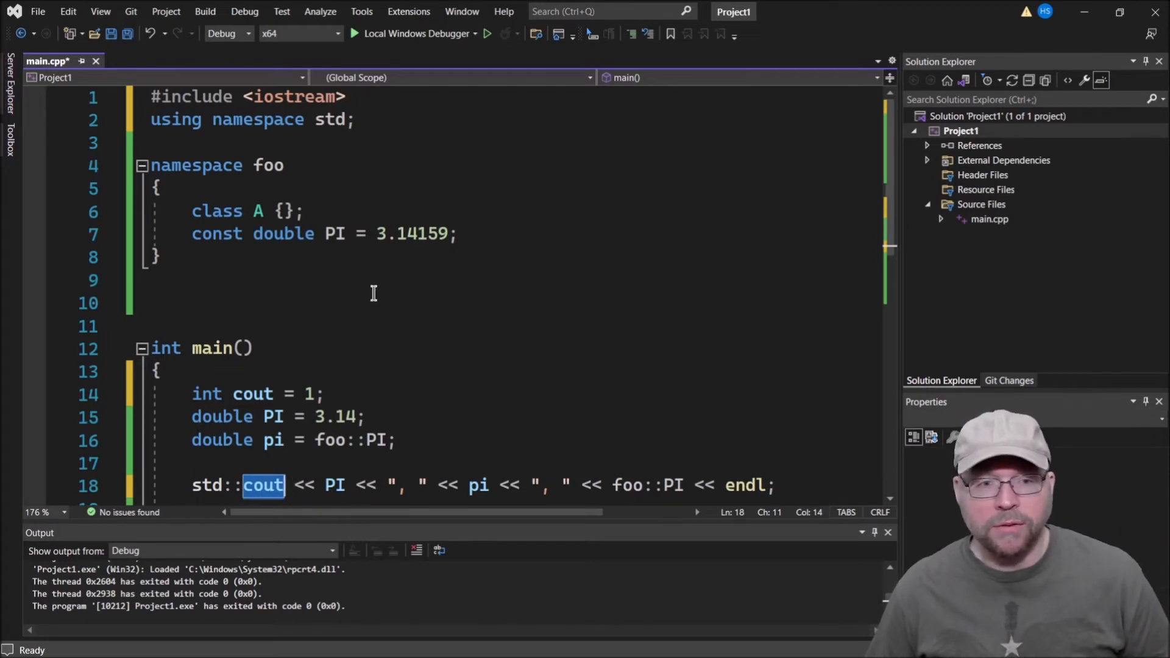
pyautogui.click(257, 257)
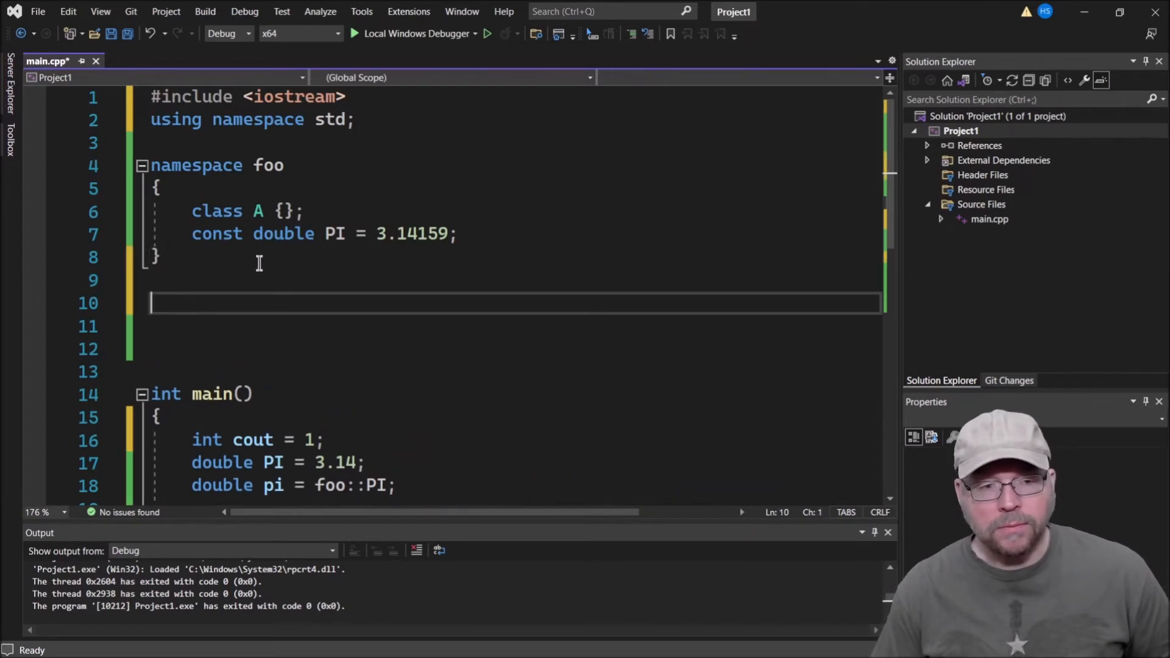
# Add namespace bar containing an empty class A {}; below namespace foo.
pyautogui.write('namespace bar')
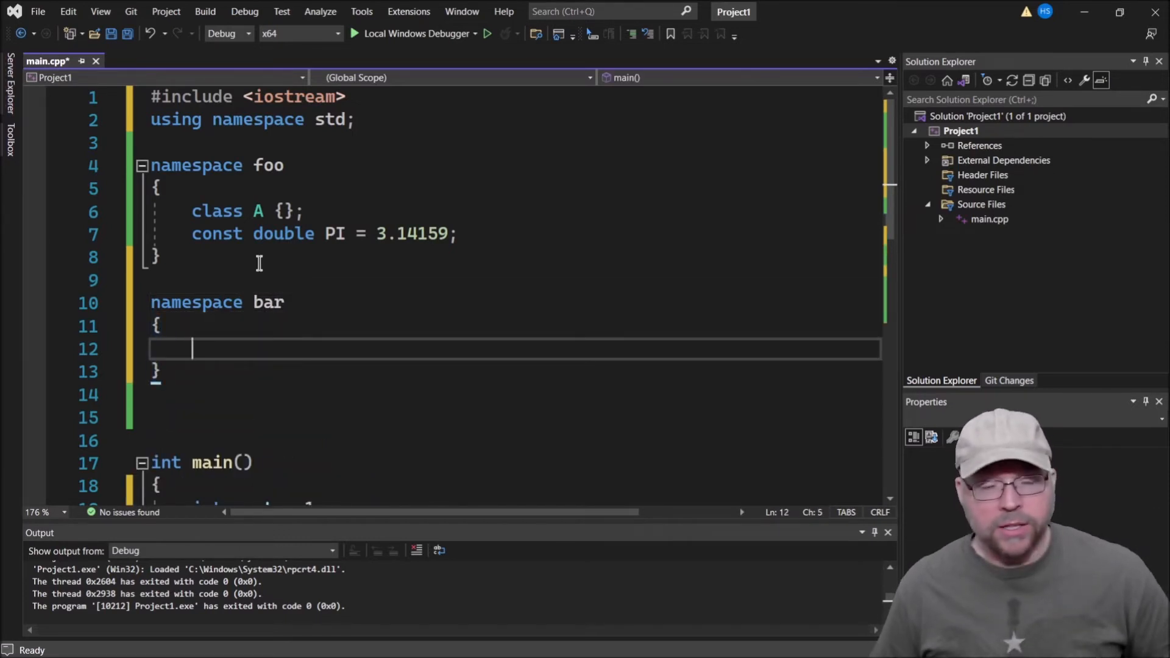
pyautogui.write('cla')
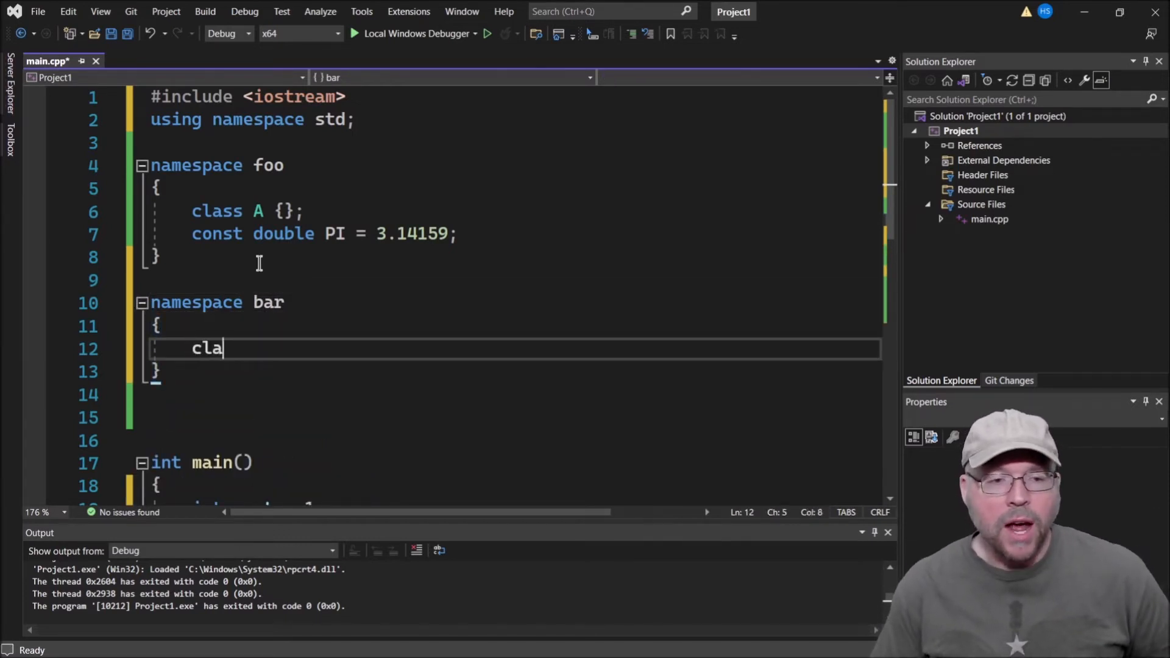
pyautogui.write('ss A {};')
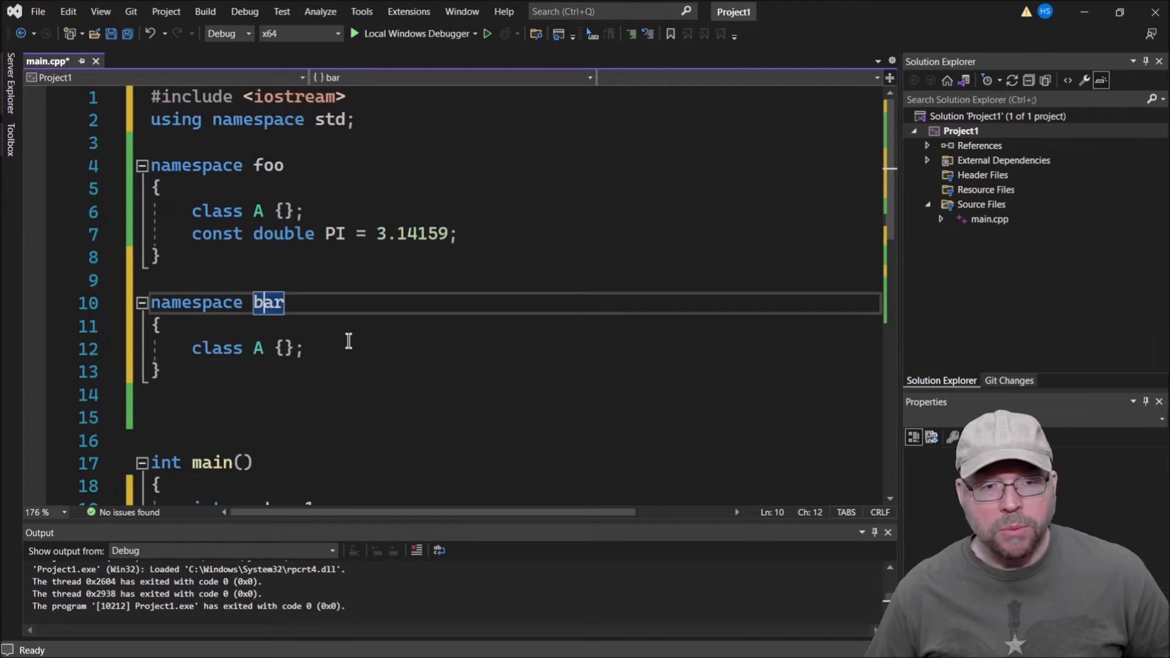
pyautogui.click(502, 233)
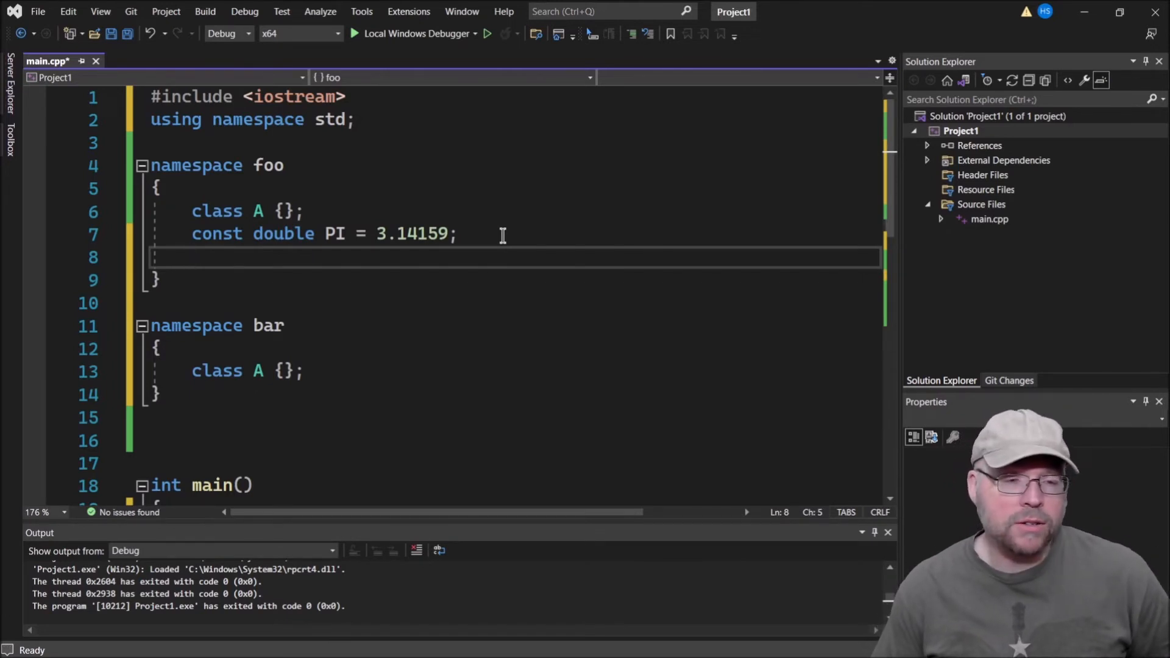
# Give foo an int spam() returning 0 and bar a copy returning -1, then save.
pyautogui.write('in')
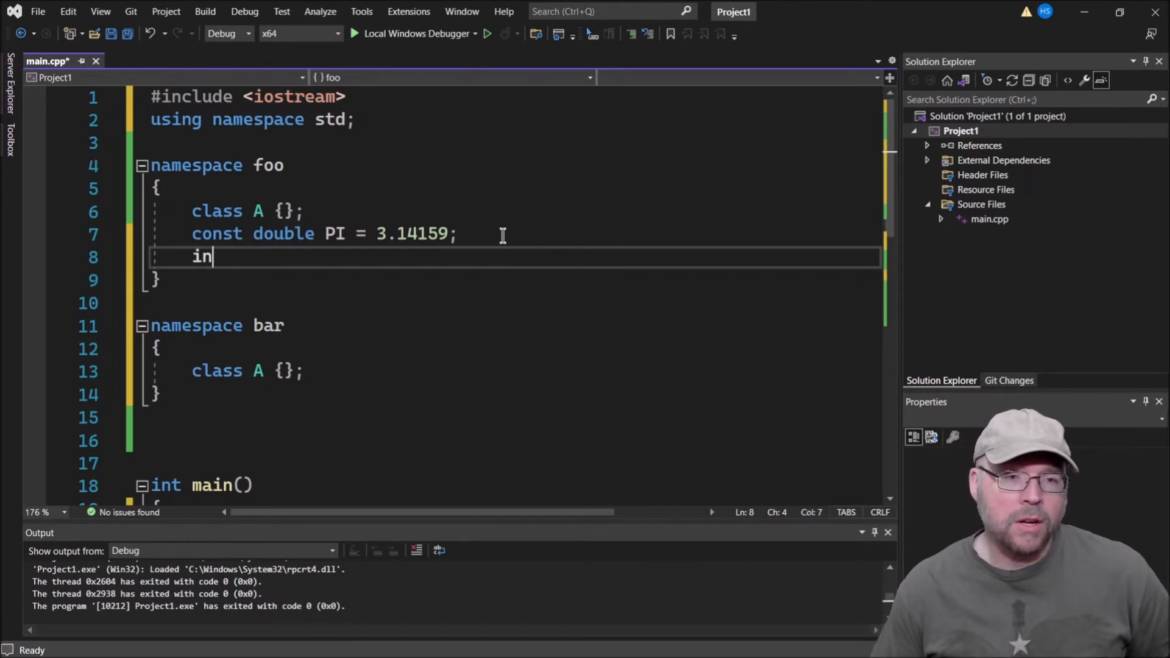
pyautogui.write('t spam() {')
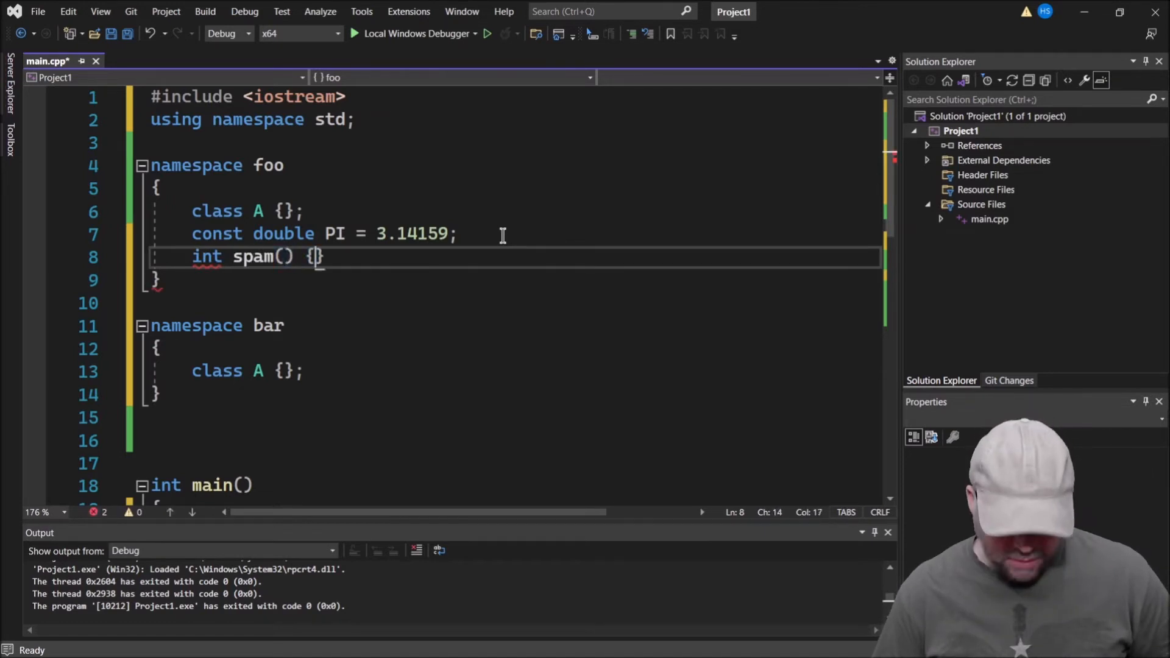
pyautogui.write('return 0;')
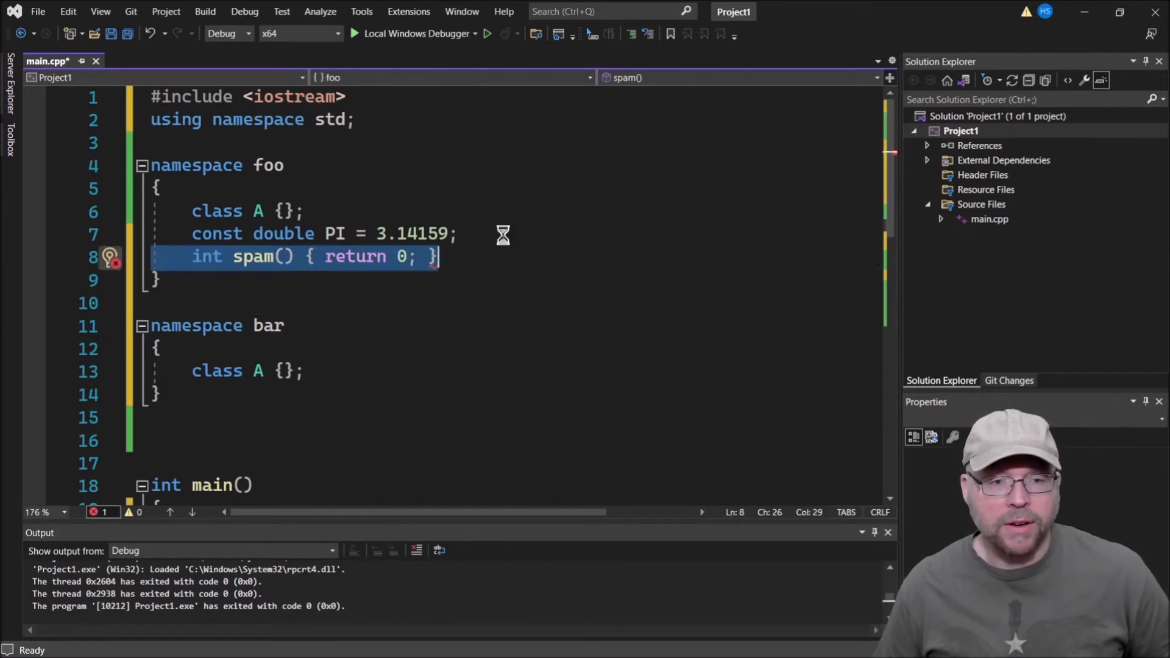
pyautogui.click(157, 394)
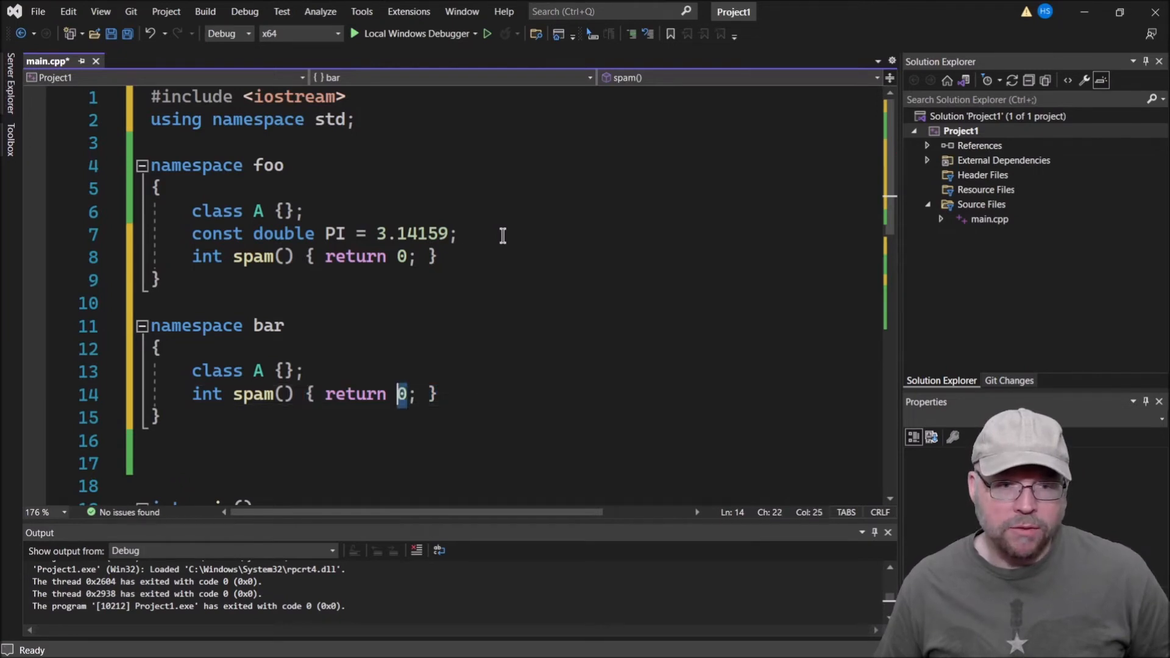
pyautogui.write('-1')
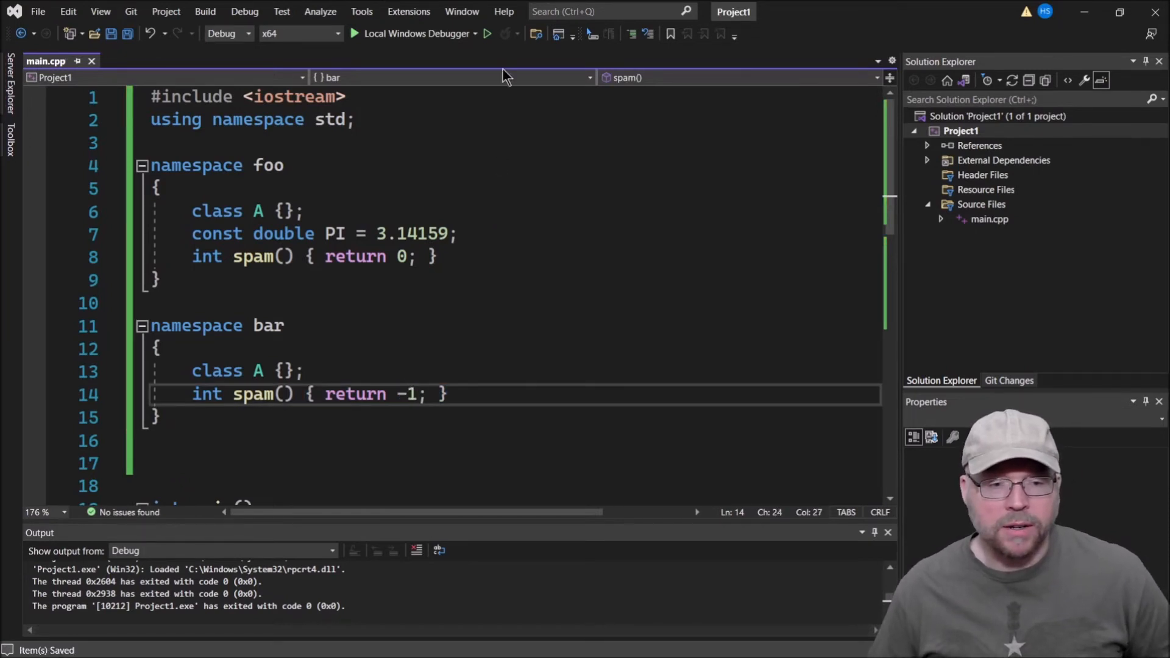
pyautogui.doubleClick(253, 256)
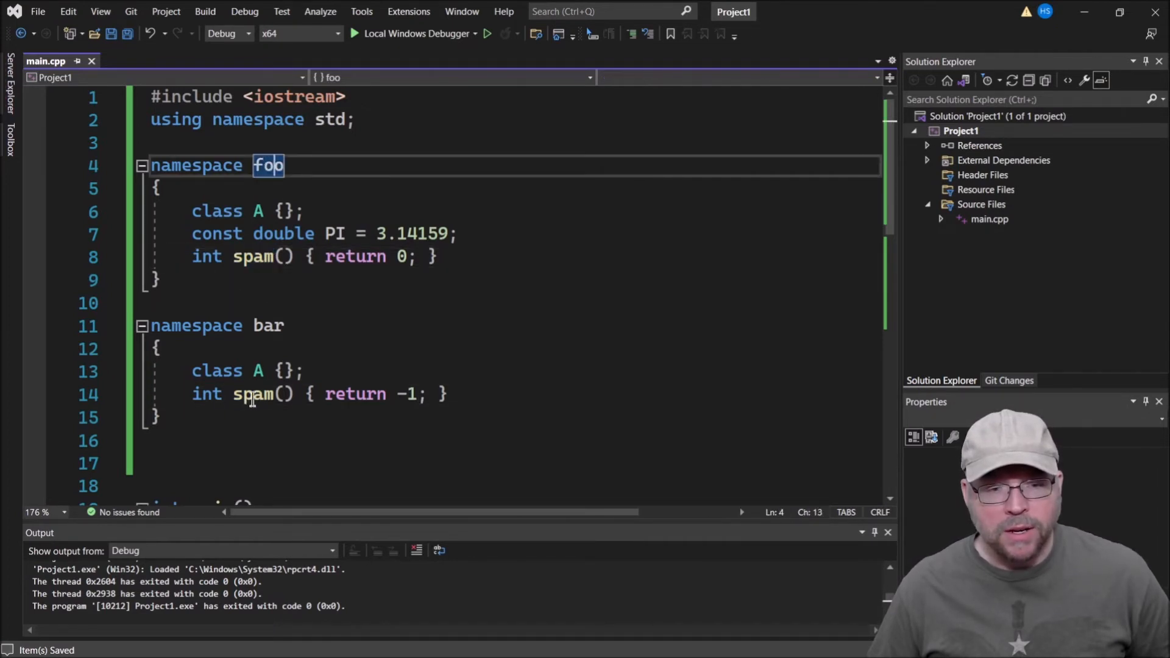
# Highlight the foo and bar namespaces and their spam functions, then begin a statement atop main.
pyautogui.doubleClick(267, 325)
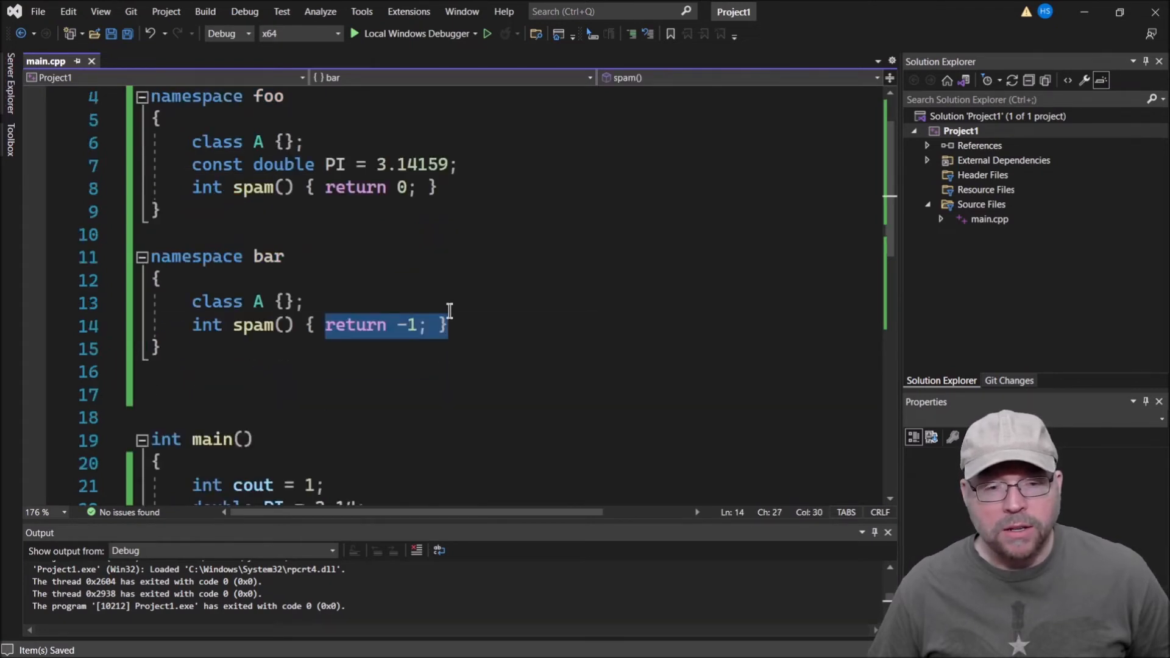
pyautogui.moveTo(247, 382)
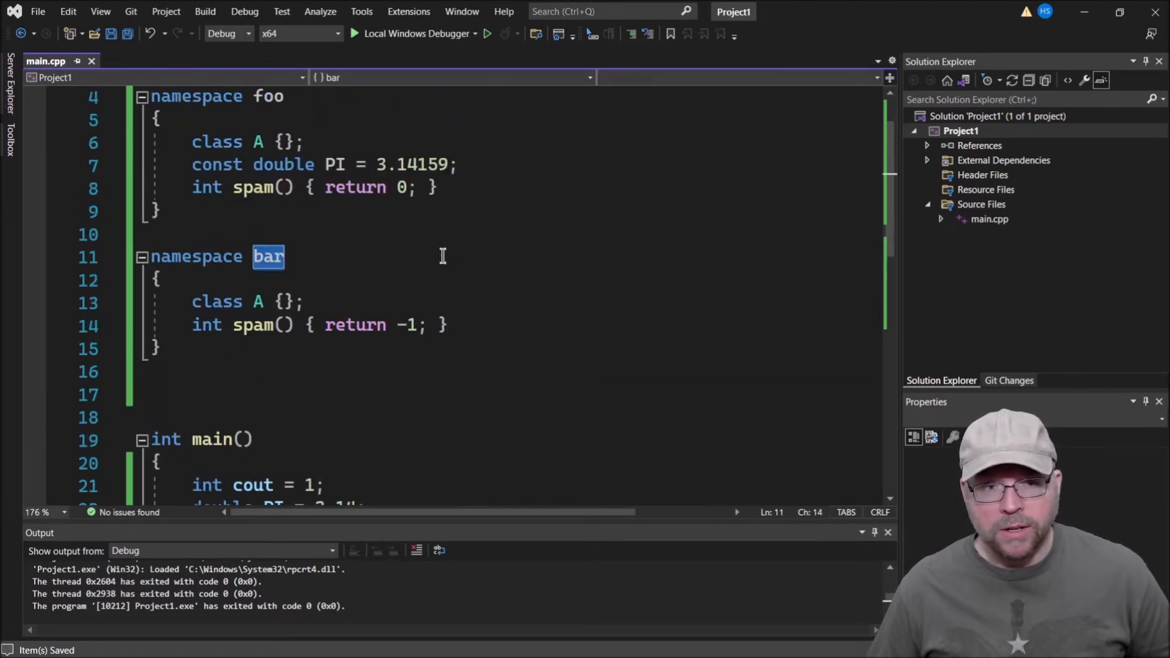
pyautogui.moveTo(256, 188)
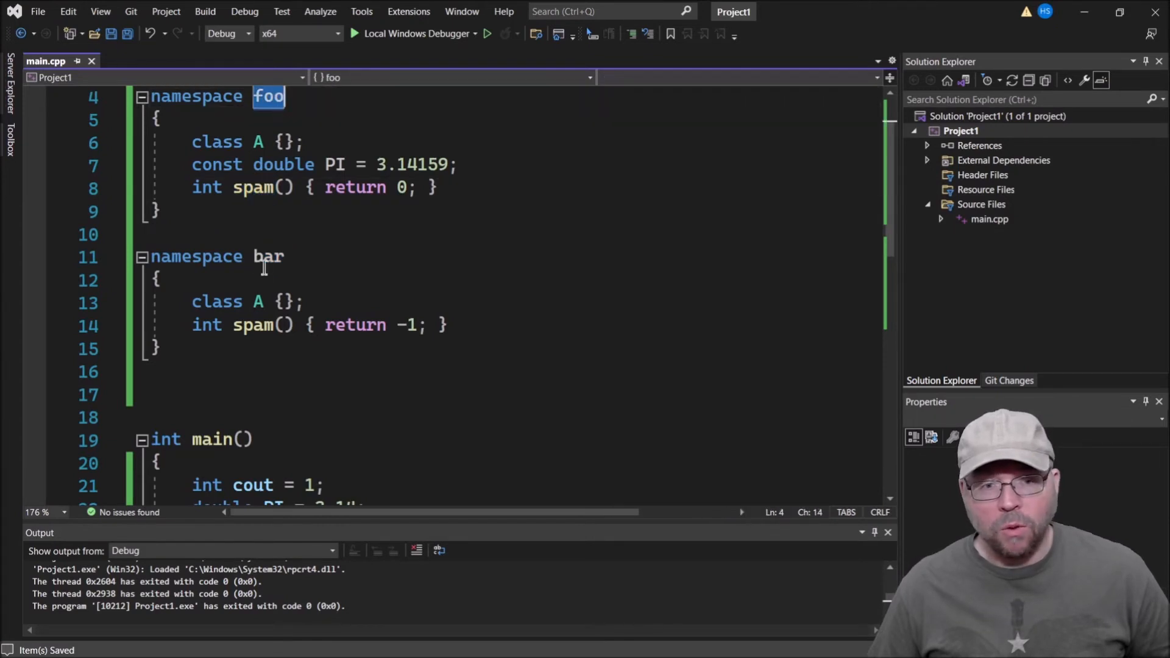
pyautogui.doubleClick(266, 257)
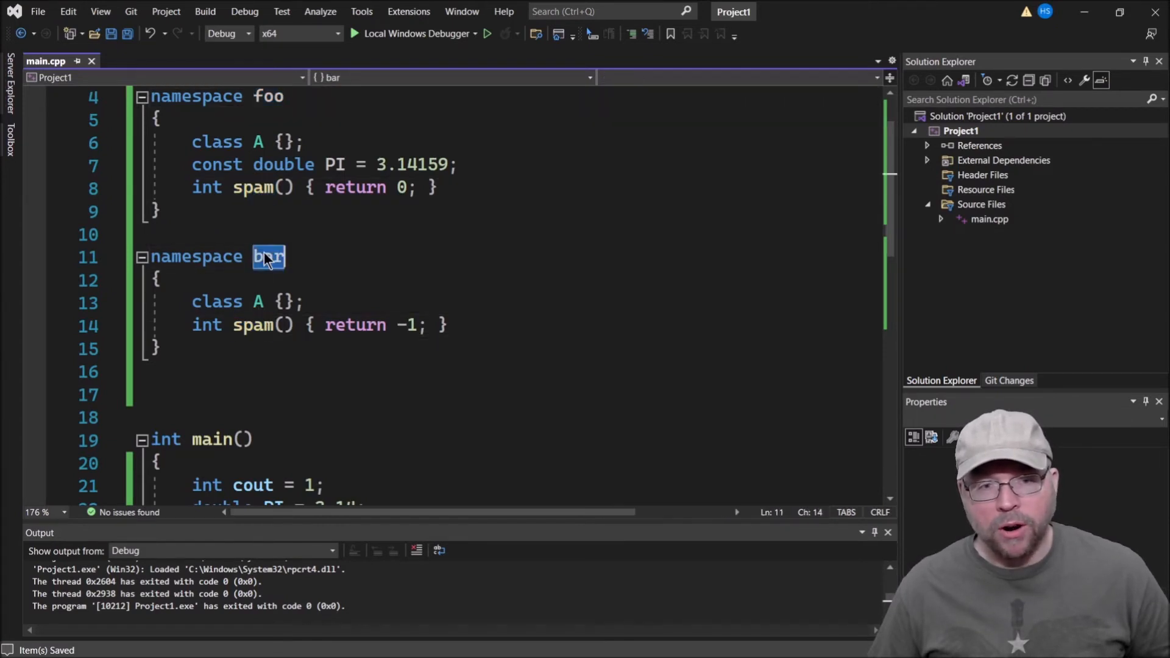
pyautogui.doubleClick(254, 187)
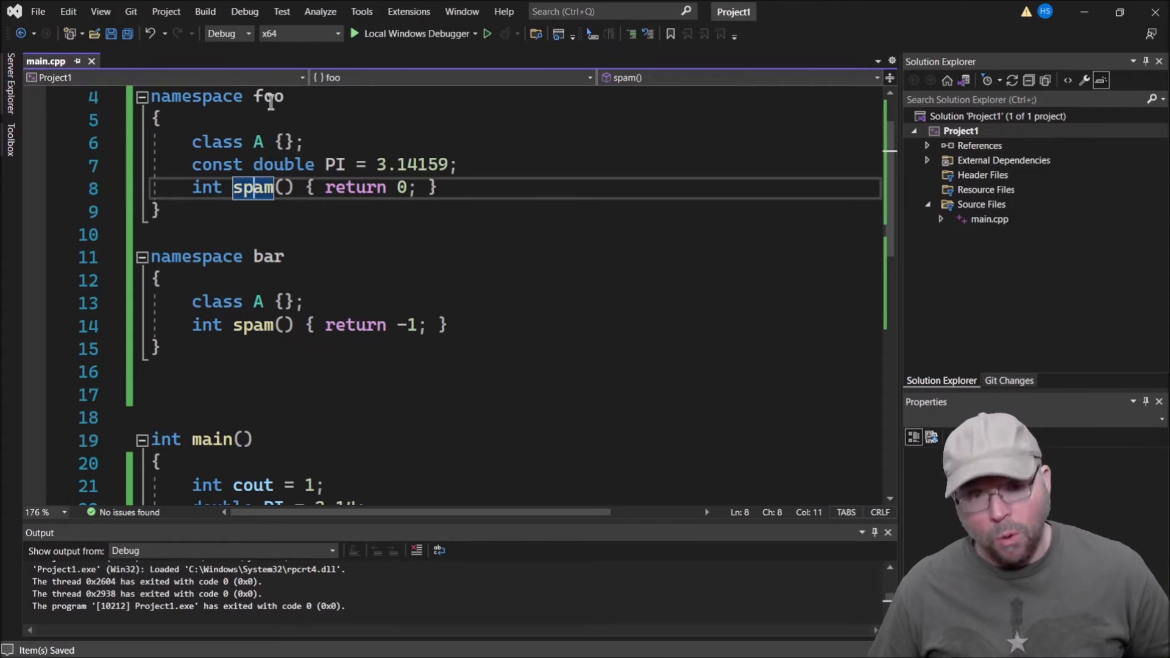
pyautogui.click(159, 463)
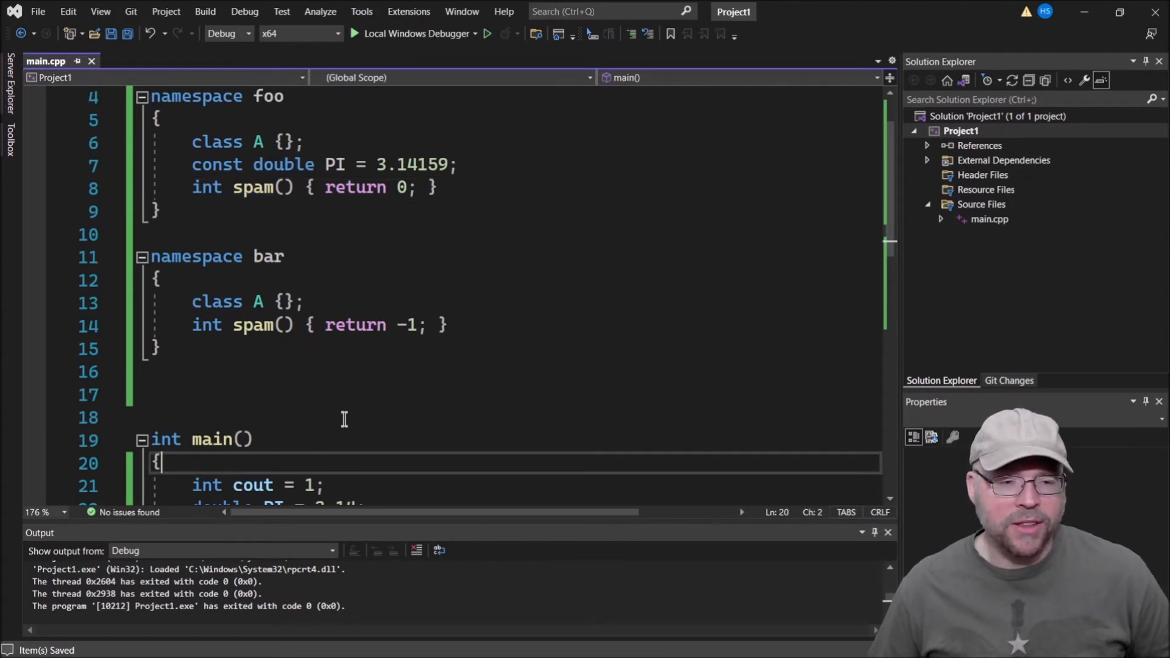
pyautogui.moveTo(265, 96)
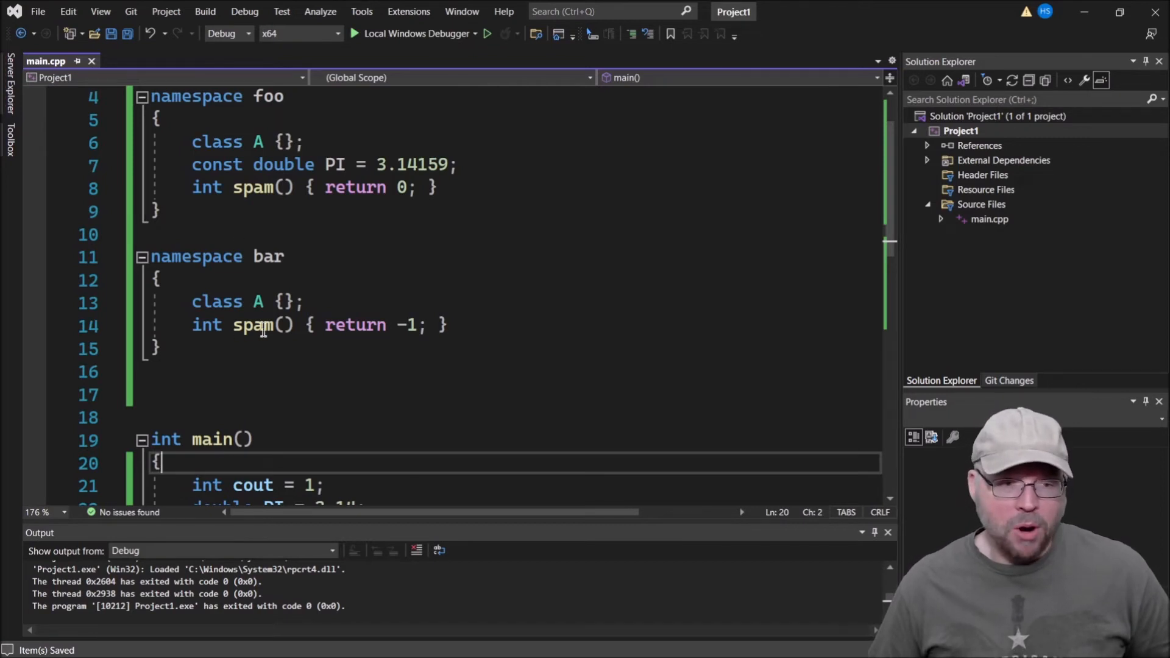
pyautogui.scroll(-3)
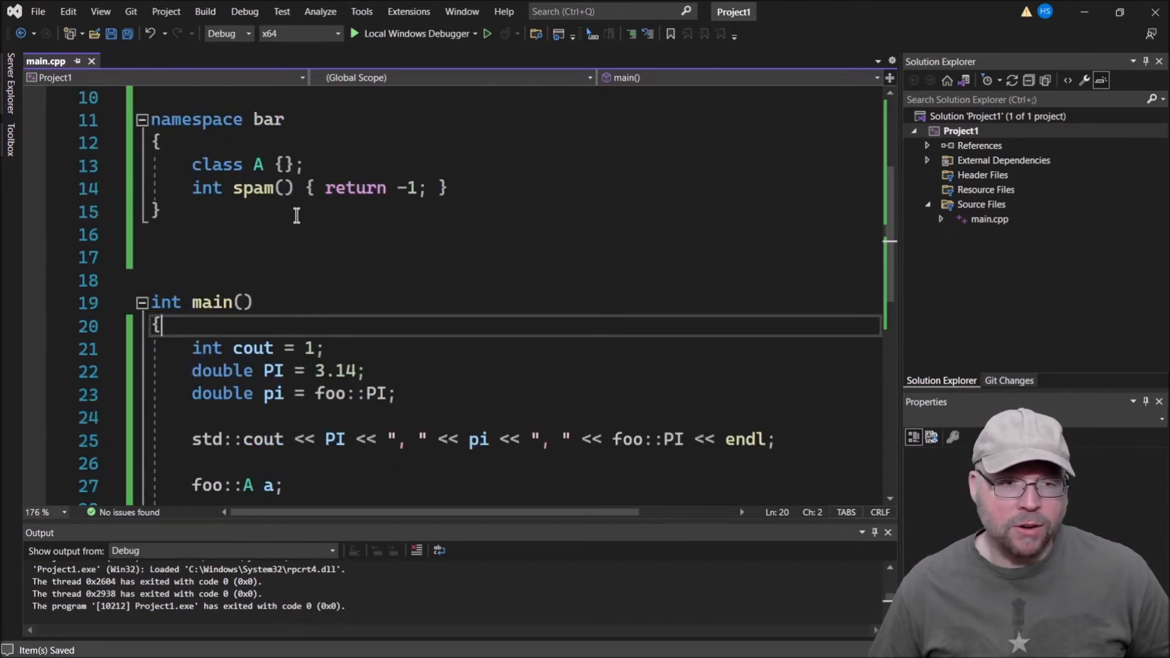
pyautogui.doubleClick(268, 188)
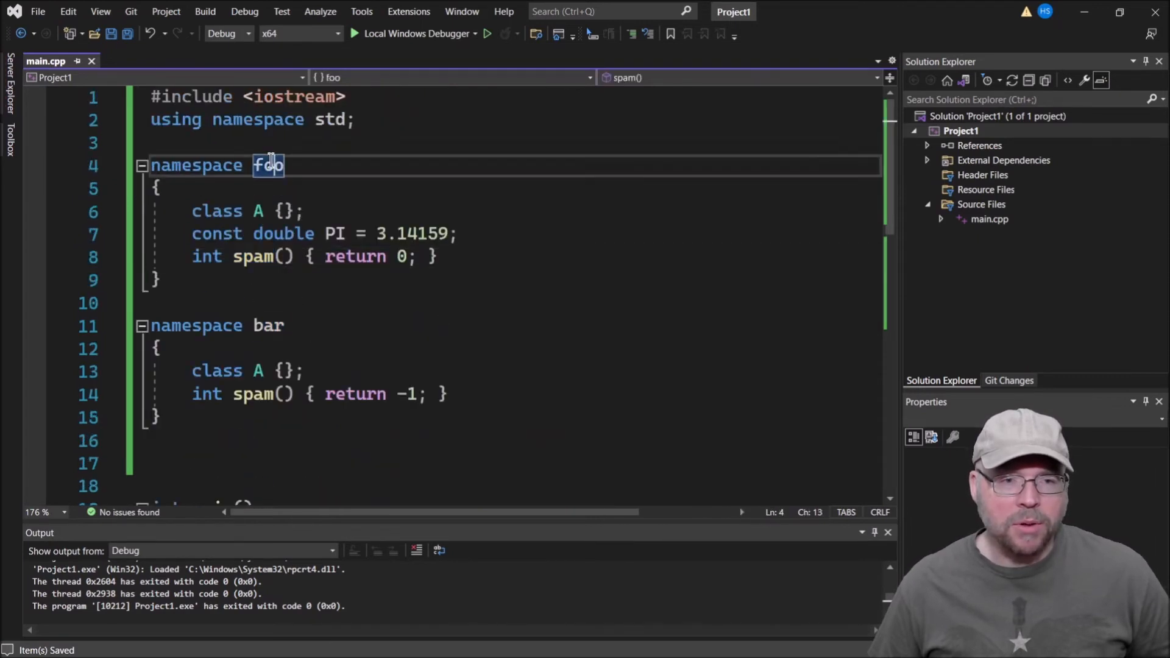
pyautogui.scroll(-3)
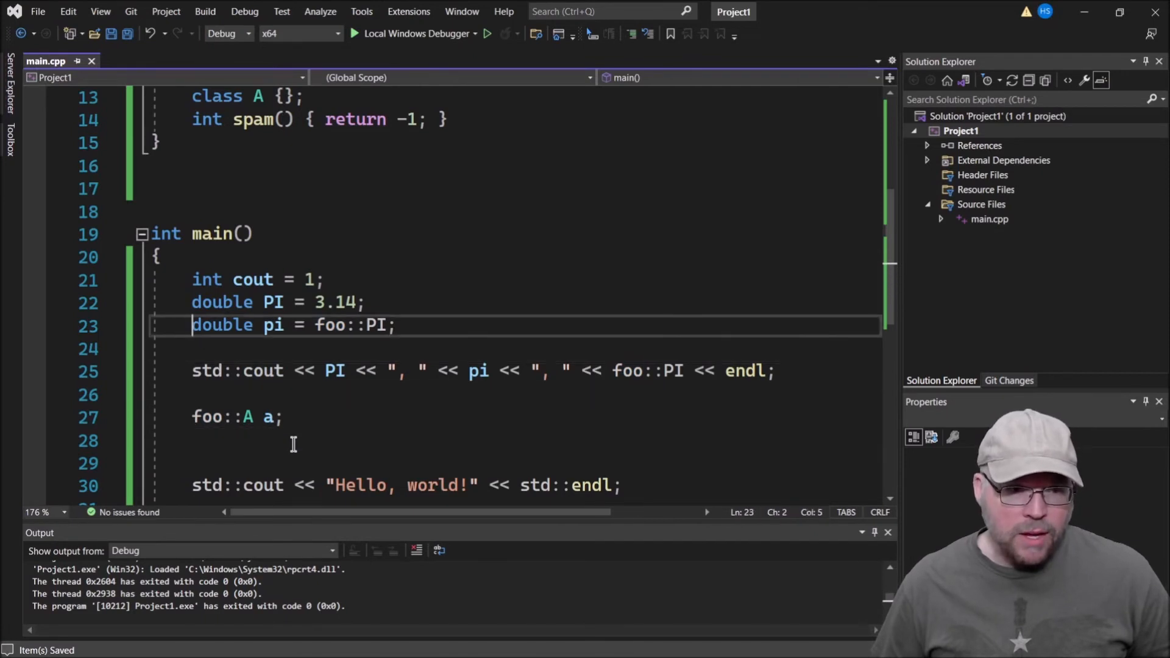
pyautogui.write('c')
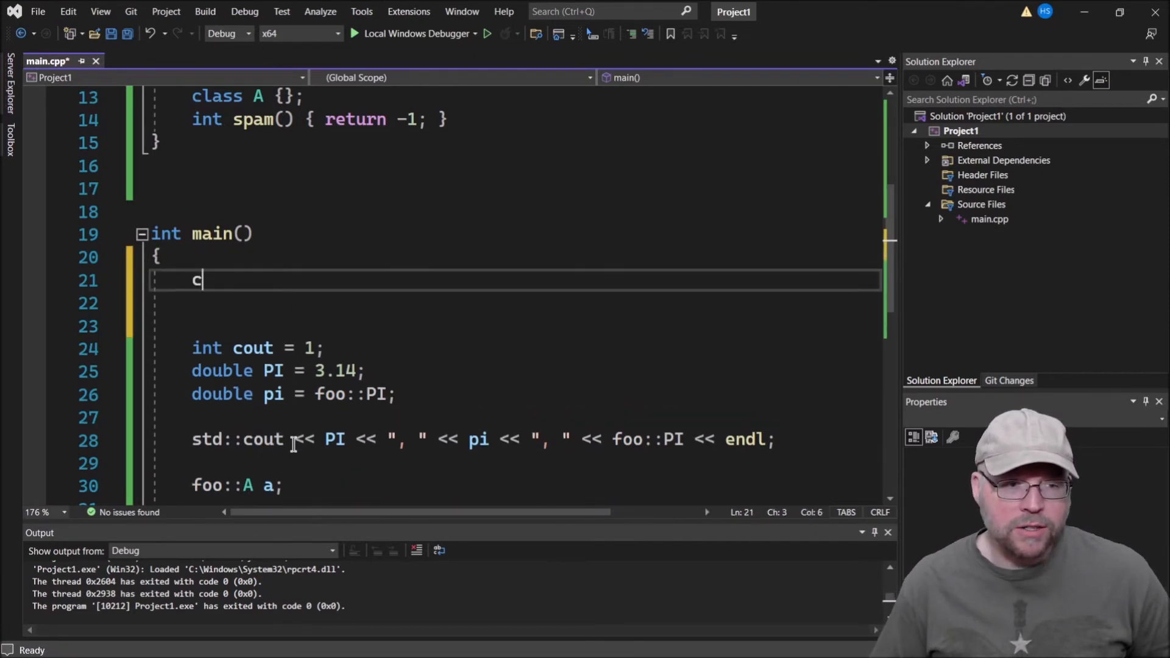
# Make main's first line cout << spam() << endl;, which is flagged as an error.
pyautogui.write('out')
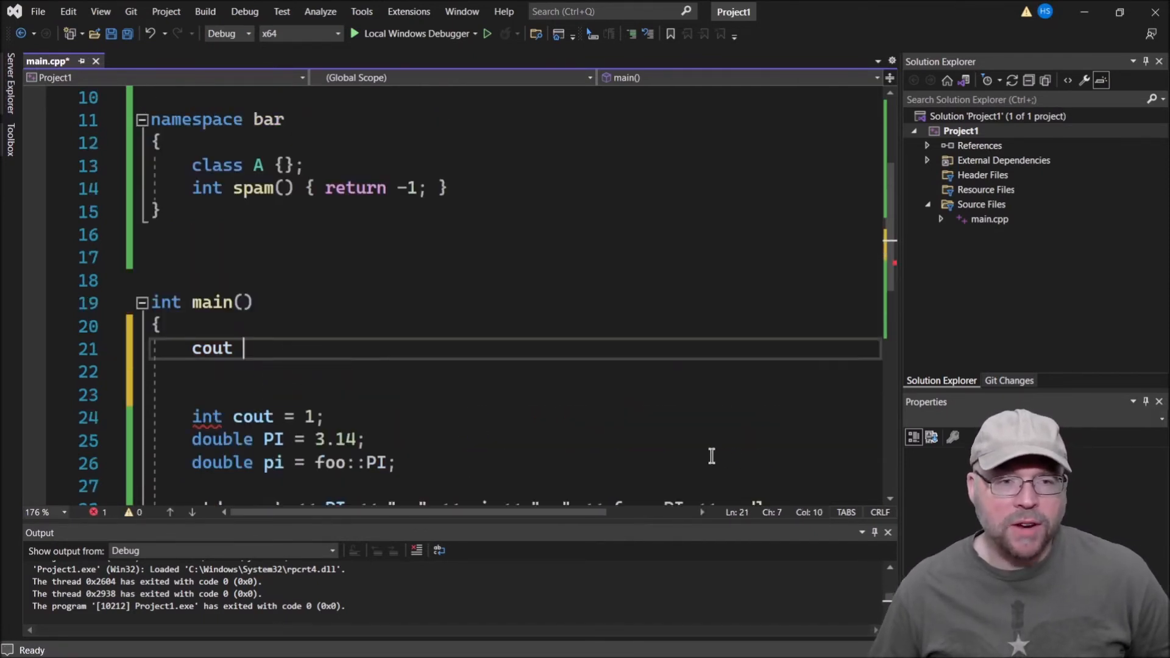
pyautogui.scroll(3)
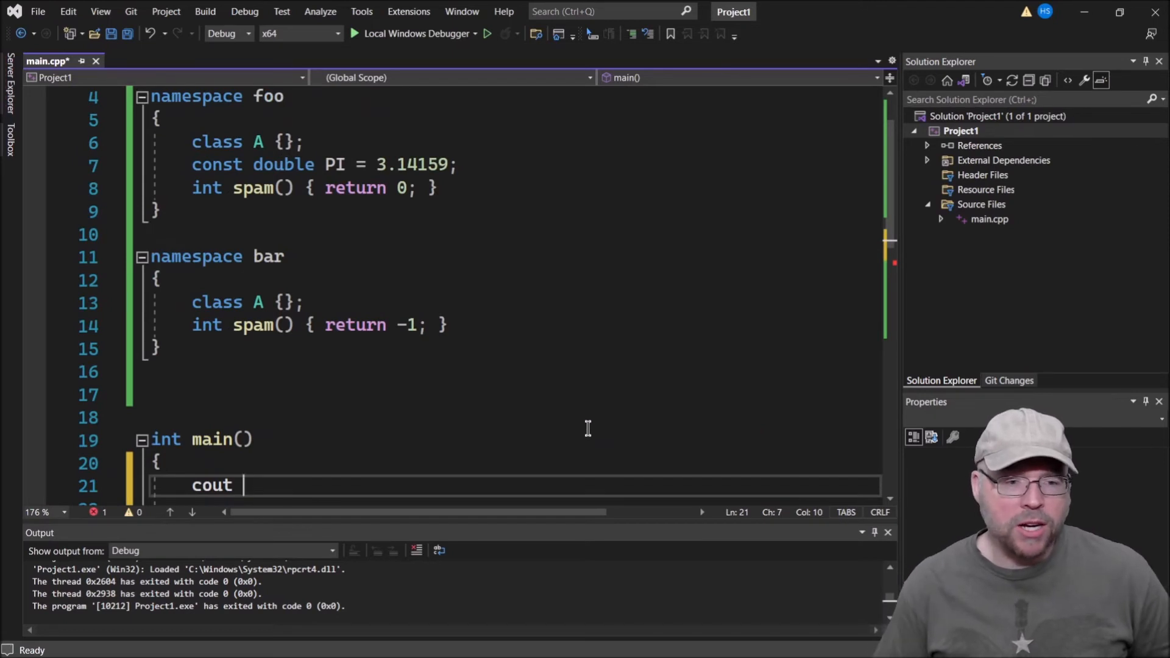
pyautogui.write('<< spam()')
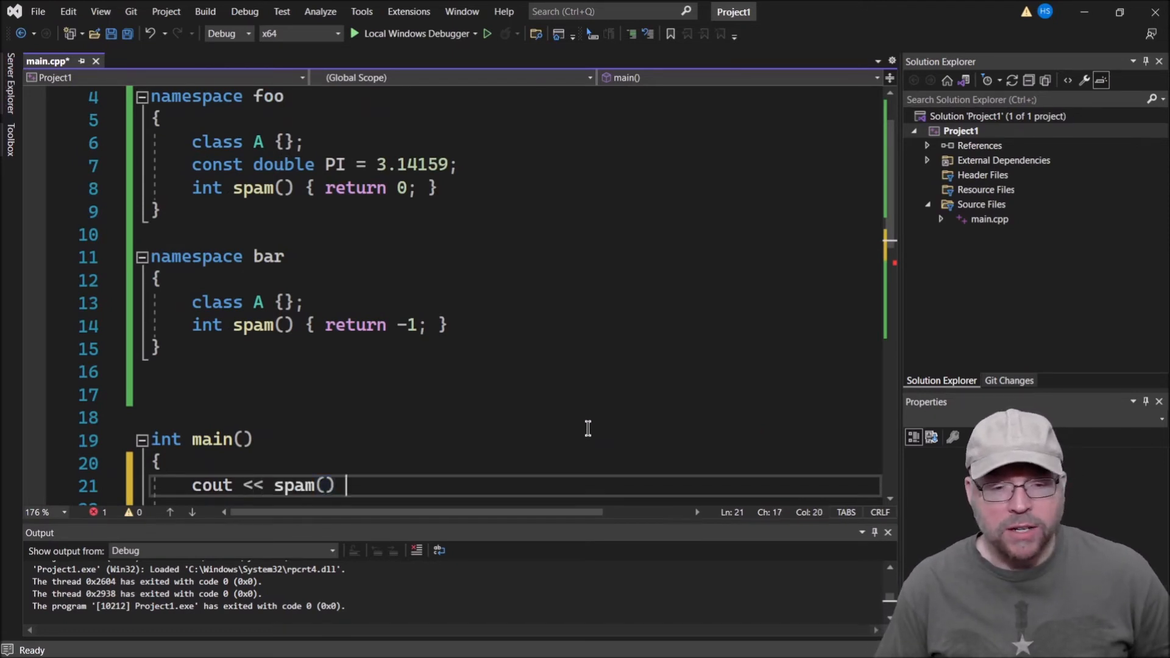
pyautogui.write('<< endl;')
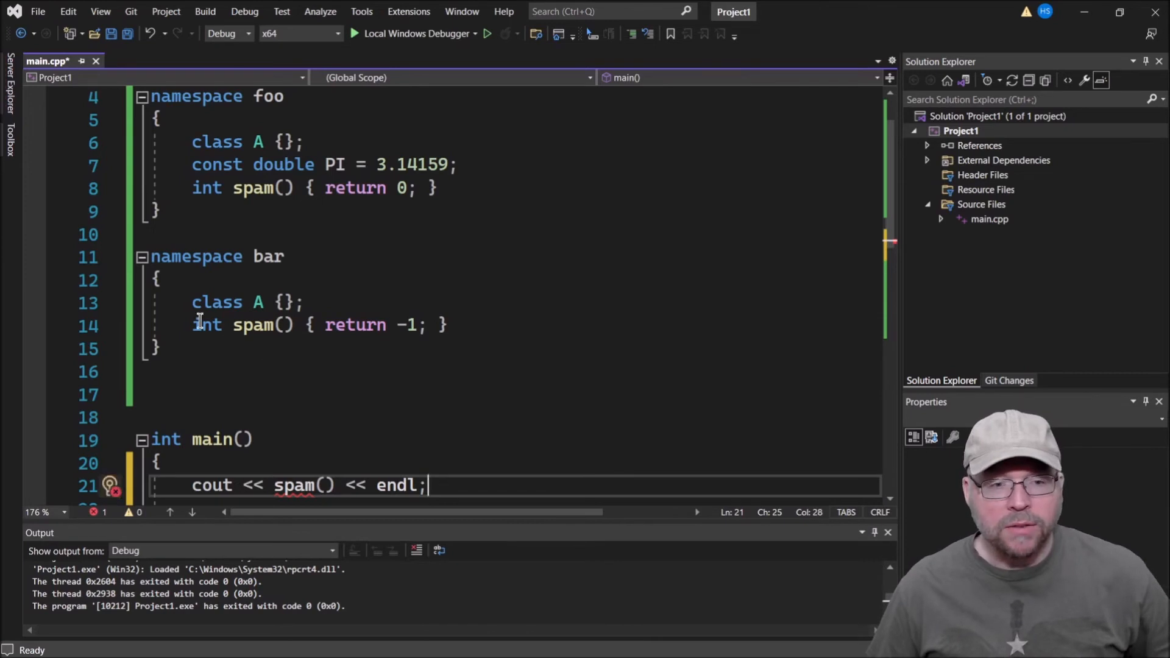
pyautogui.moveTo(249, 448)
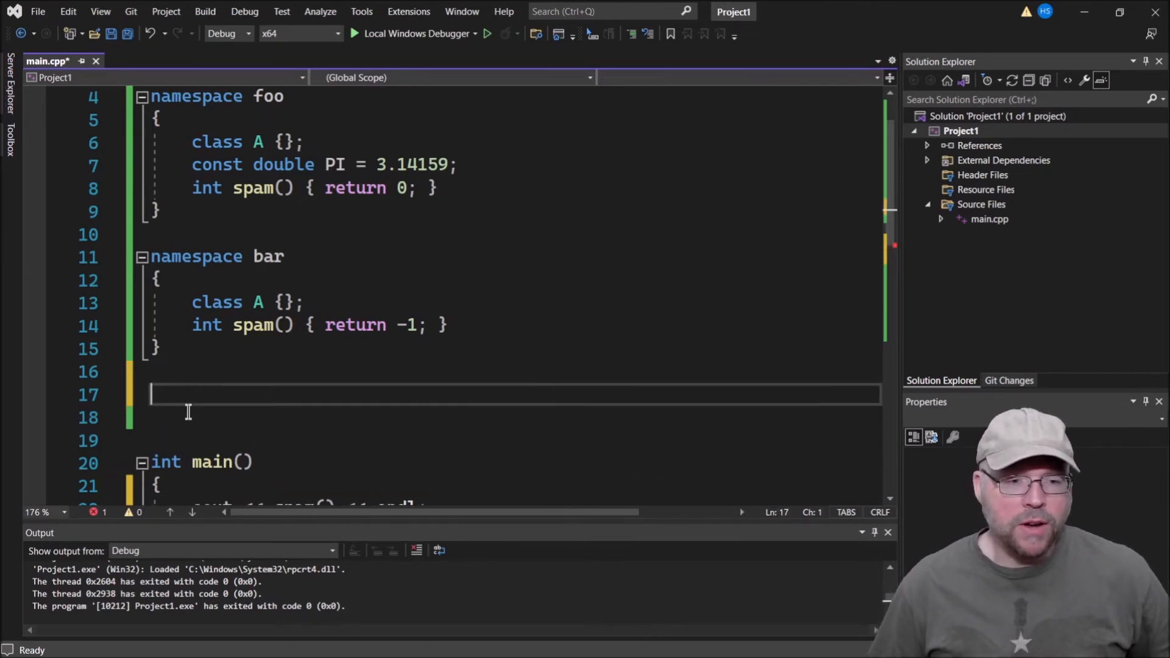
# Add a global int spam() above main and change its return value from 0 to 99.
pyautogui.write('int spam() { return 0; }')
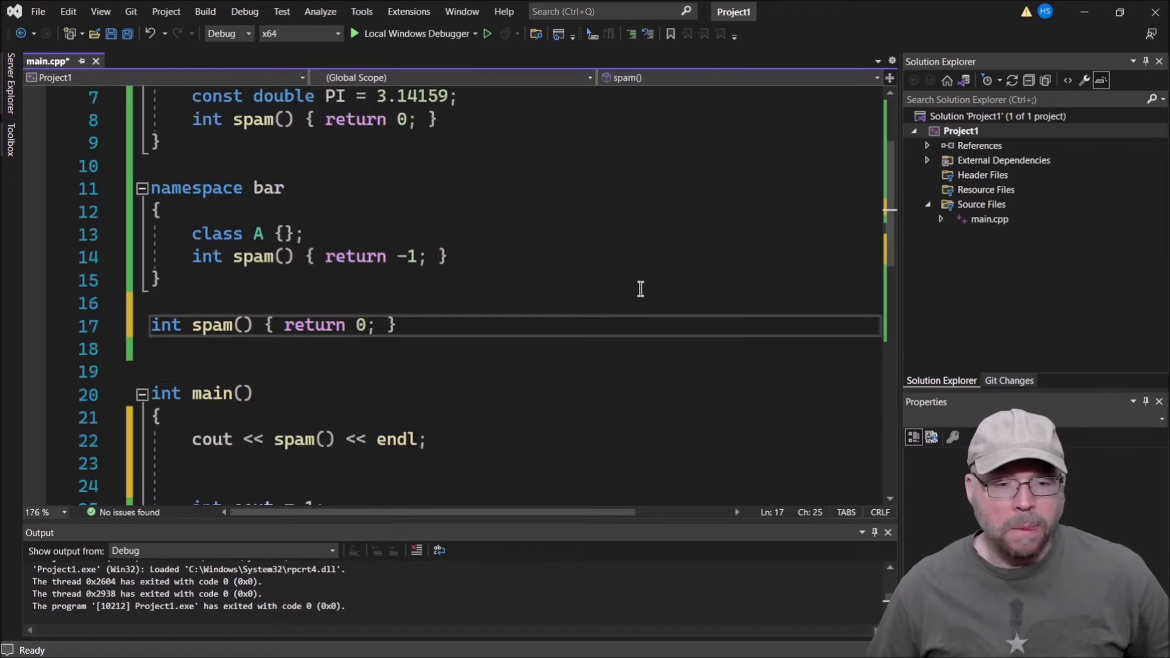
pyautogui.doubleClick(212, 325)
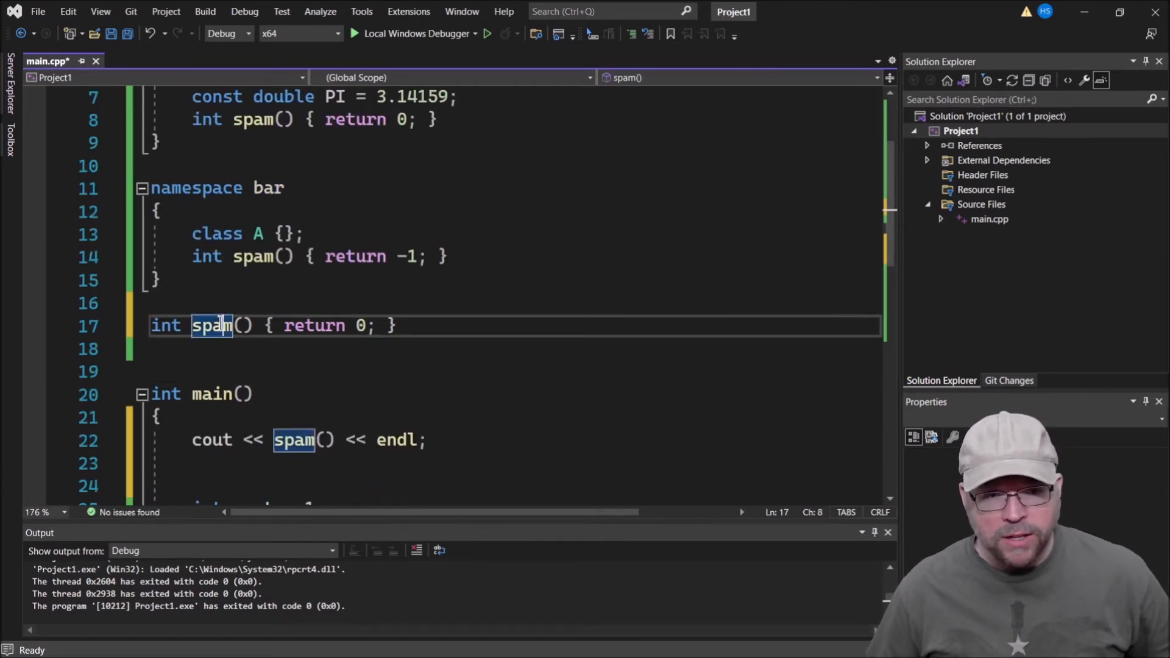
pyautogui.click(362, 325)
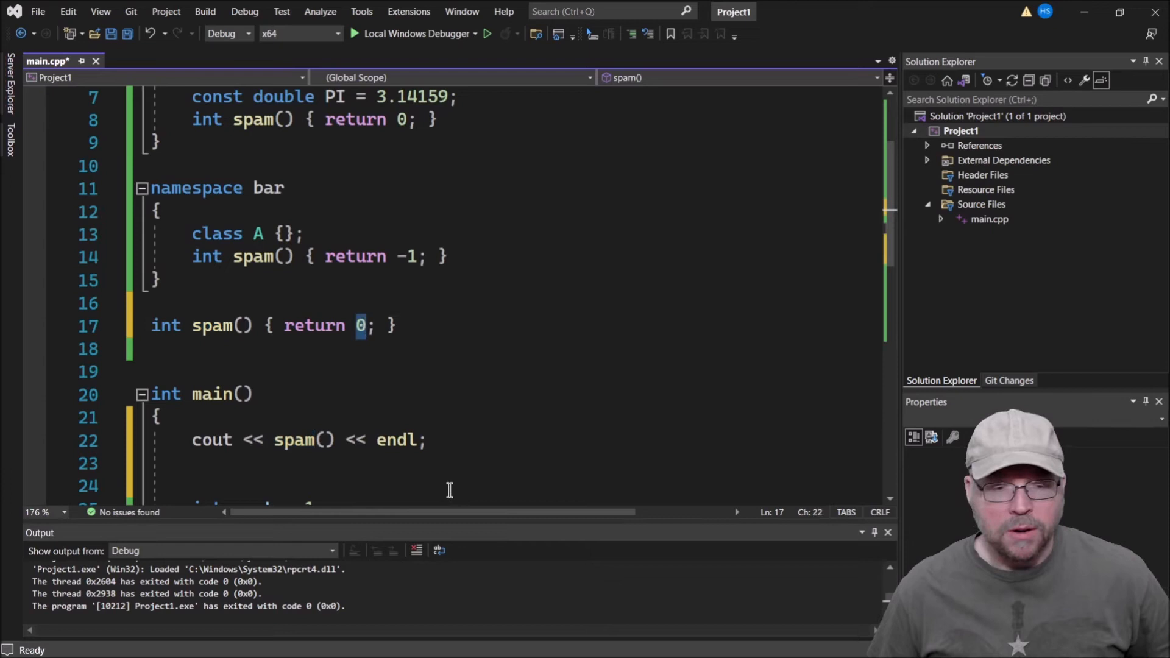
pyautogui.write('99')
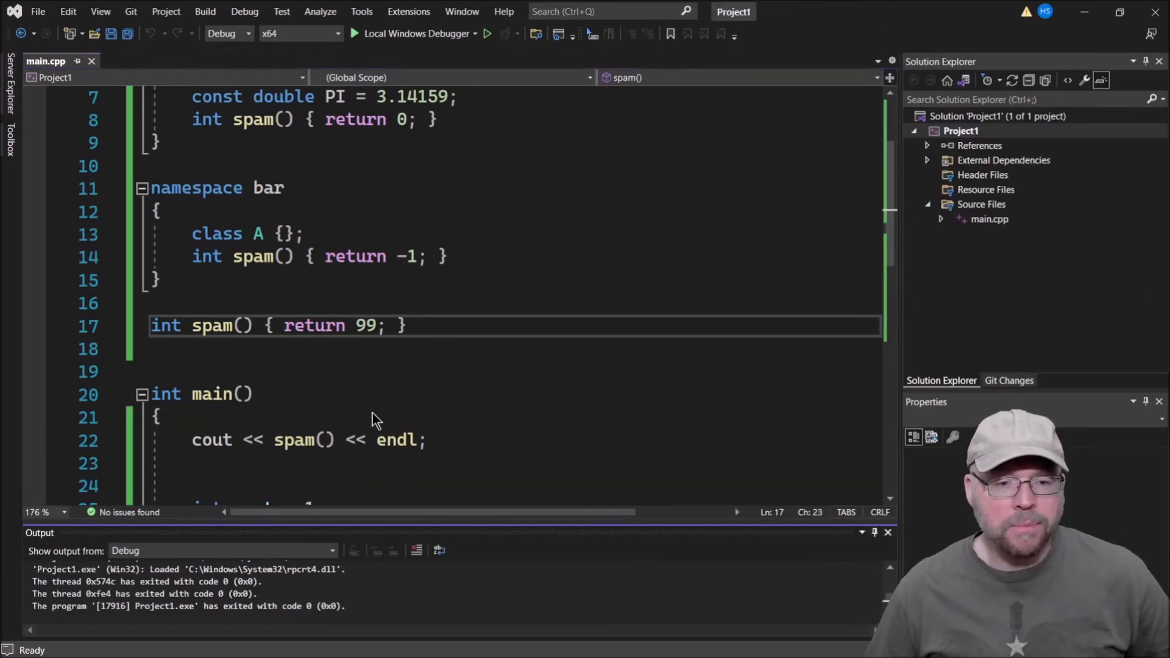
pyautogui.write('cout << spam() << endl;')
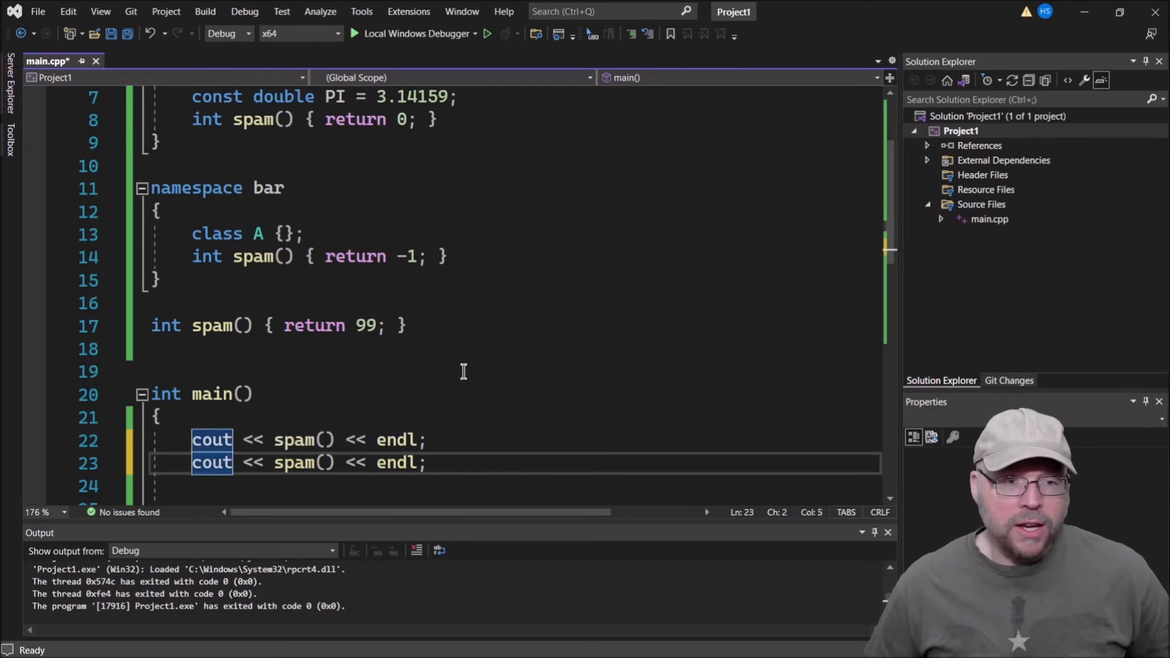
# Print foo::spam() and bar::spam() in main too, and run with Local Windows Debugger.
pyautogui.scroll(3)
pyautogui.write('foo::')
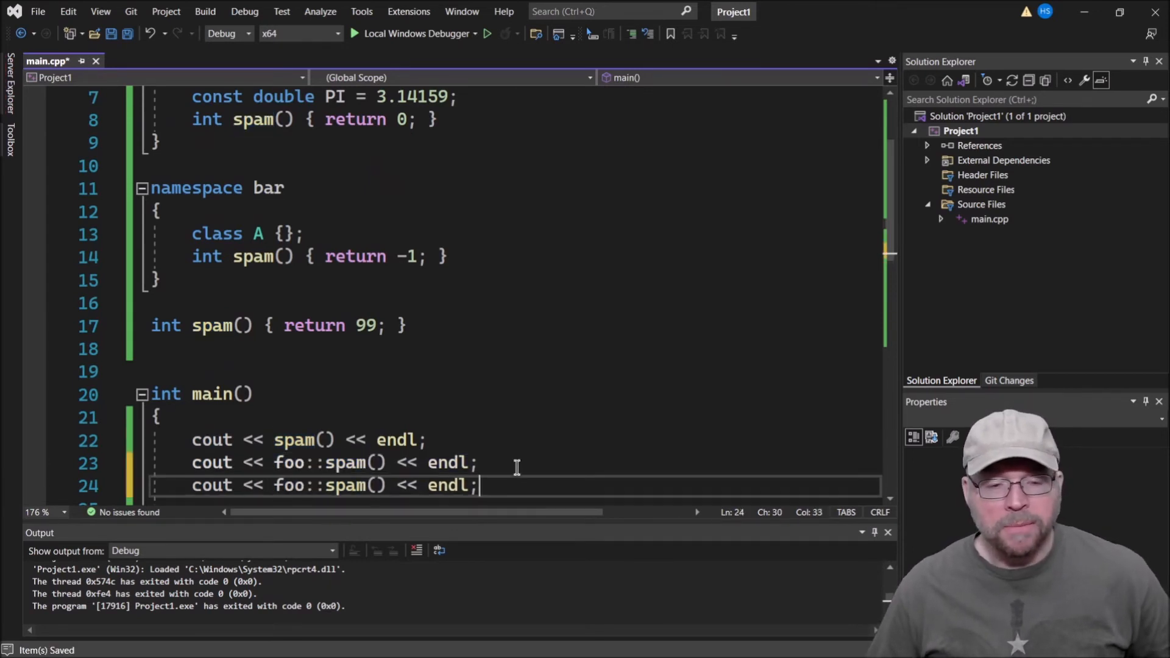
pyautogui.write('bar')
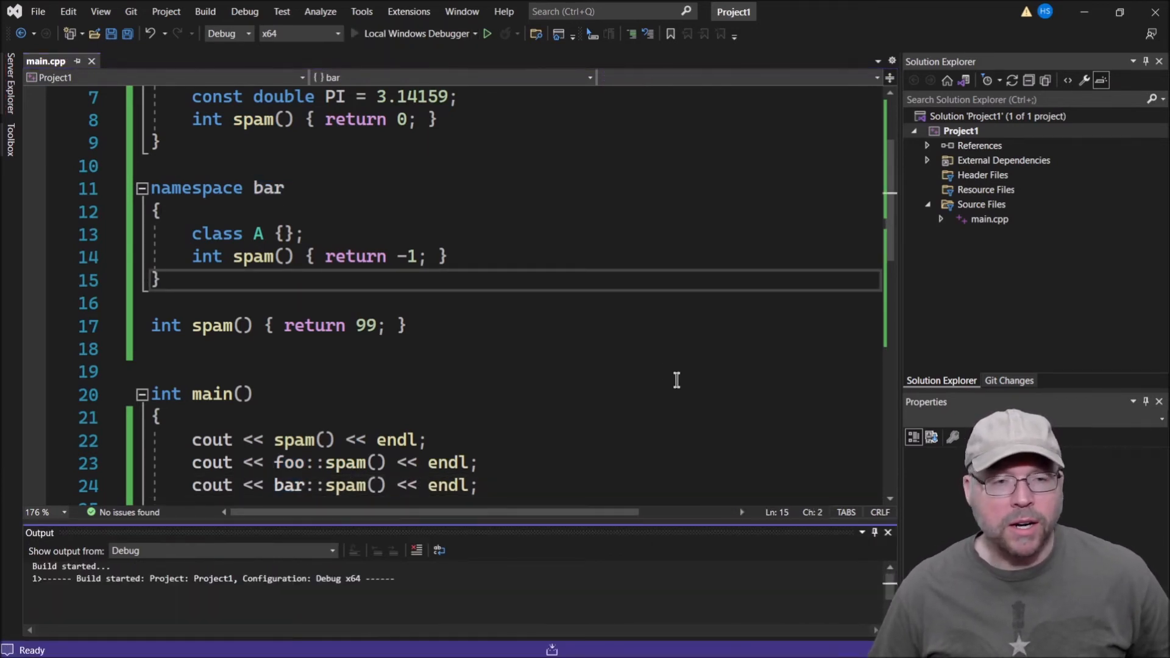
pyautogui.click(487, 33)
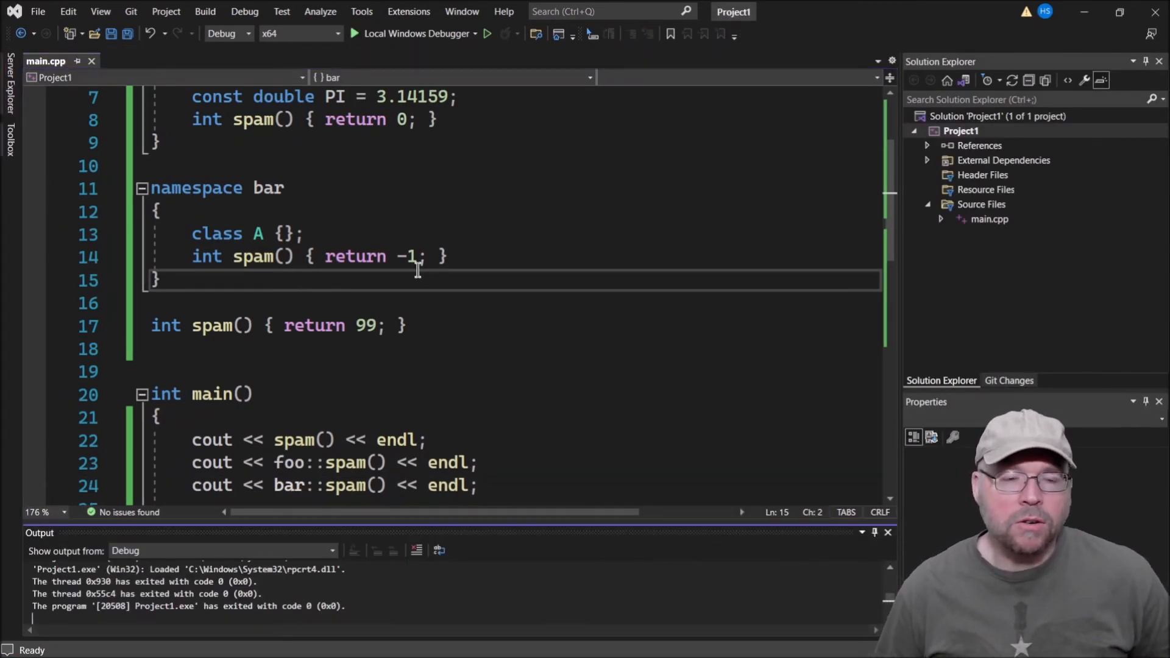
pyautogui.moveTo(463, 352)
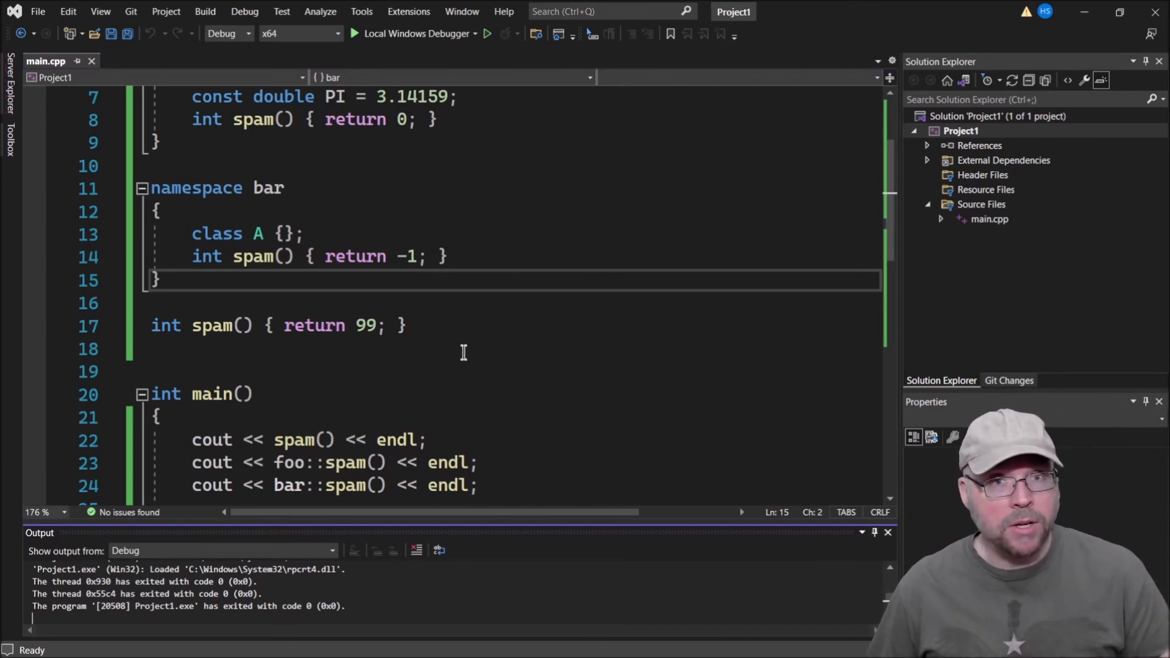
pyautogui.scroll(3)
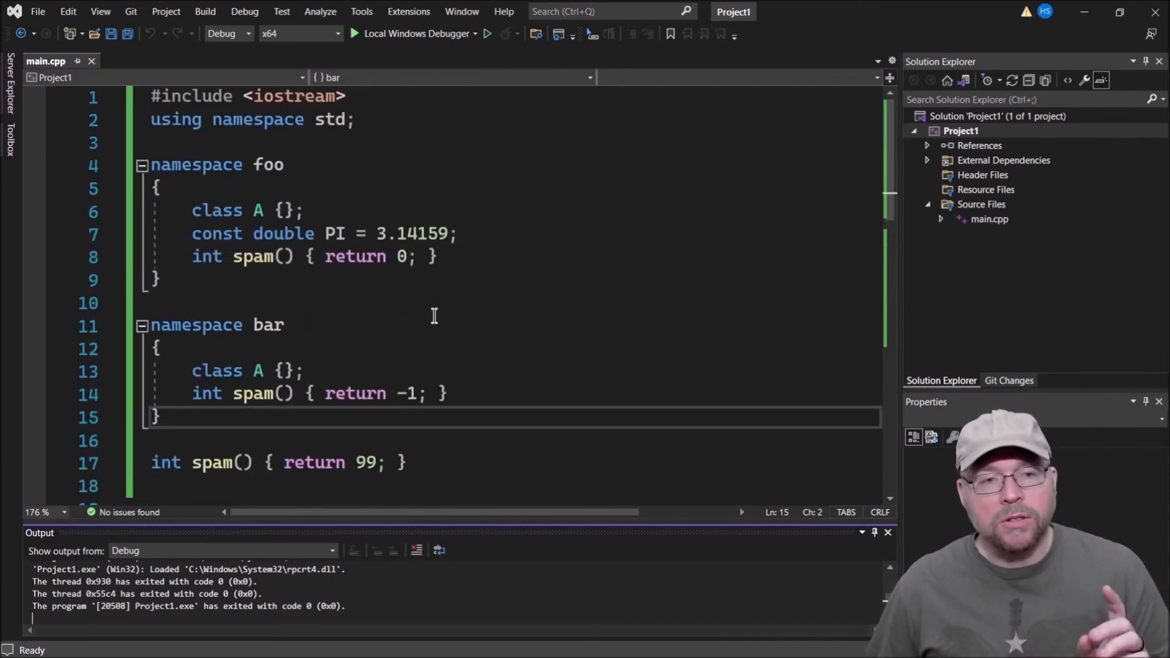
# Select the whole foo namespace block to point it out.
pyautogui.moveTo(151, 164); pyautogui.dragTo(253, 256)
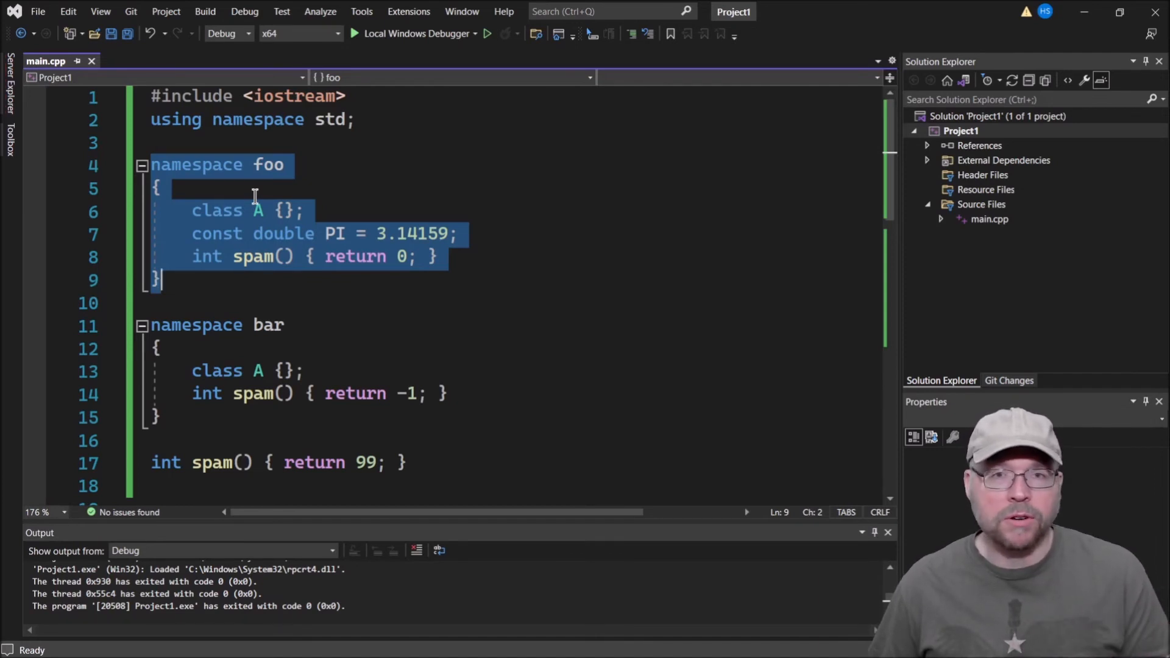
pyautogui.moveTo(225, 393)
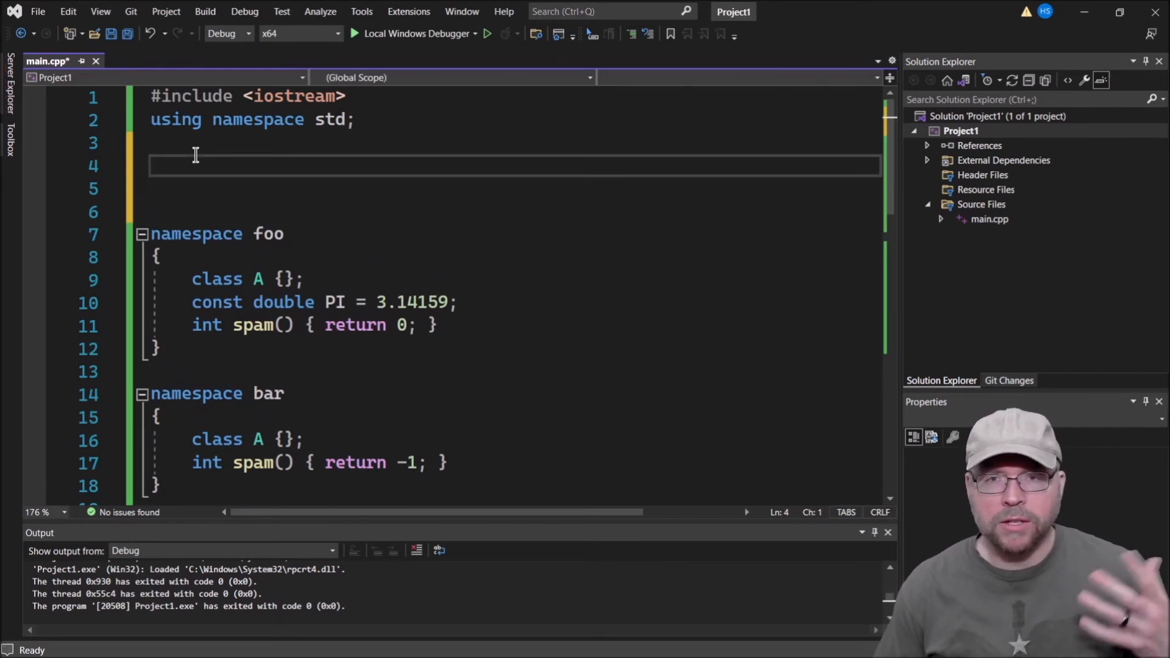
# Declare empty 'namespace Model {}', 'View {}' and 'Controller {}' on separate lines above foo.
pyautogui.write('na')
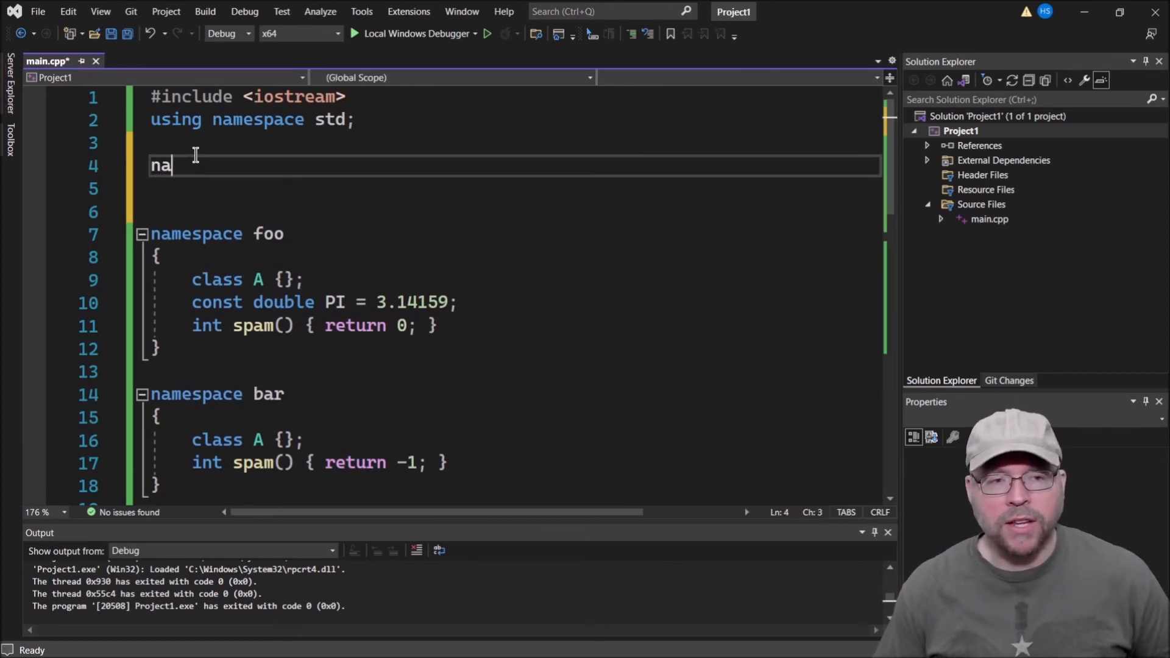
pyautogui.write('mespace Model {')
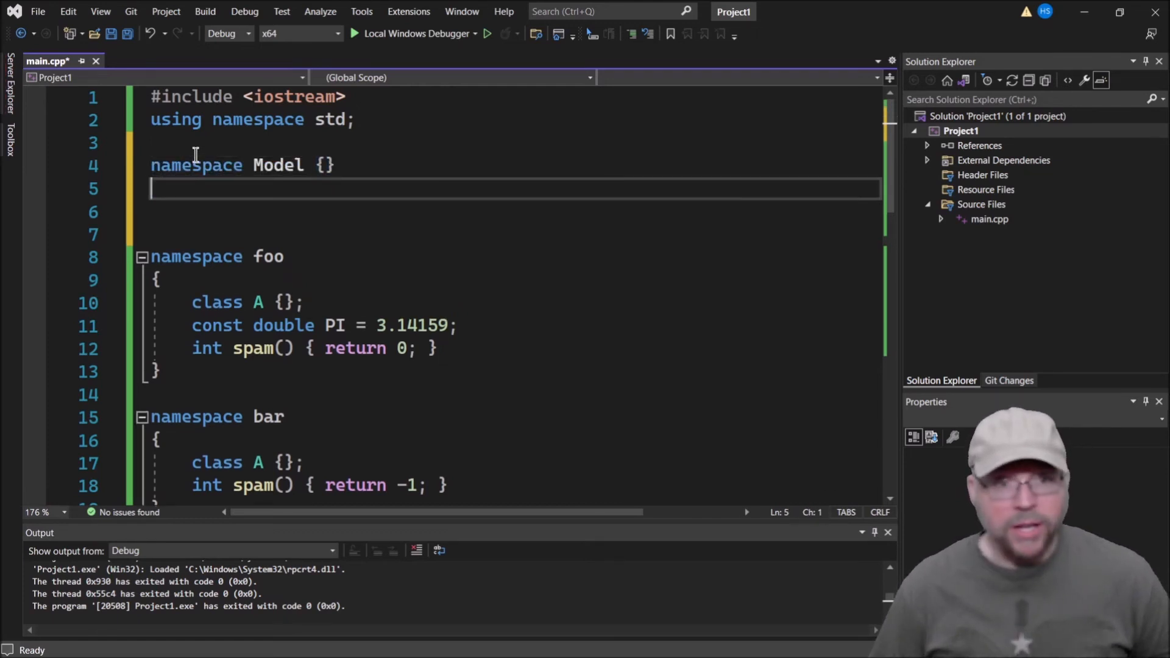
pyautogui.write('namespace')
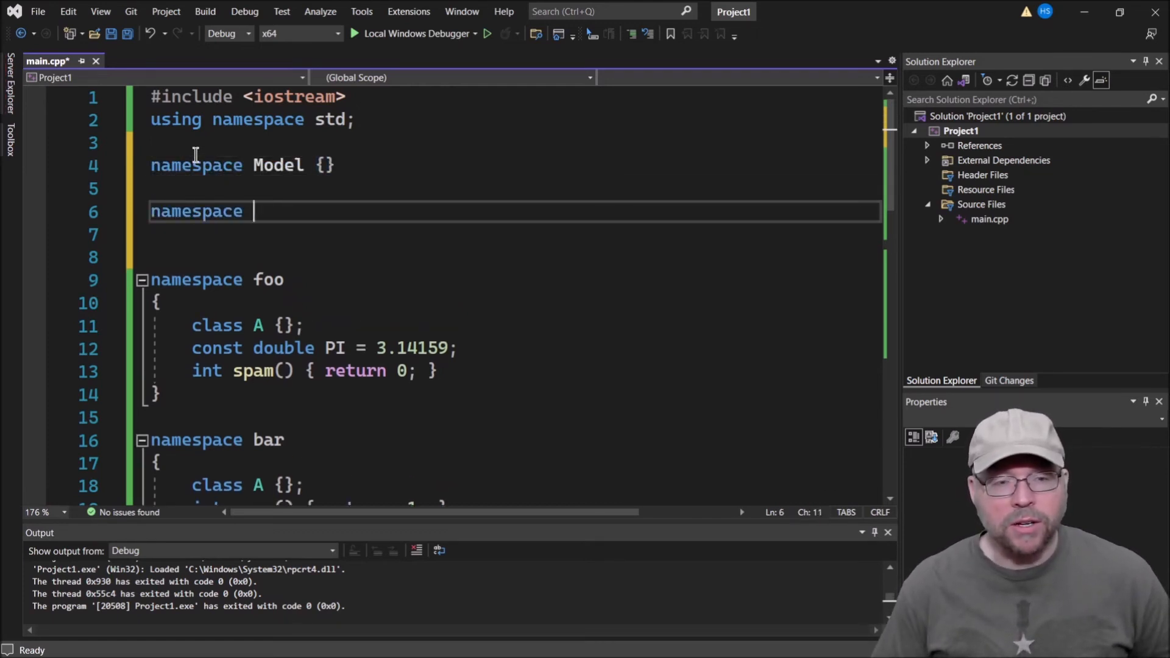
pyautogui.write('V')
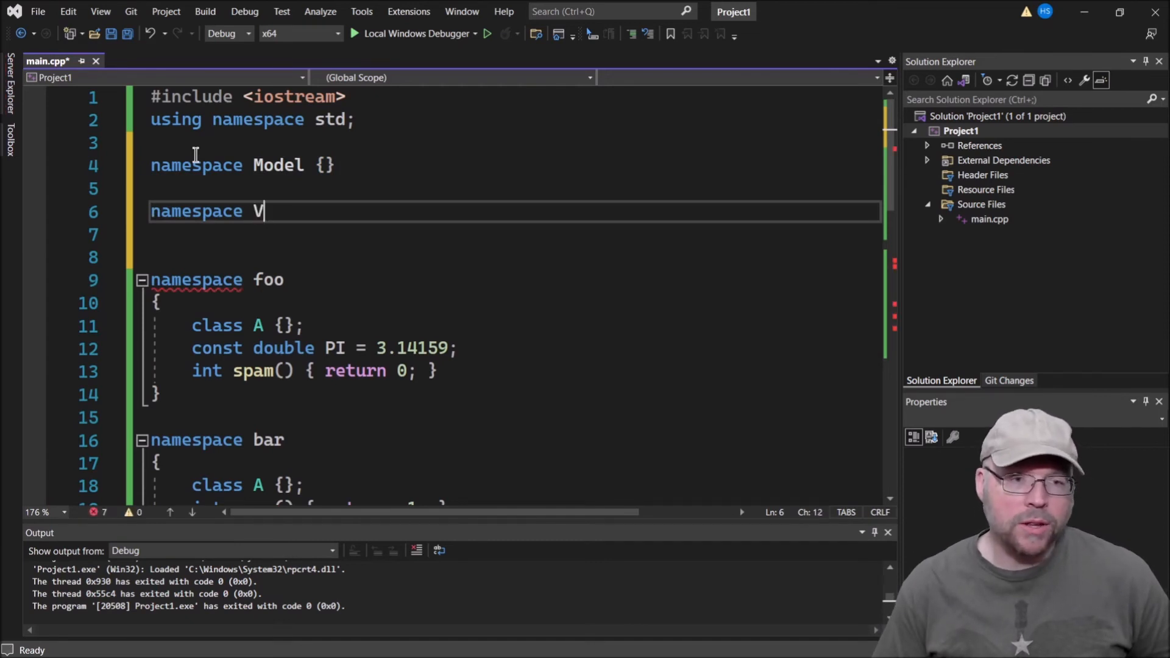
pyautogui.write('iew {}')
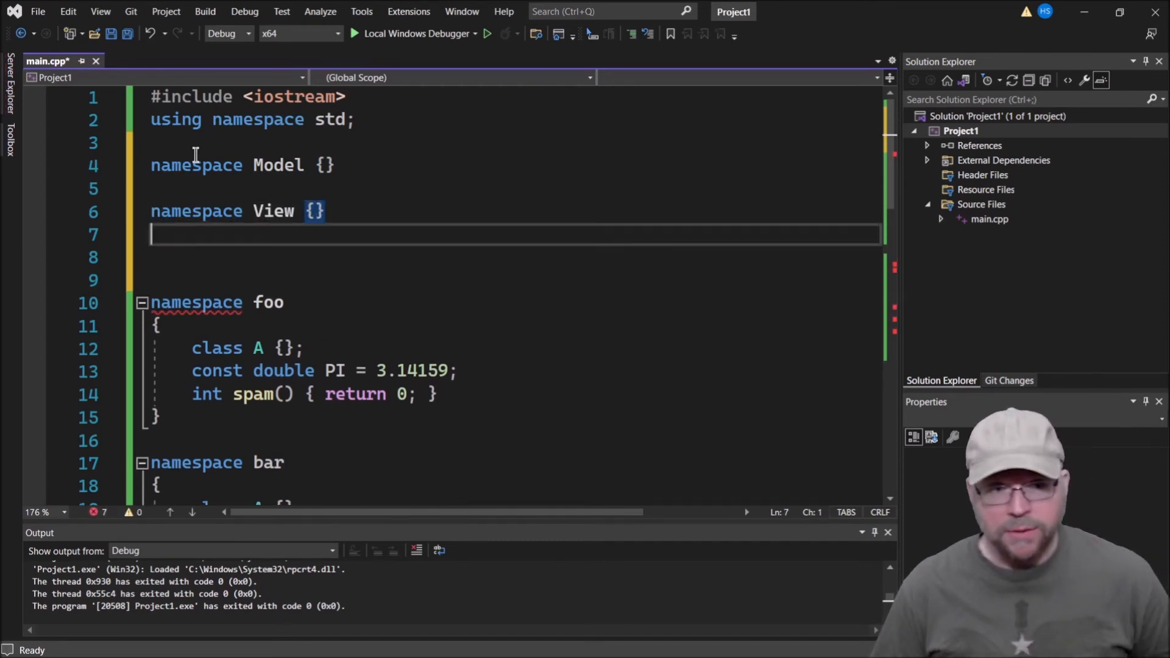
pyautogui.write('namespace')
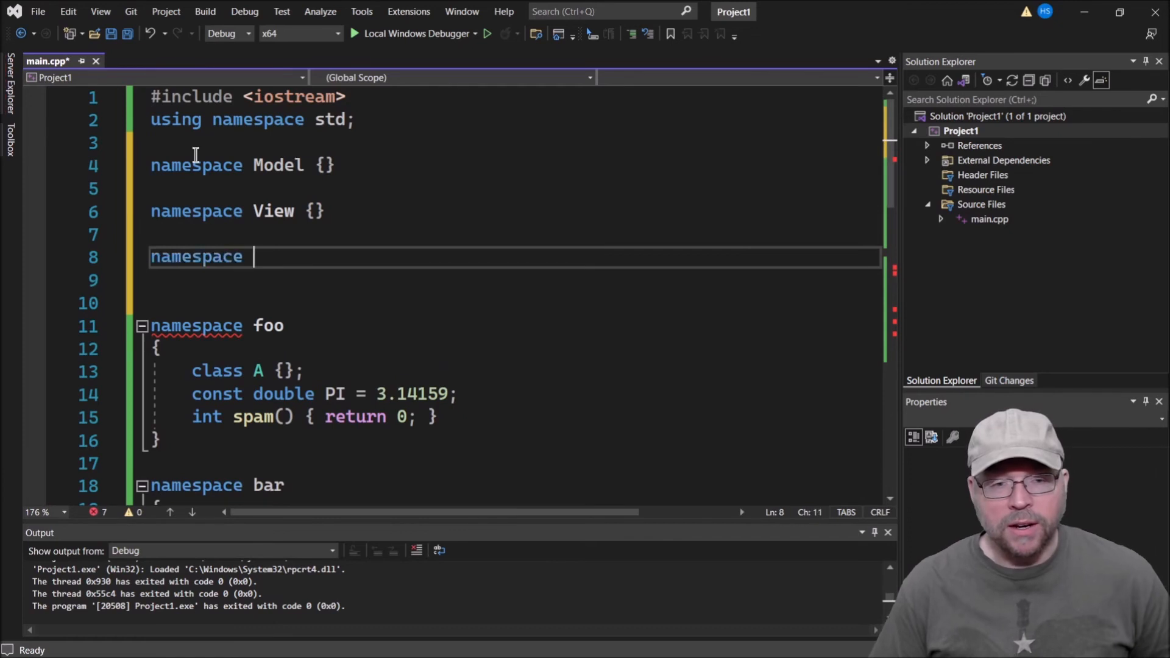
pyautogui.write('Controller')
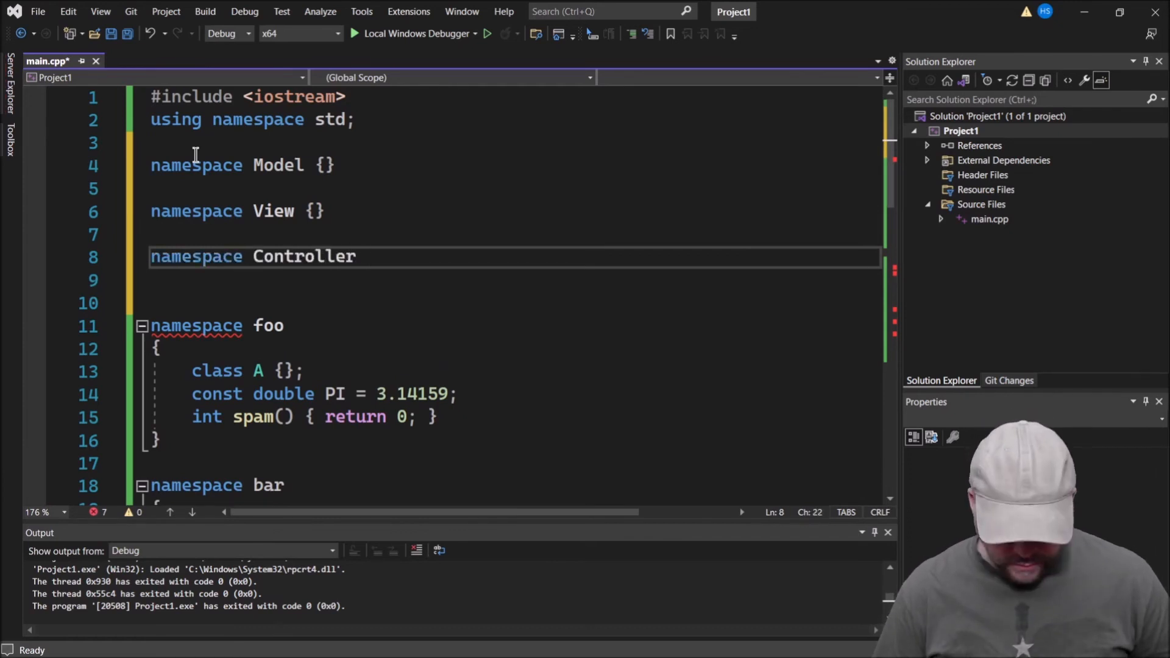
pyautogui.write('{}')
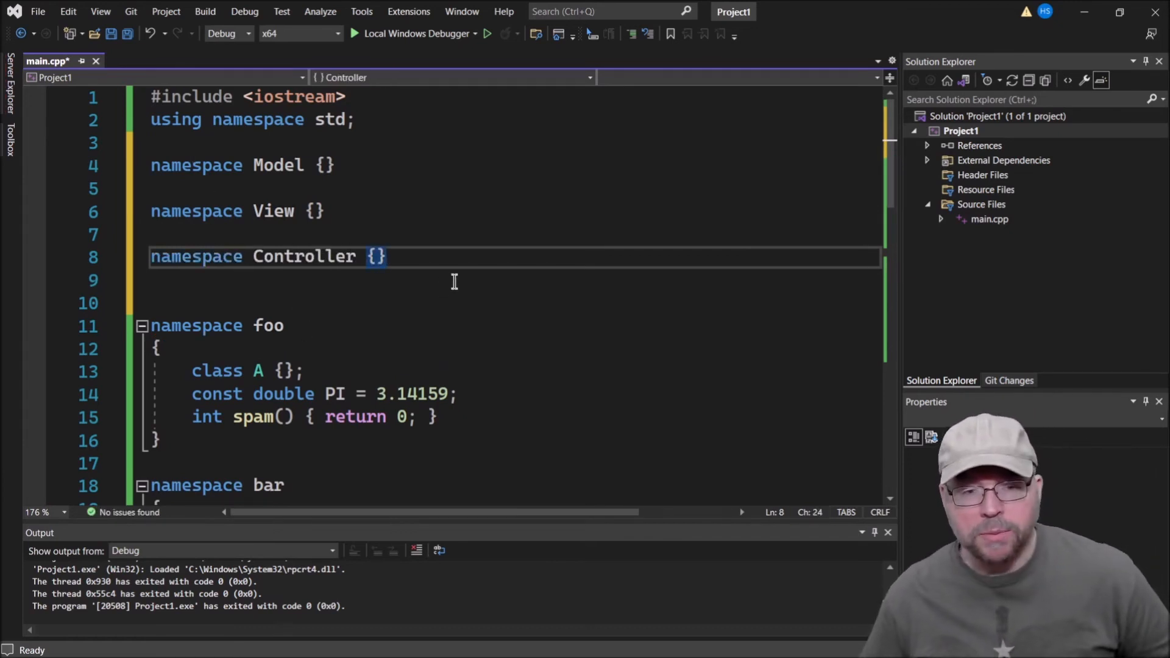
pyautogui.click(453, 279)
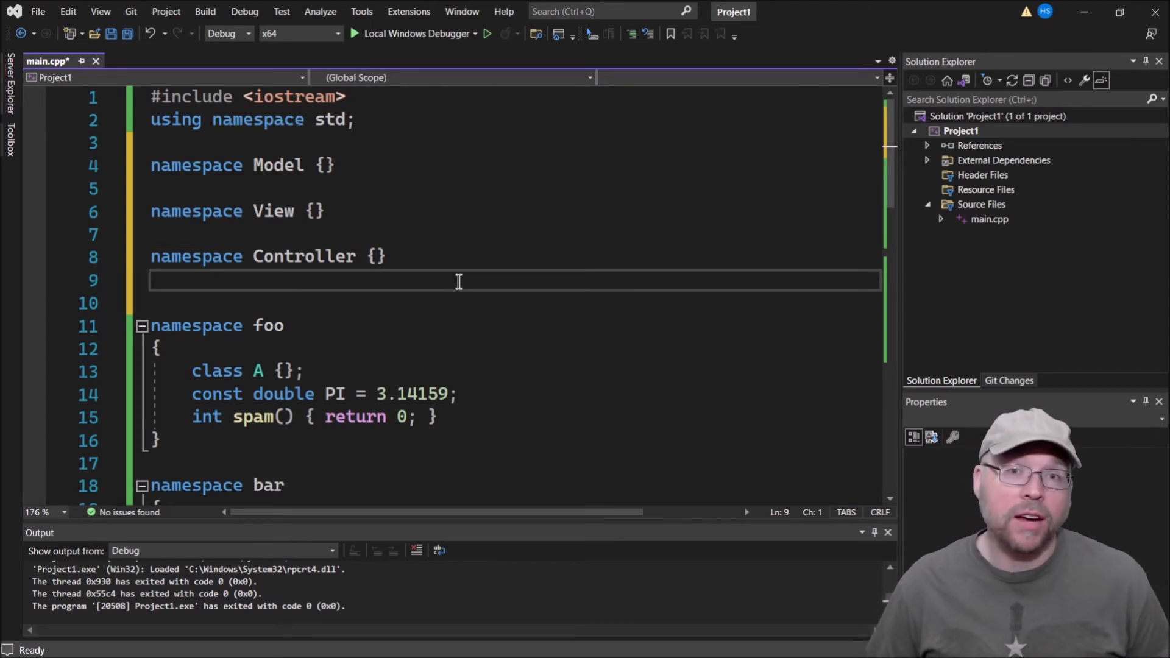
pyautogui.moveTo(440, 343)
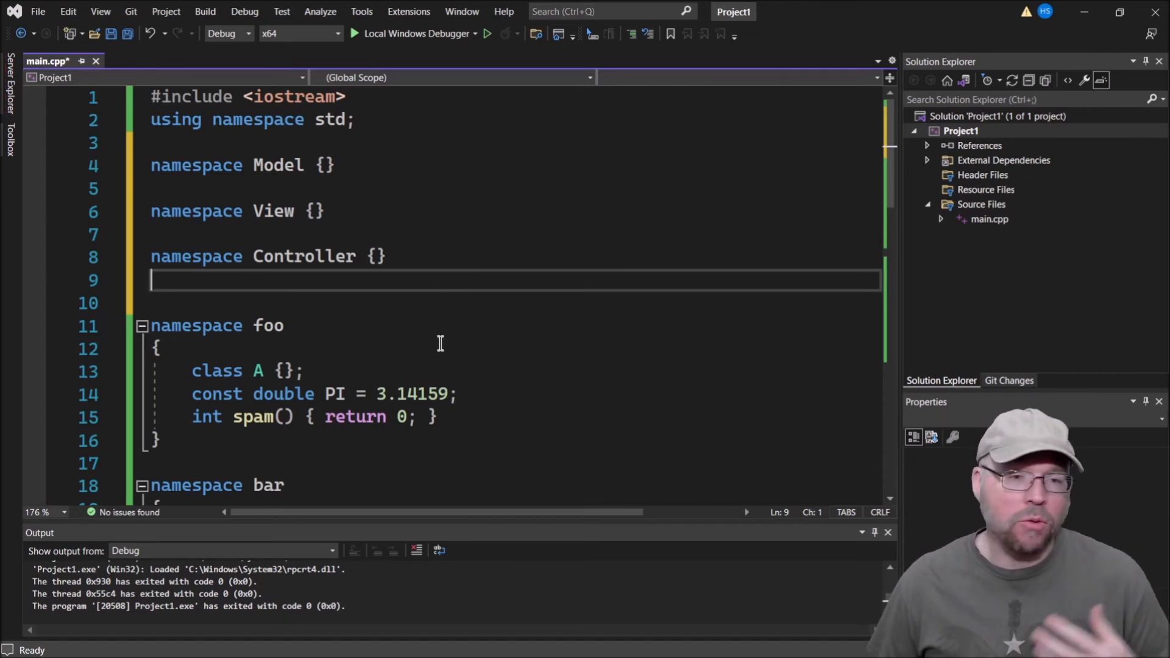
pyautogui.moveTo(373, 309)
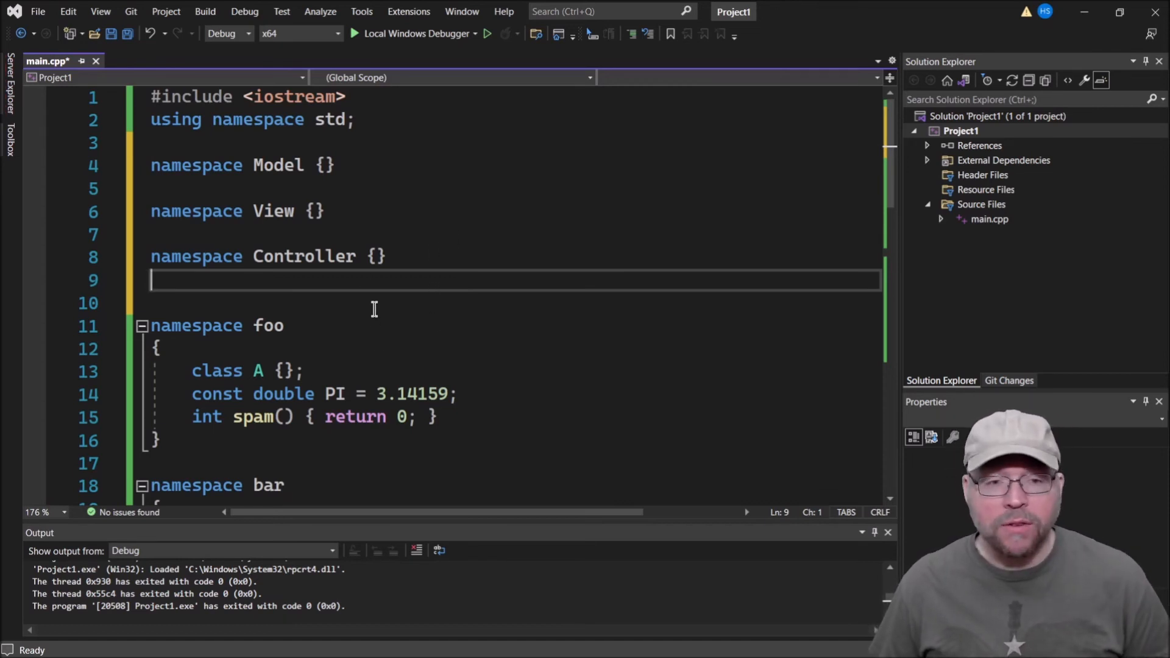
pyautogui.doubleClick(303, 256)
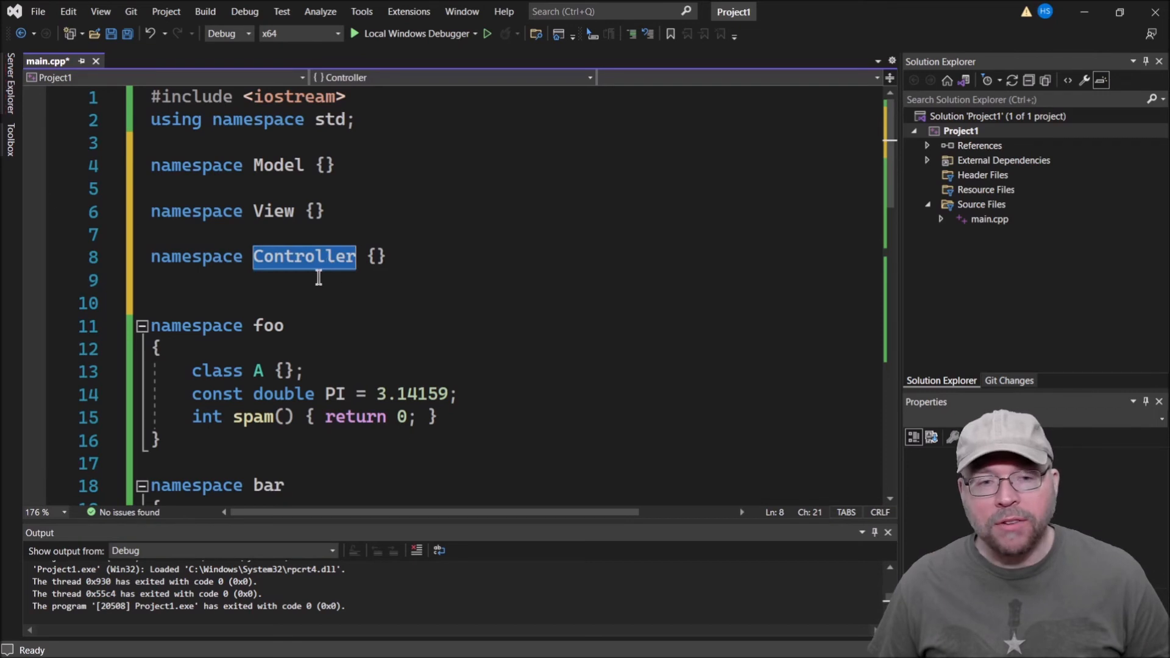
pyautogui.moveTo(259, 326)
pyautogui.write('C')
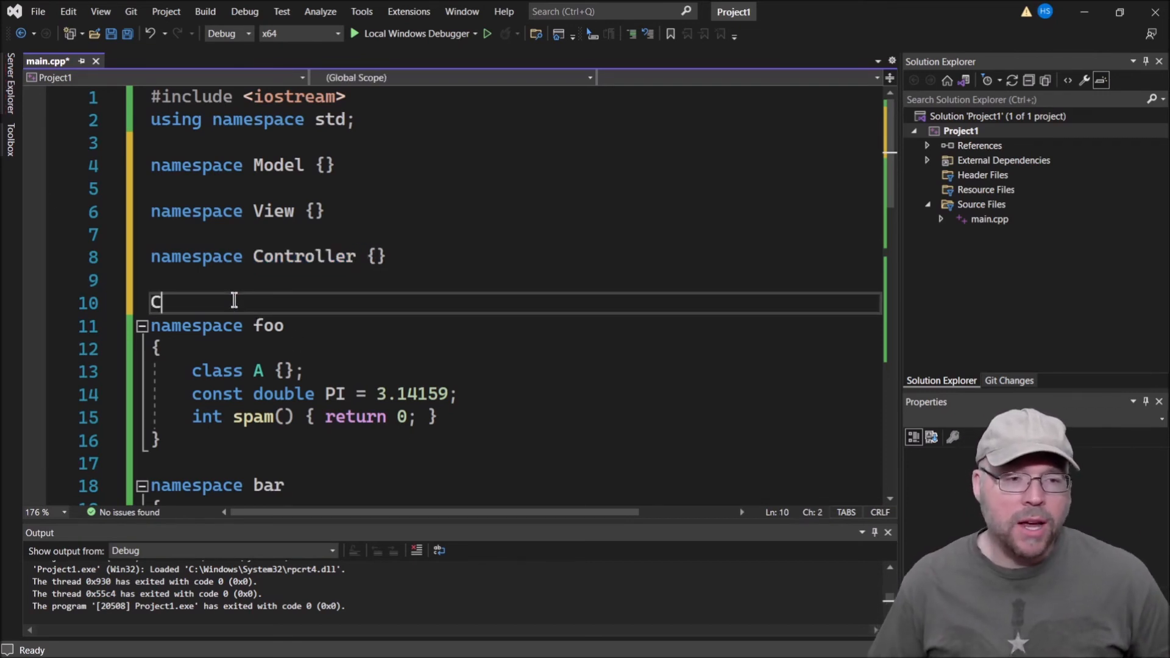
pyautogui.write('ontroller:')
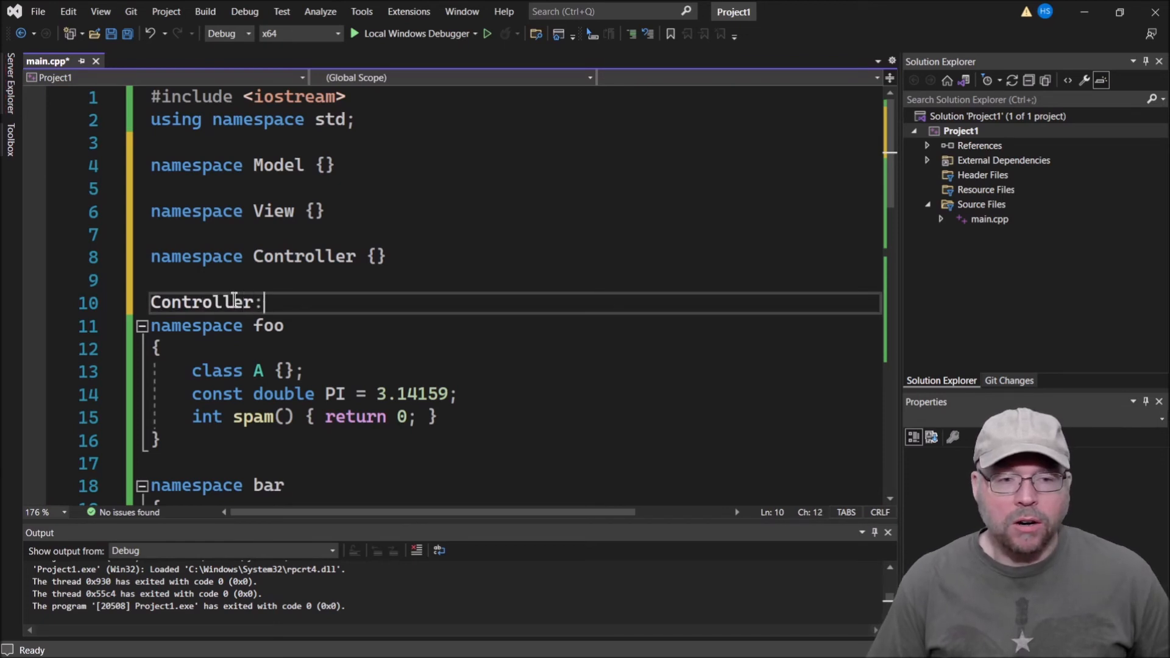
pyautogui.write(':')
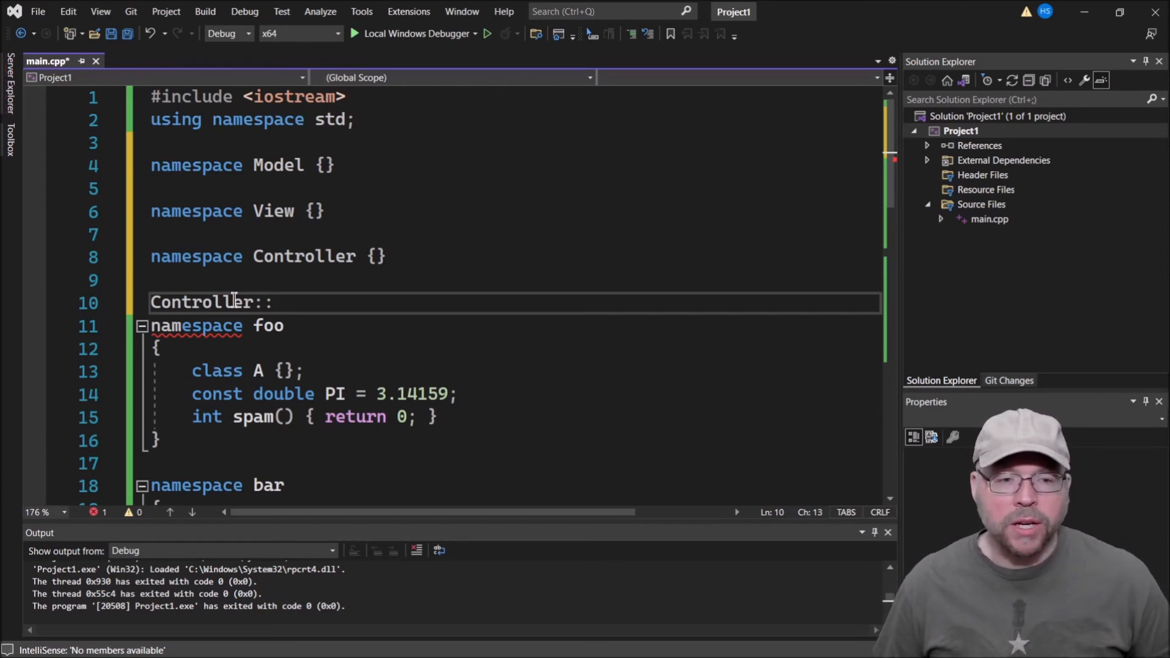
pyautogui.press('ctrl+z')
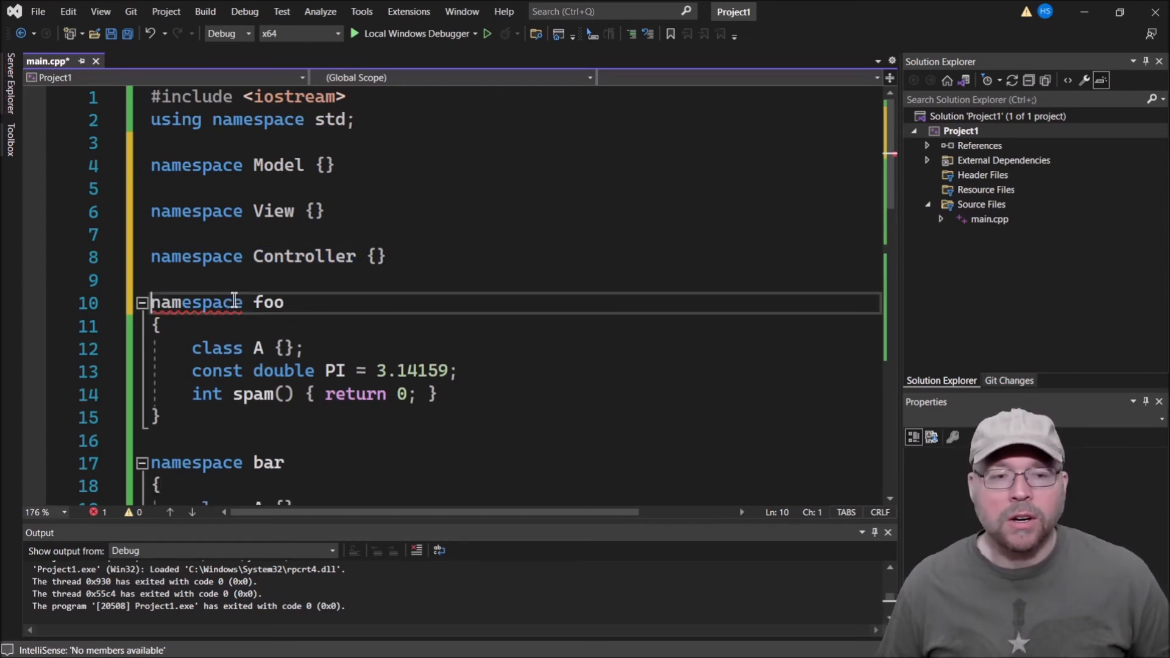
pyautogui.scroll(-3)
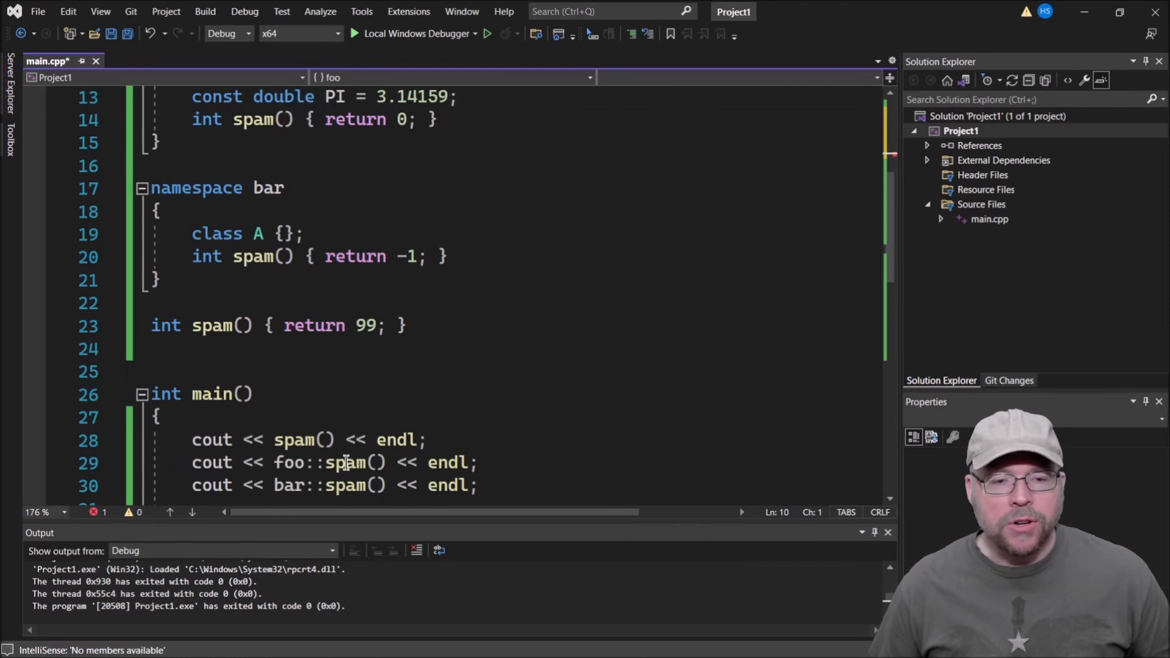
pyautogui.doubleClick(344, 462)
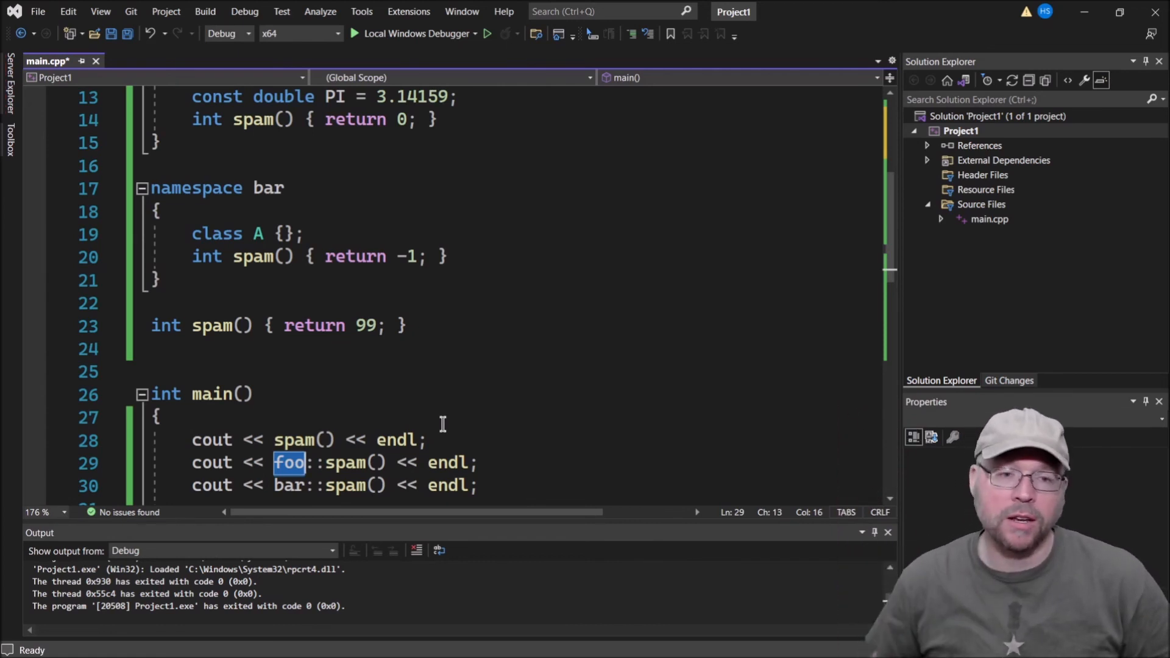
pyautogui.scroll(3)
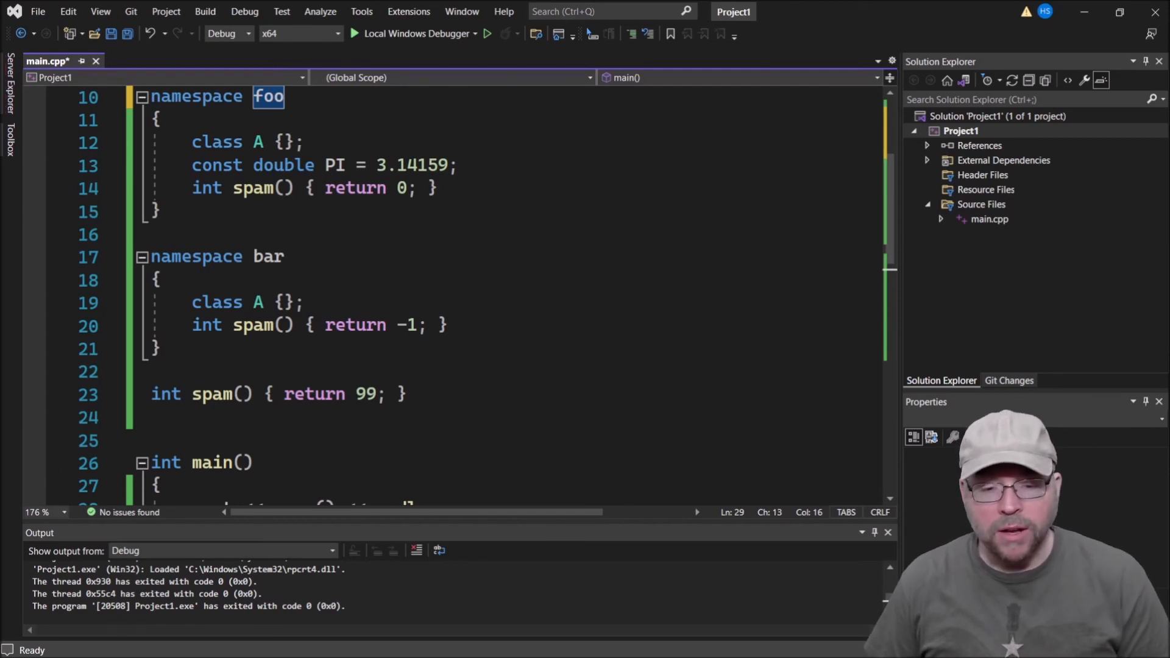
pyautogui.moveTo(260, 646)
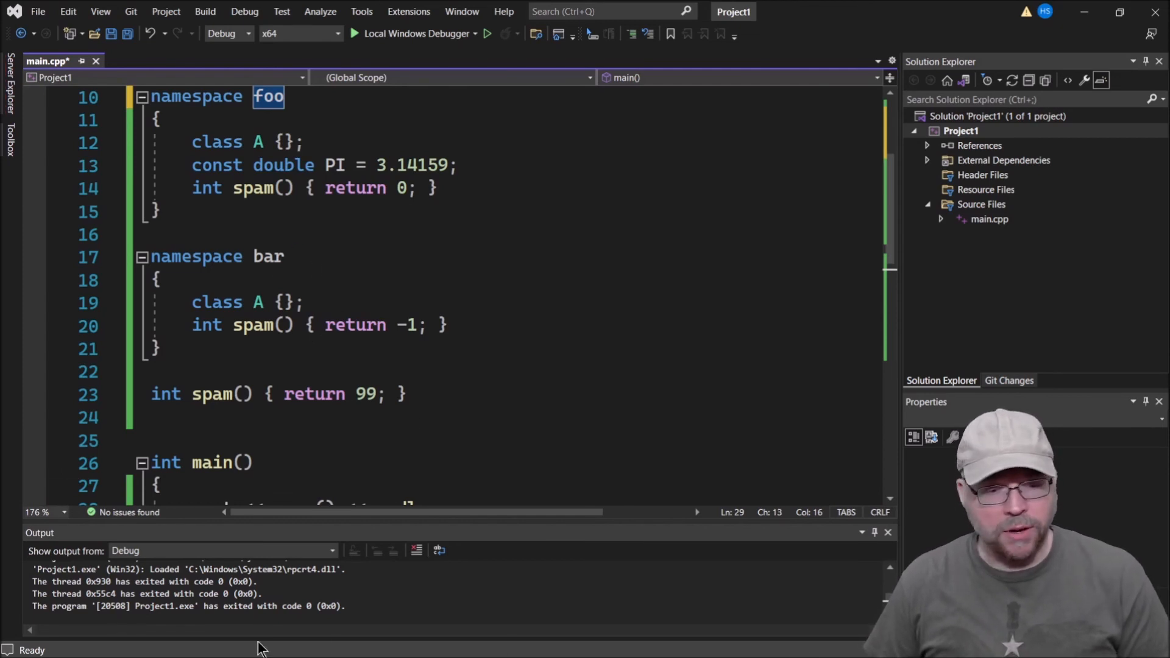
pyautogui.moveTo(778, 642)
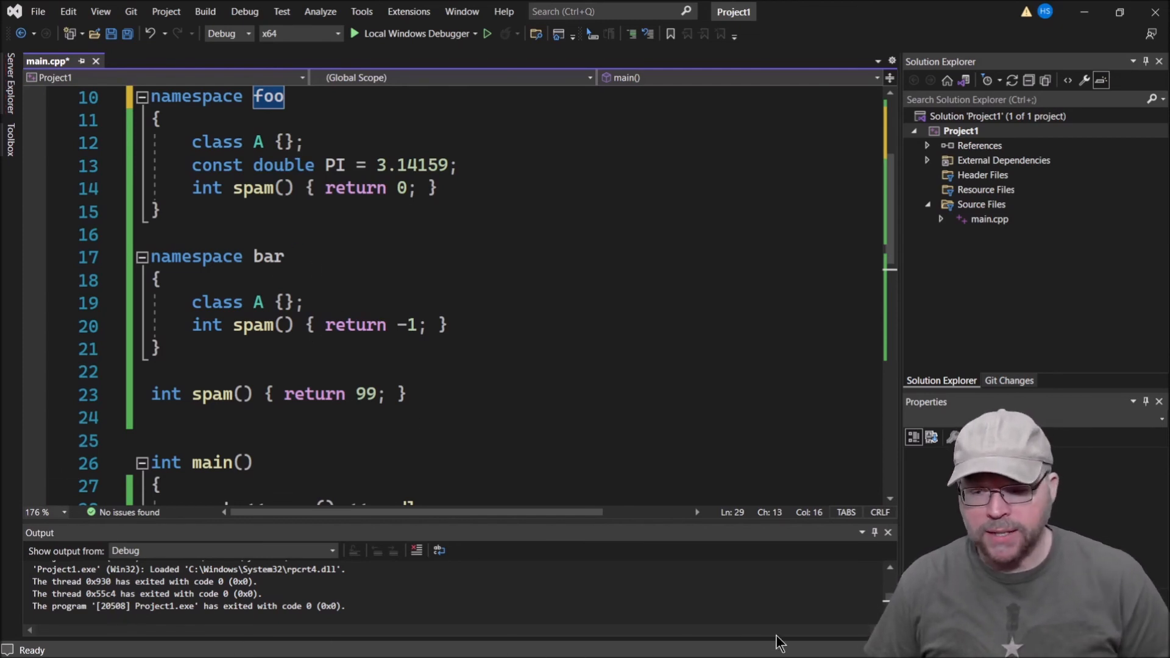